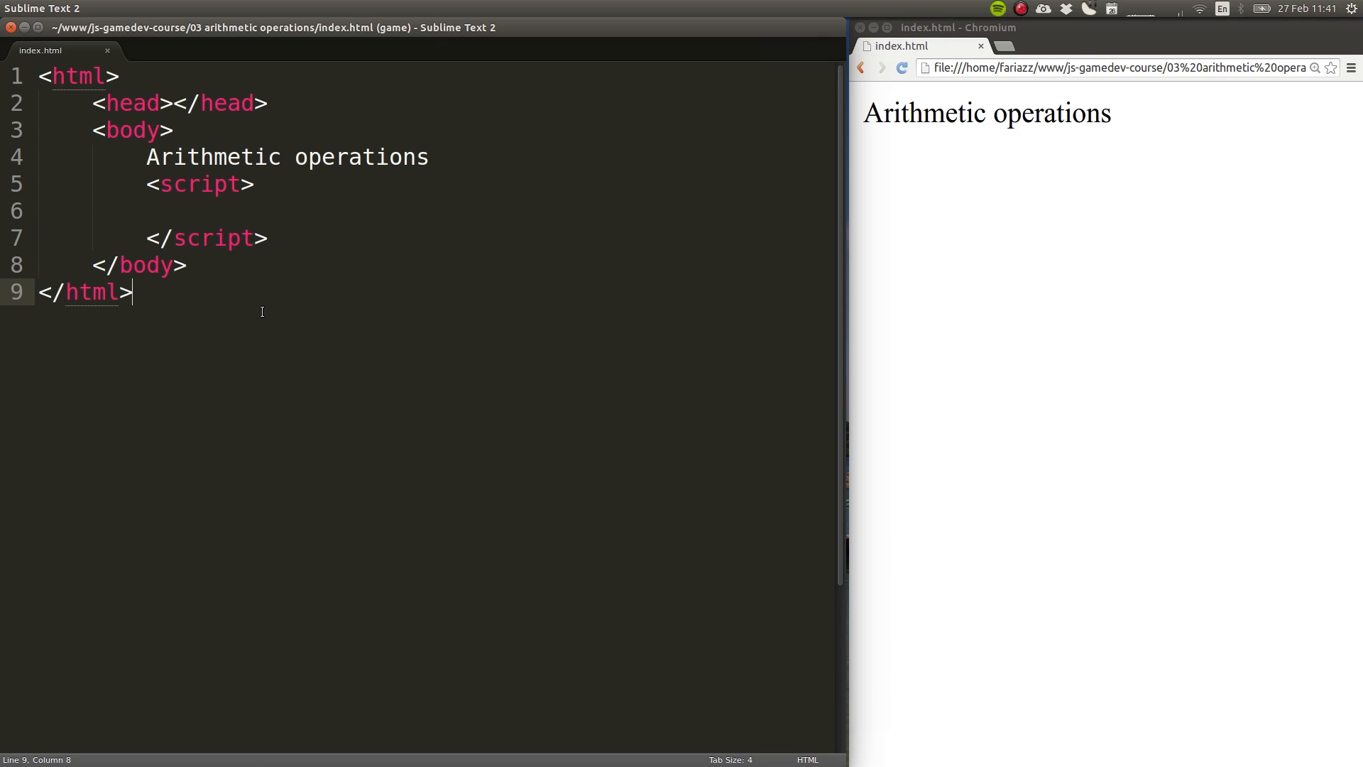
Step: In the script block, add an //addition comment and var a = 1000;
{"action": "left_click", "coordinate": [212, 210]}
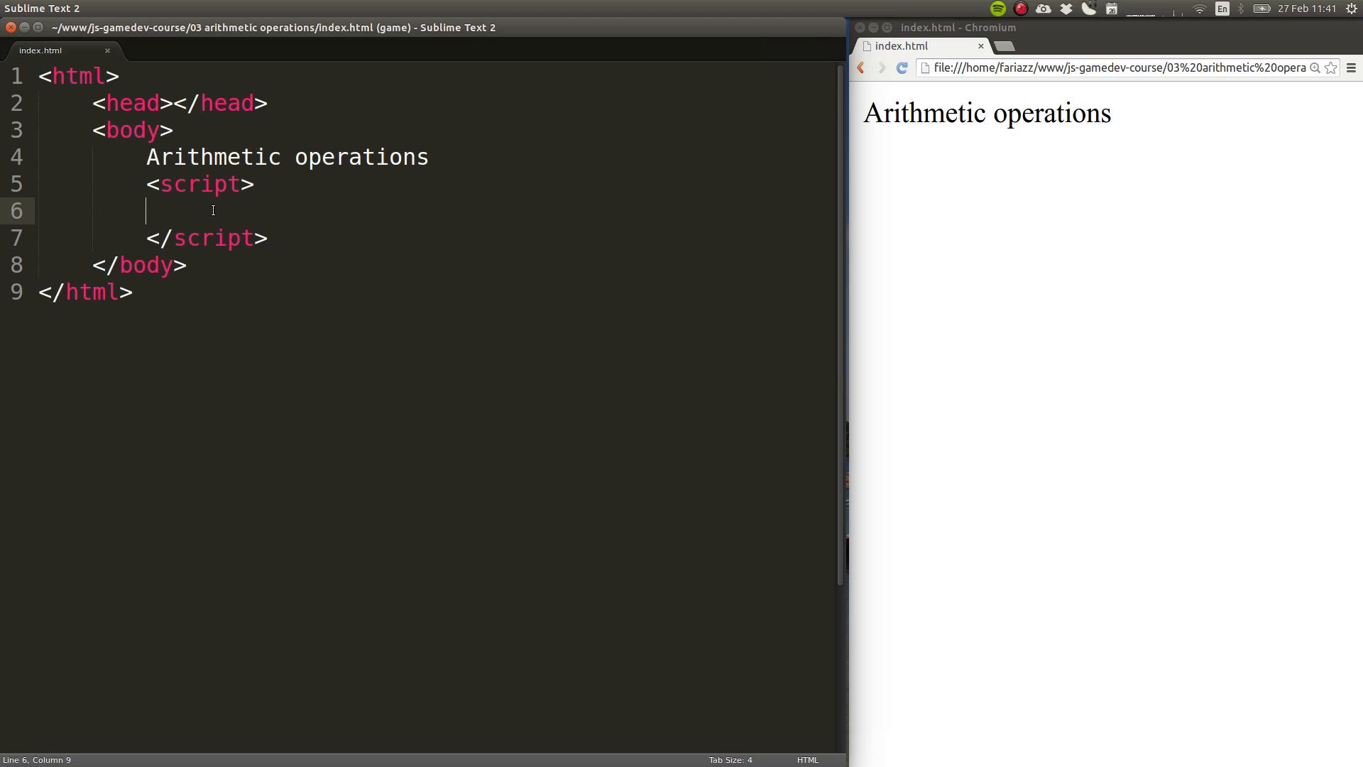
{"action": "type", "text": "//"}
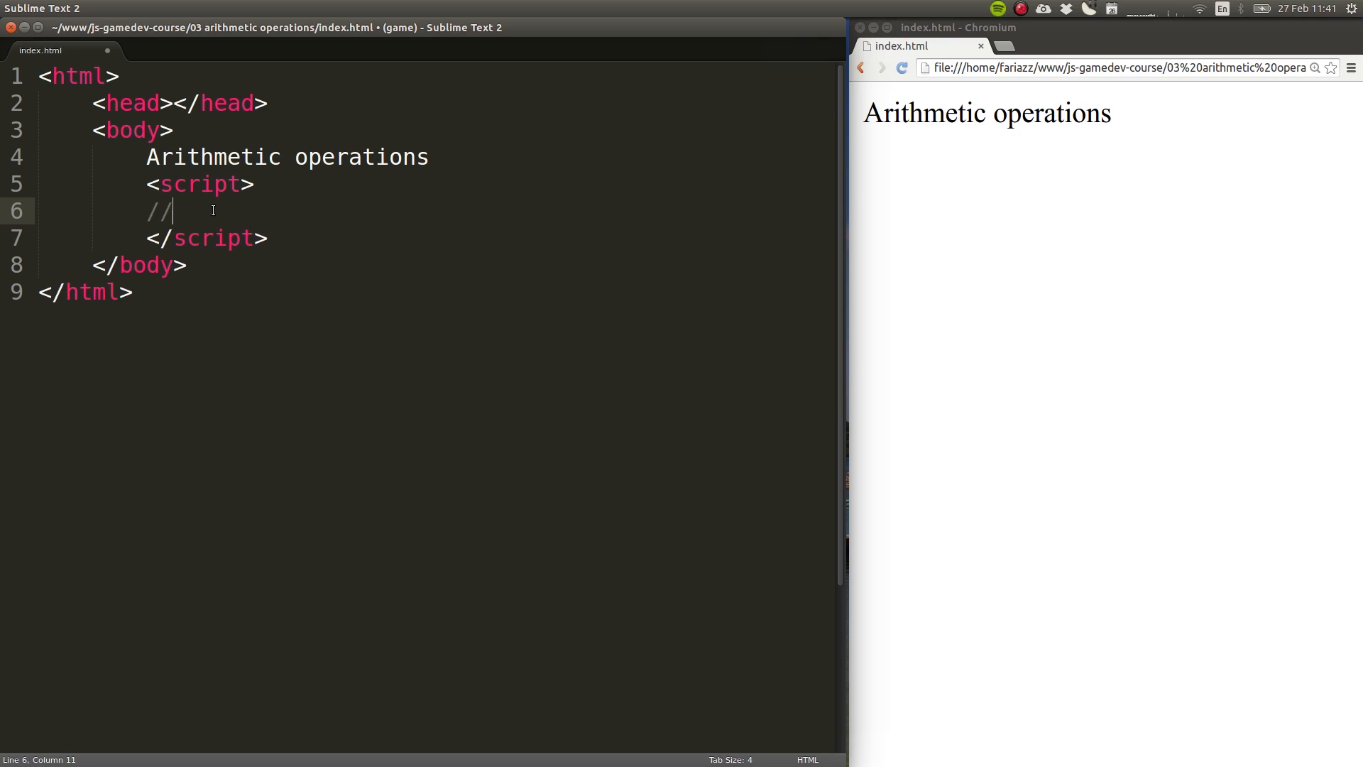
{"action": "type", "text": "addi"}
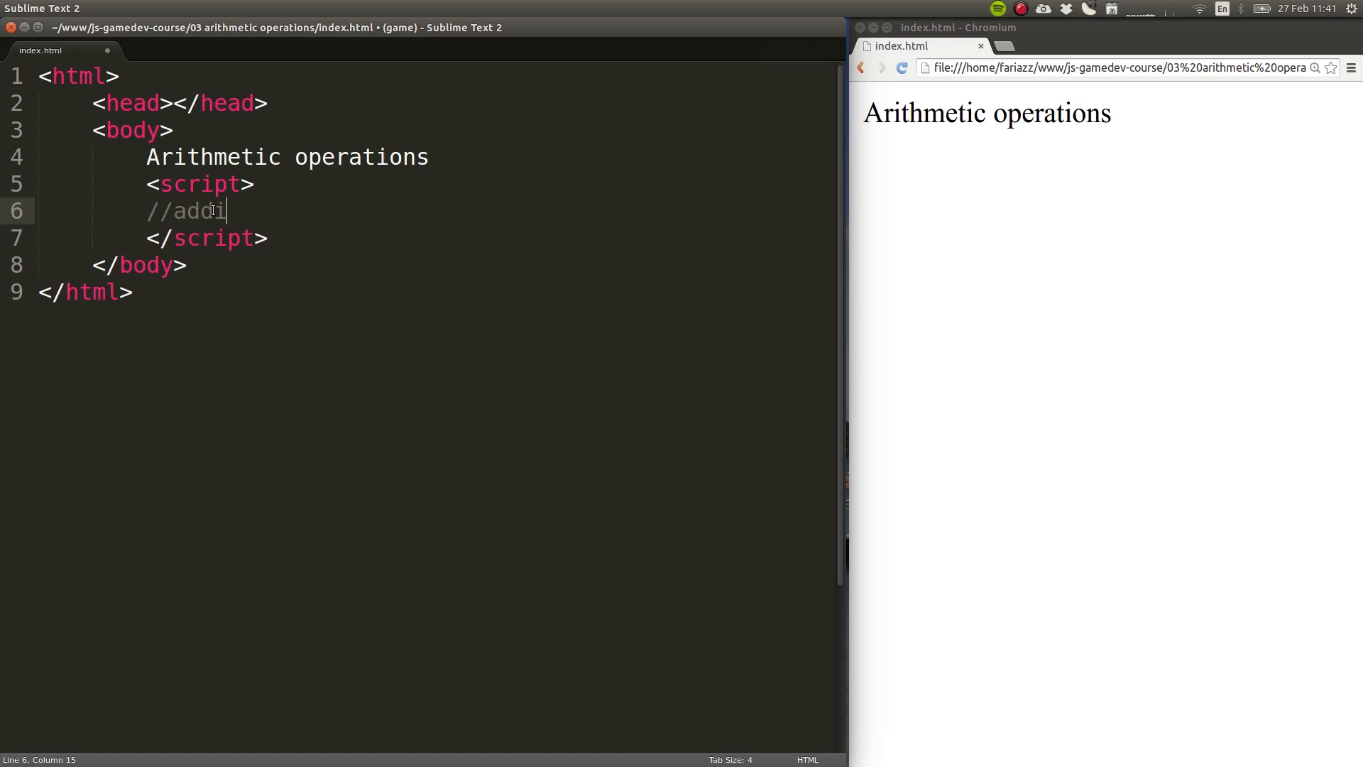
{"action": "type", "text": "tion"}
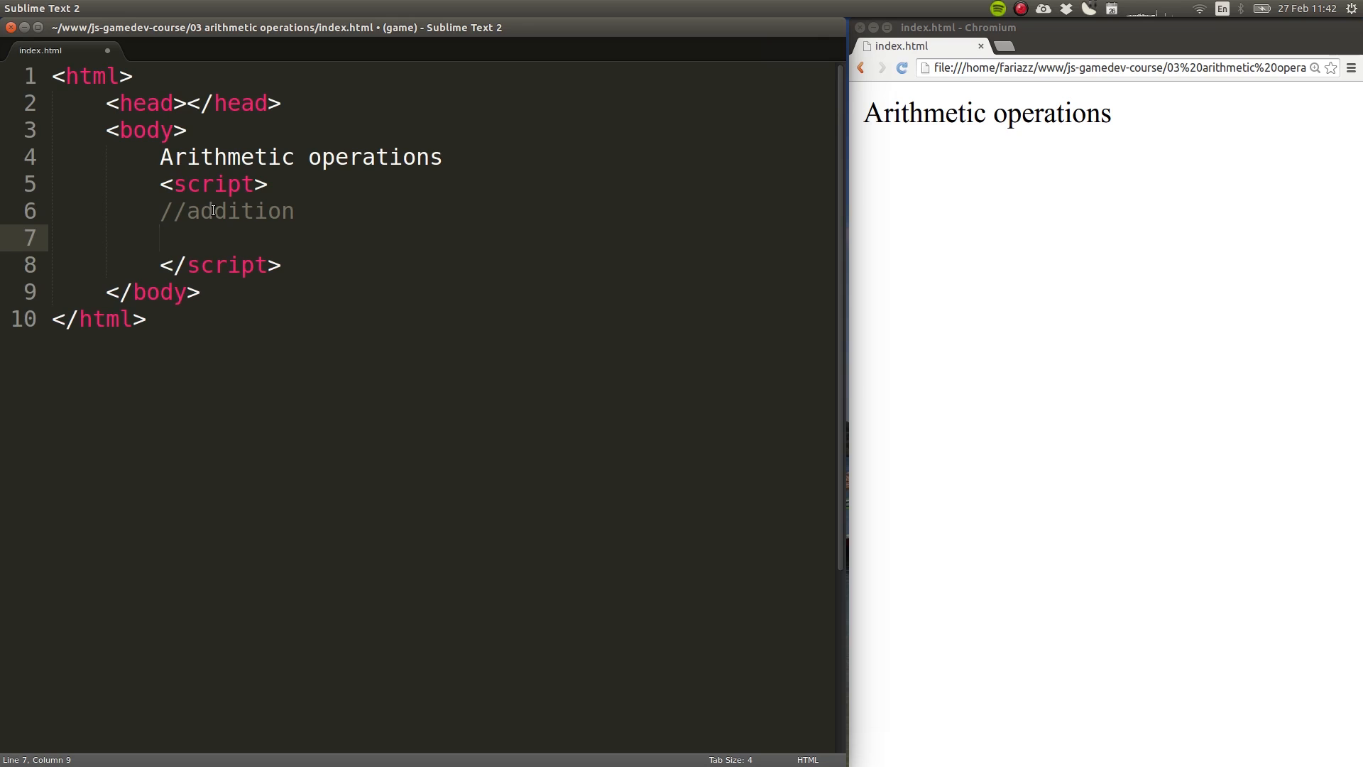
{"action": "type", "text": "var"}
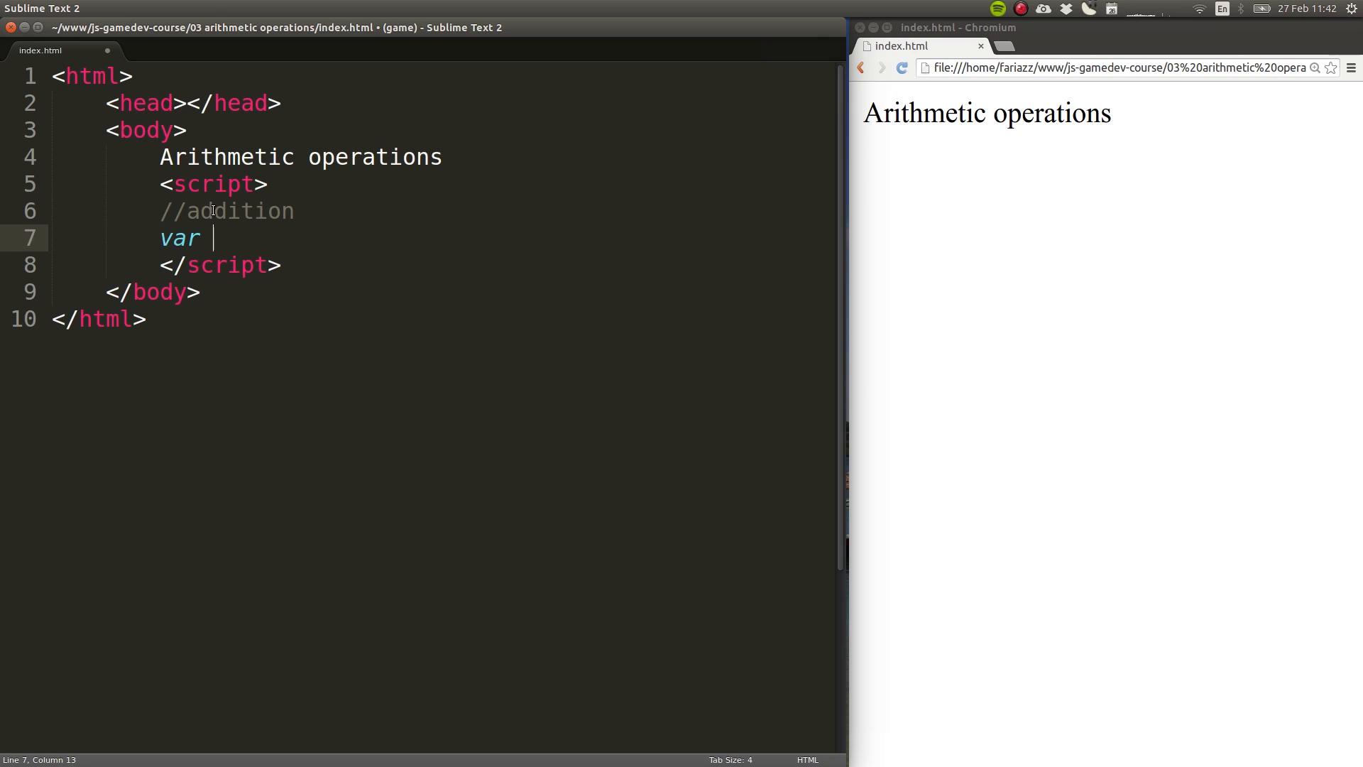
{"action": "type", "text": "a ="}
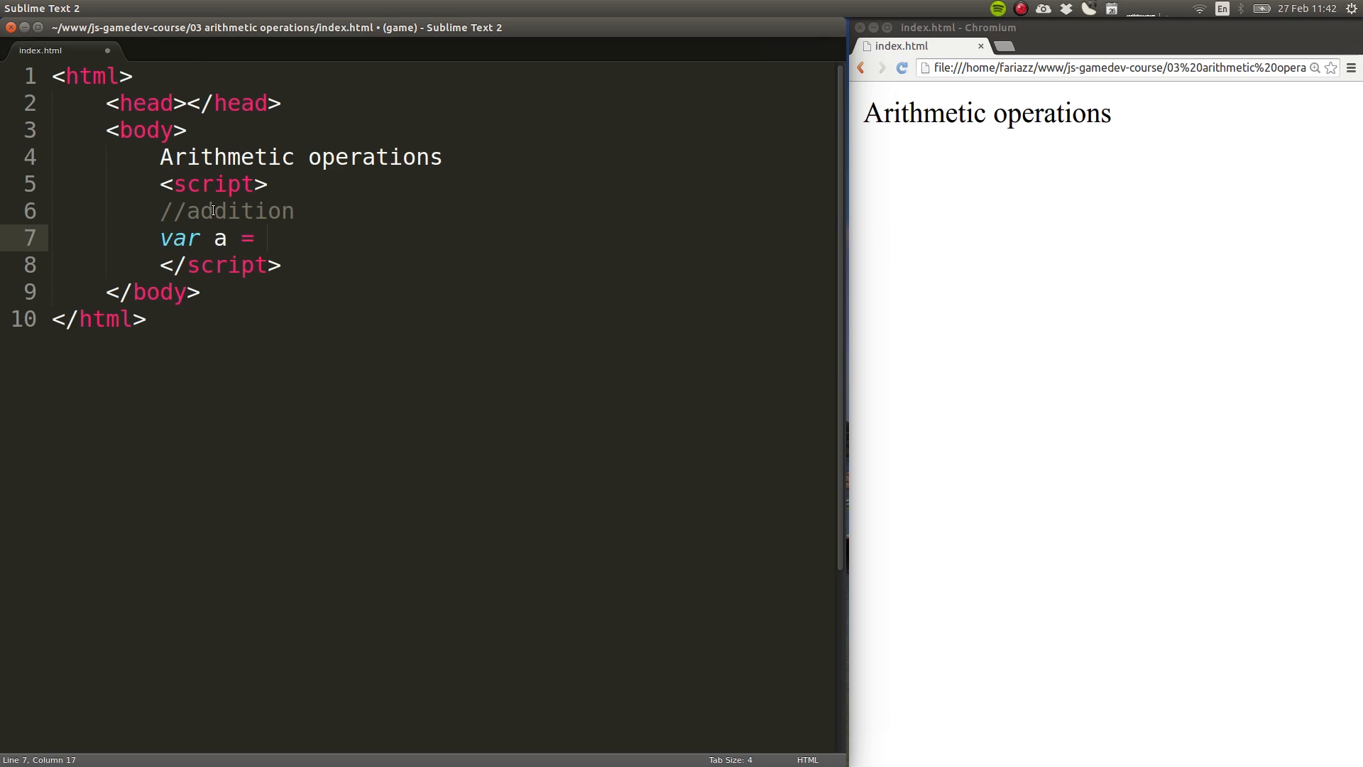
{"action": "type", "text": "1000;"}
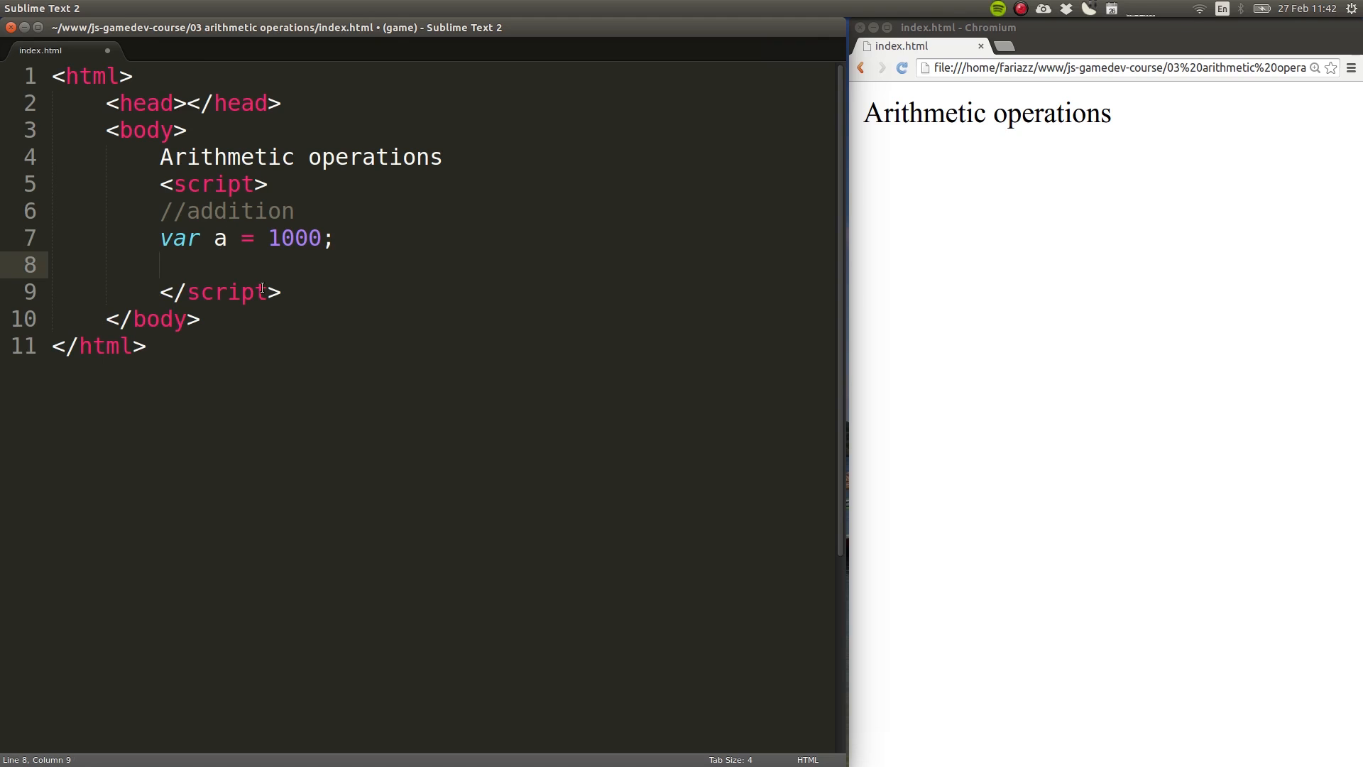
Step: Add var b = a + 200; and alert(b), then save
{"action": "type", "text": "var b"}
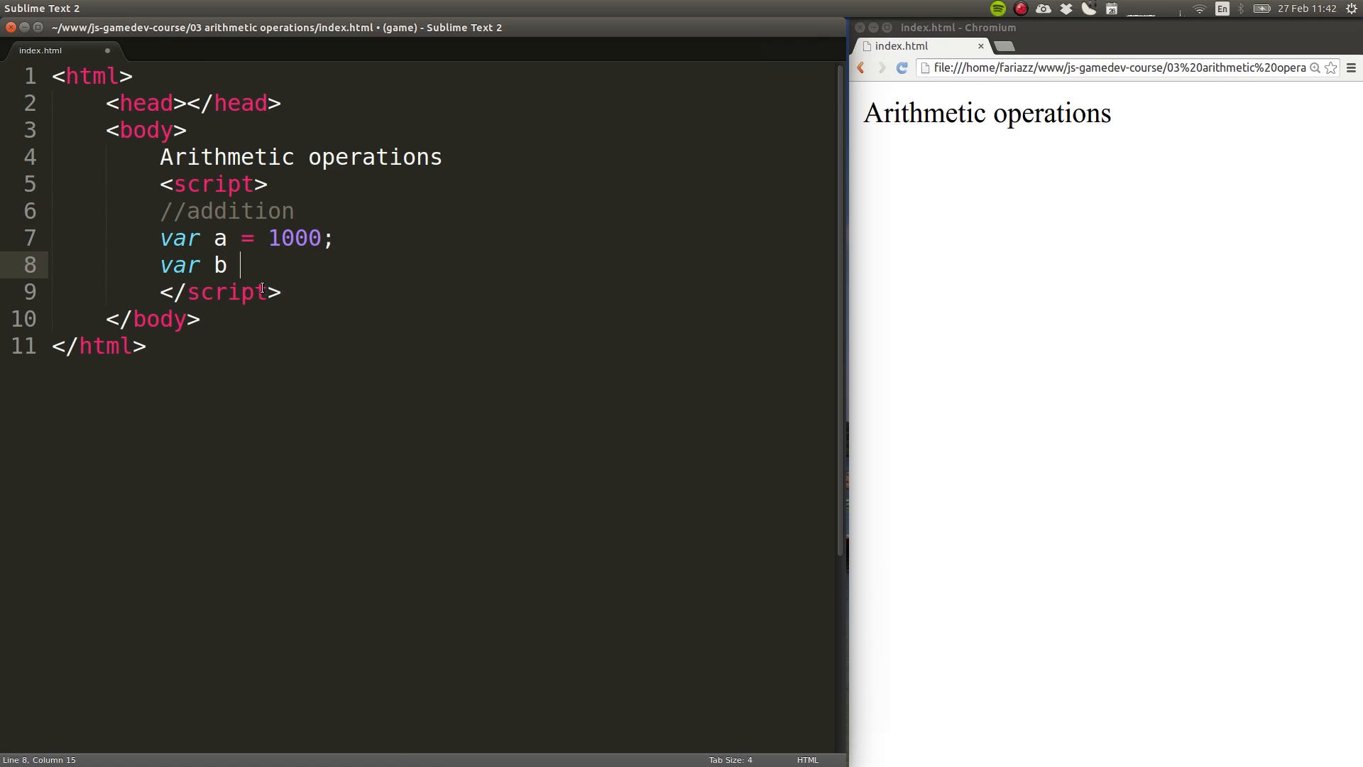
{"action": "mouse_move", "coordinate": [250, 239]}
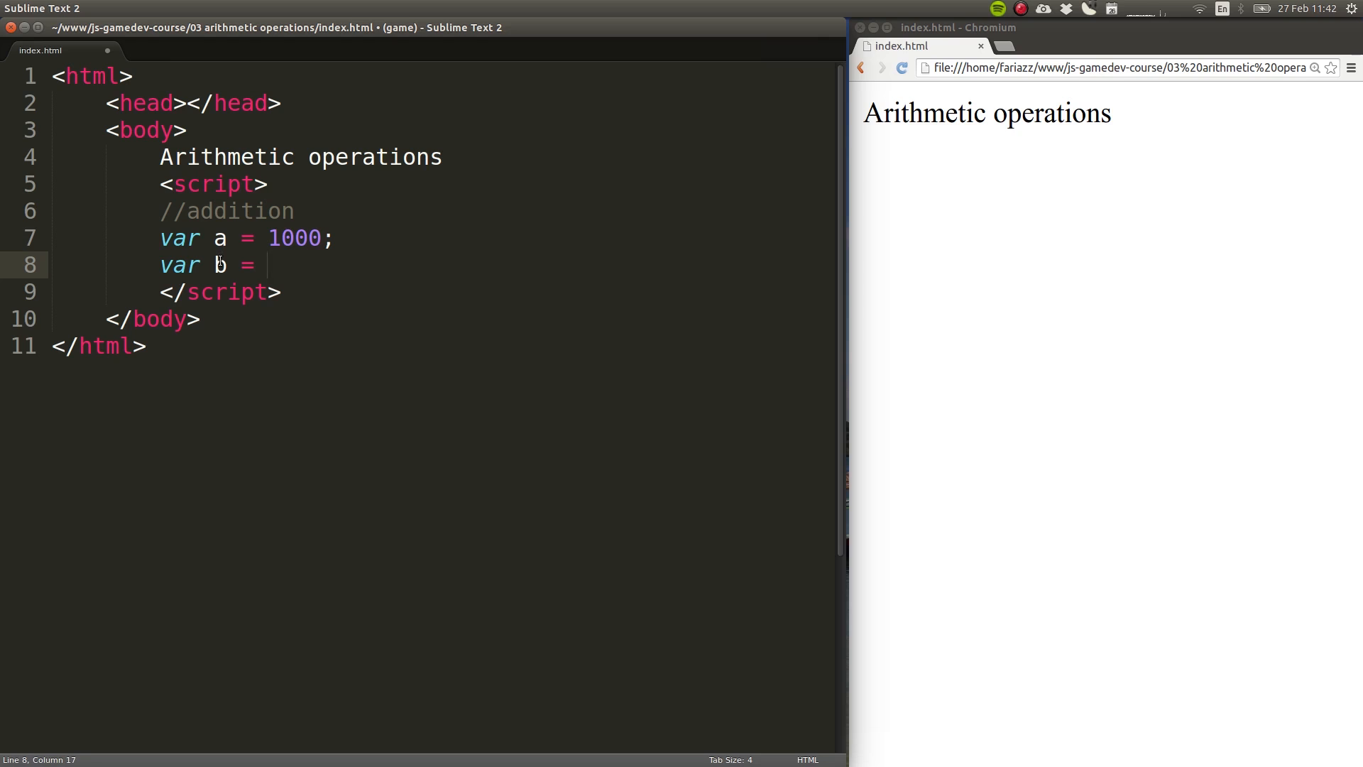
{"action": "type", "text": "a"}
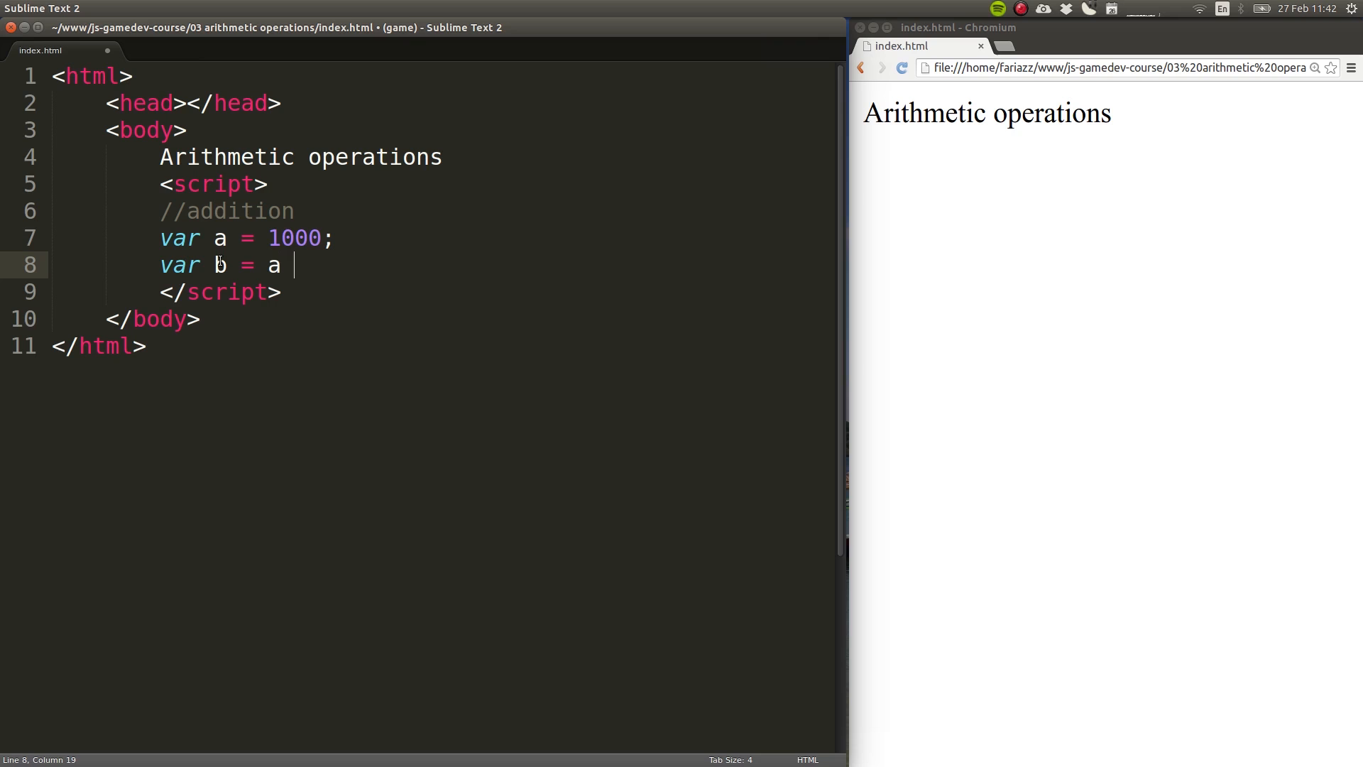
{"action": "type", "text": "+ 2"}
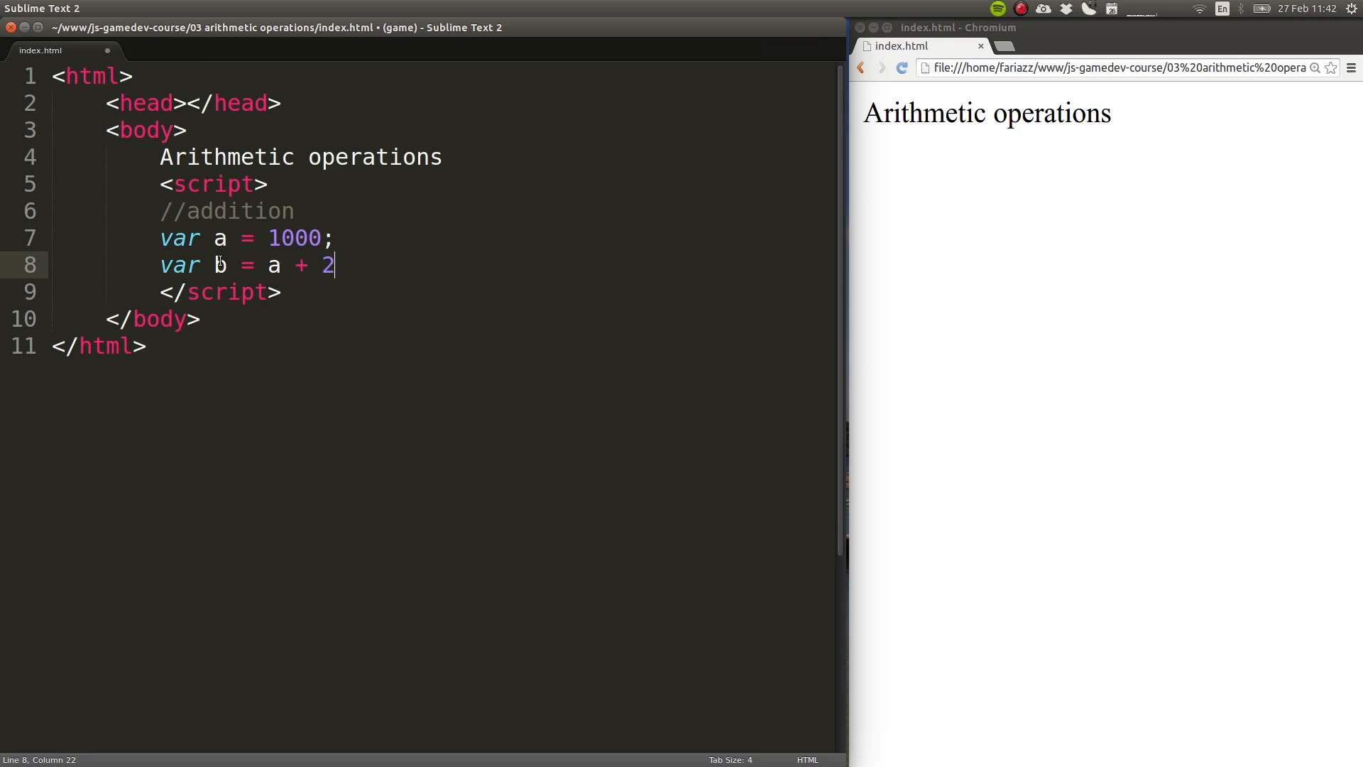
{"action": "type", "text": "00;"}
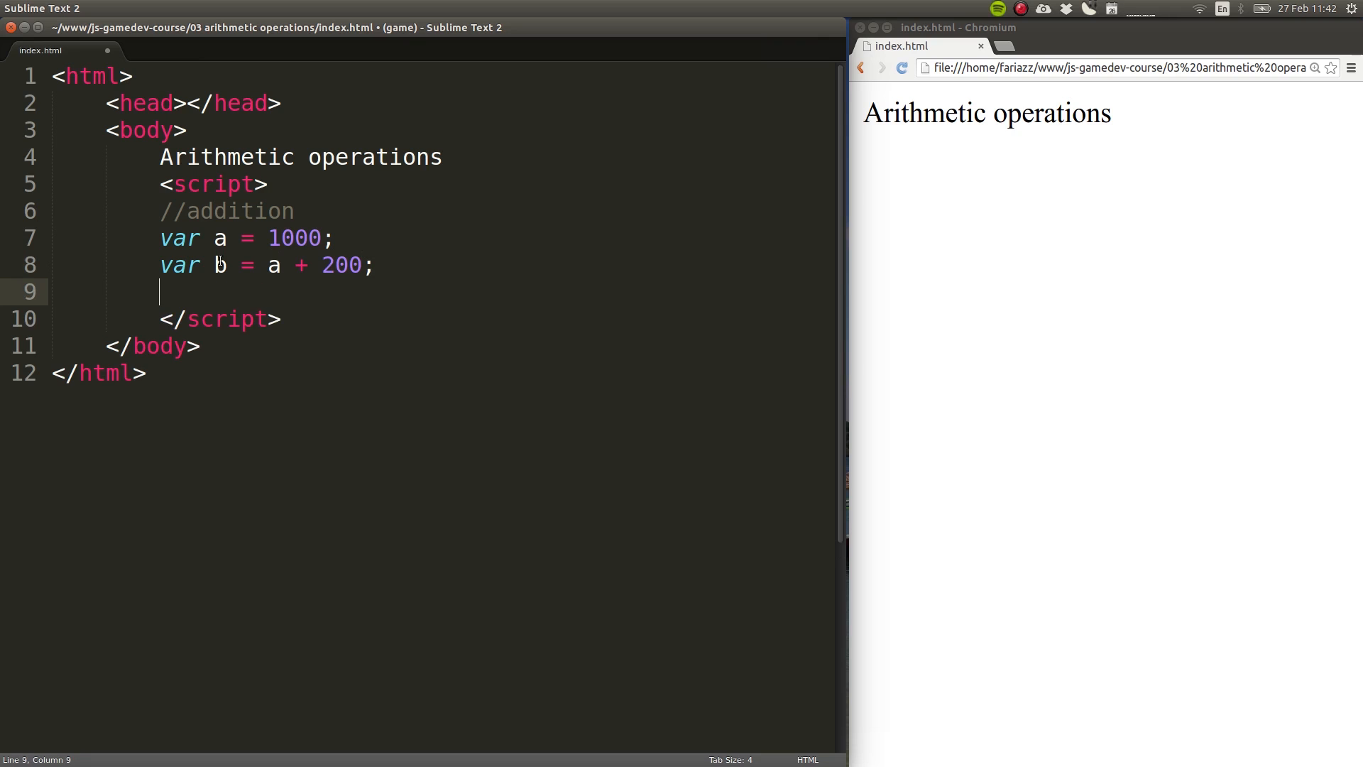
{"action": "type", "text": "alert(b);"}
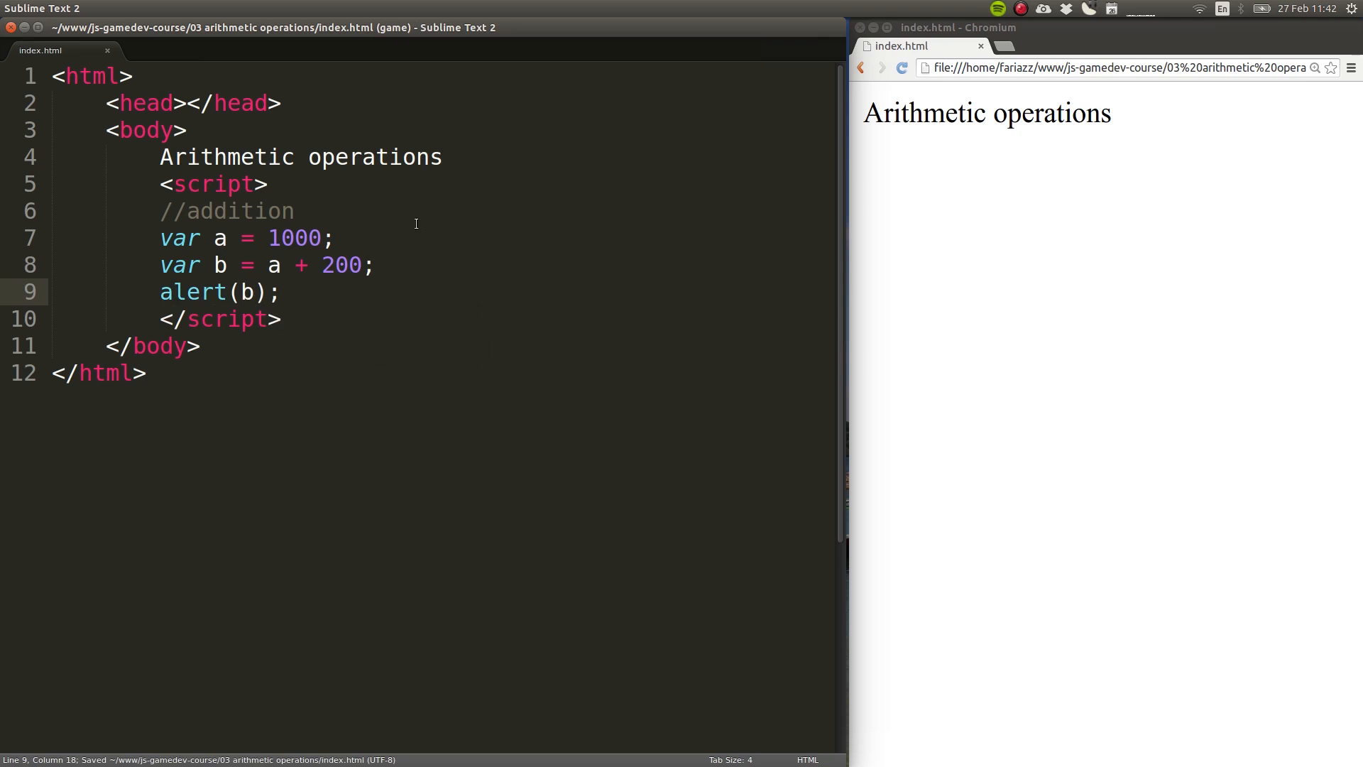
Step: Run the page (alert 1200), change b to a + 200 + 100, save, and confirm 1300
{"action": "left_click", "coordinate": [901, 69]}
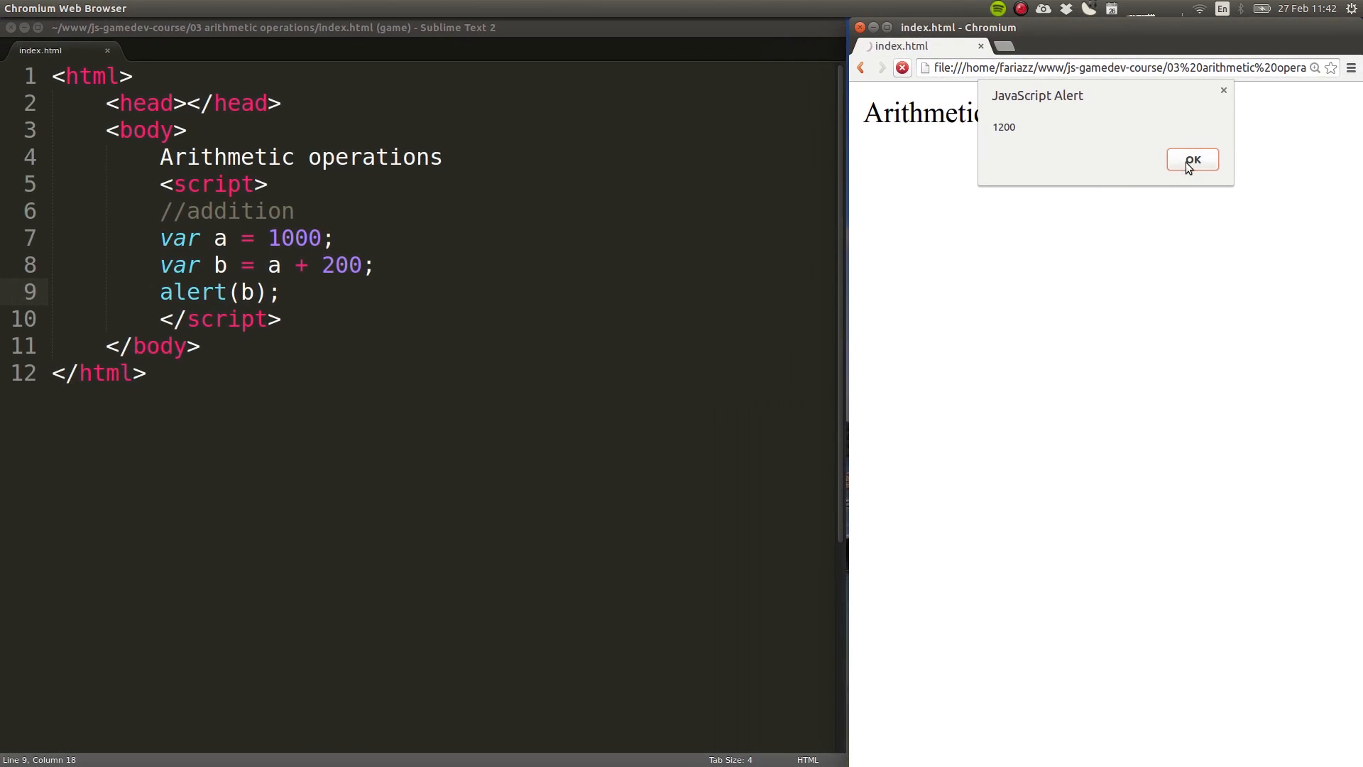
{"action": "left_click", "coordinate": [1192, 161]}
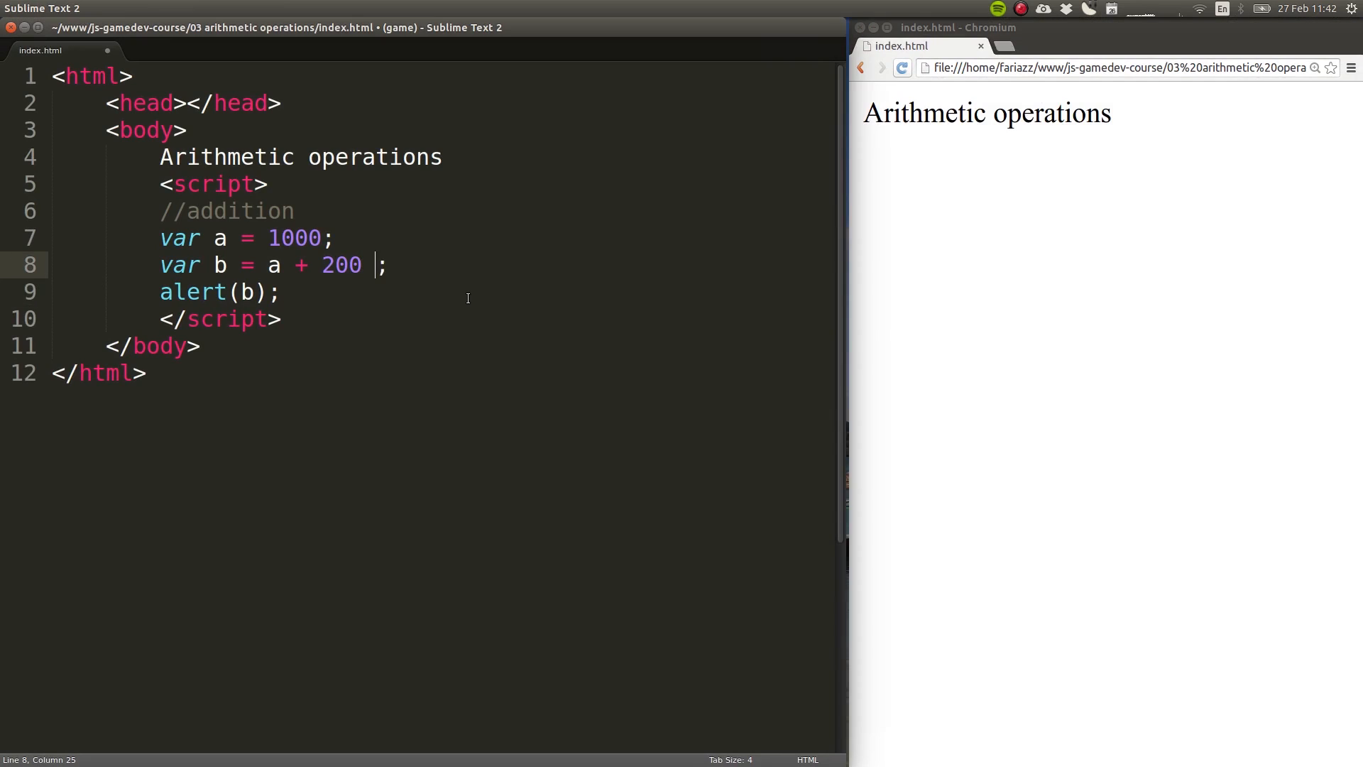
{"action": "type", "text": "+ 100"}
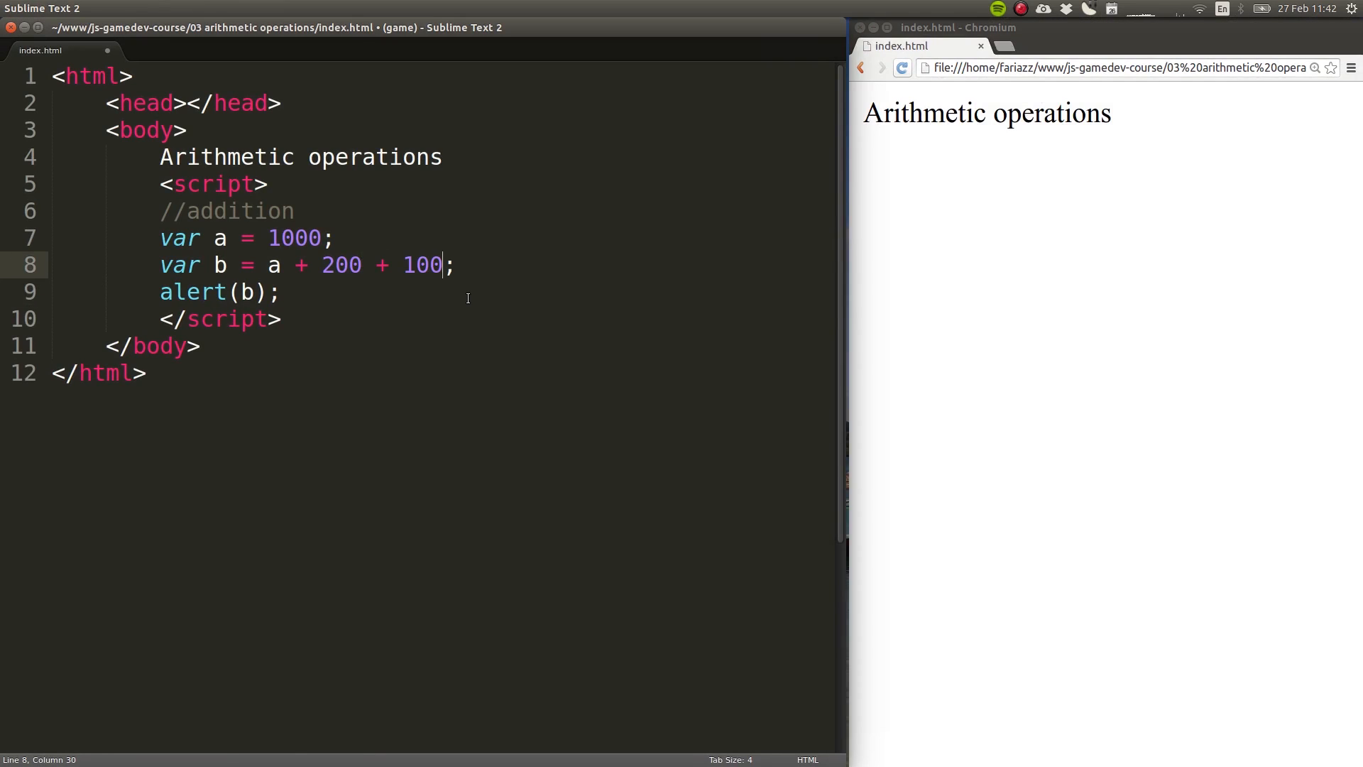
{"action": "key", "text": "ctrl+s"}
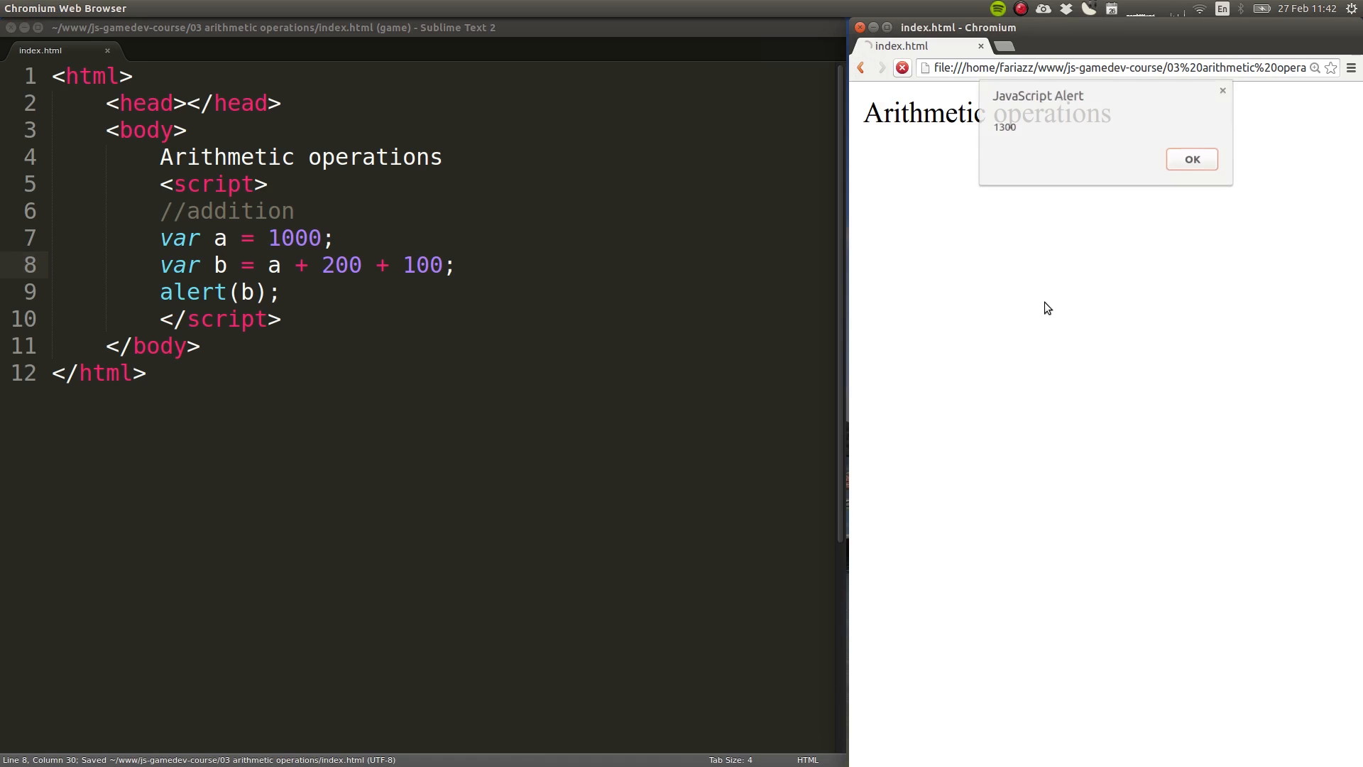
{"action": "left_click", "coordinate": [1189, 159]}
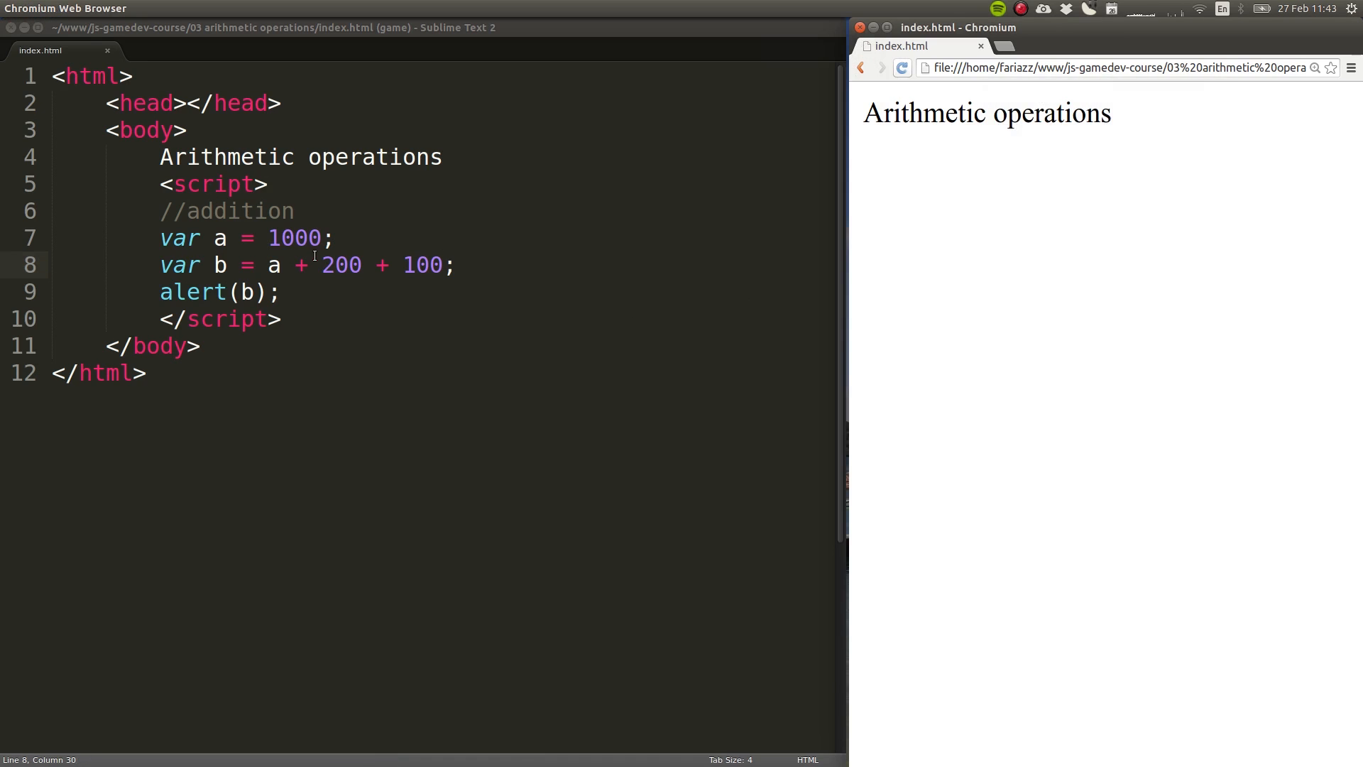
{"action": "double_click", "coordinate": [272, 265]}
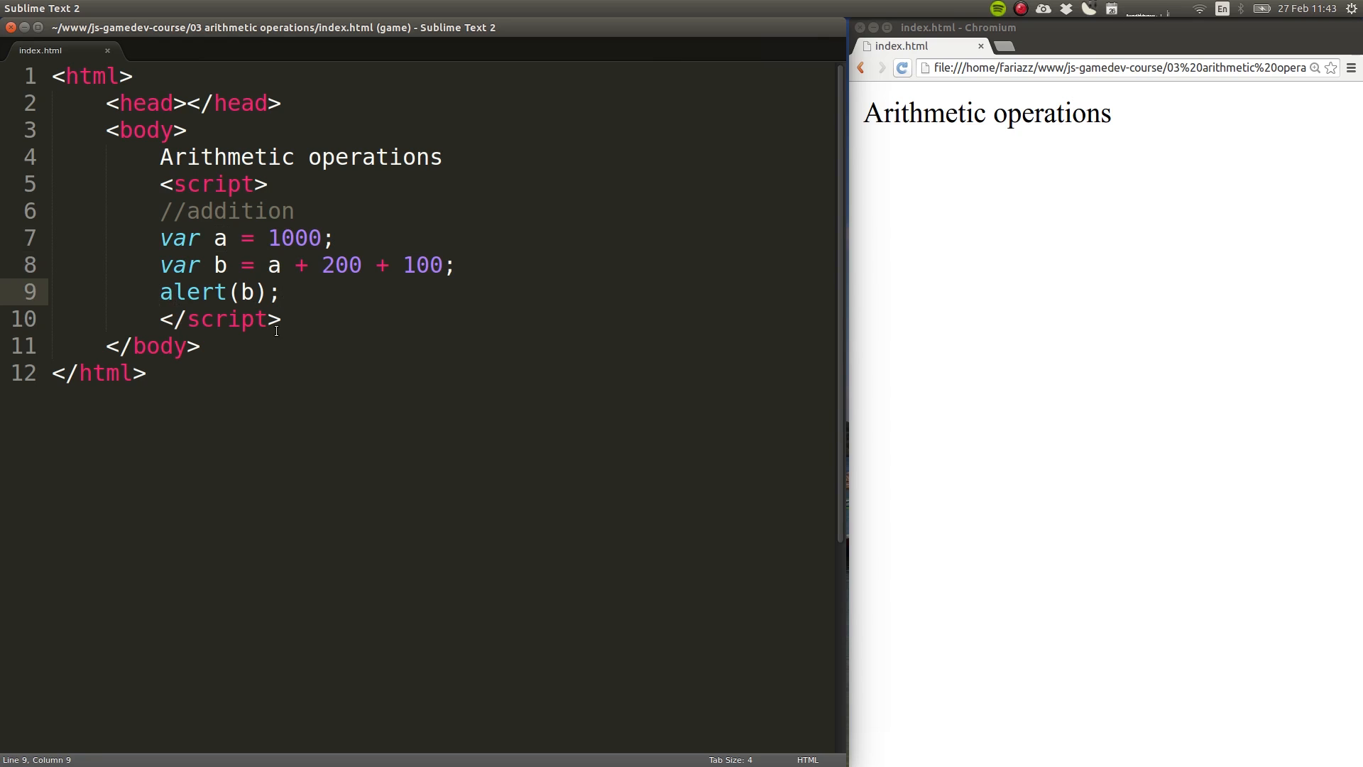
Step: Comment out alert(b) and add a //subtraction comment
{"action": "type", "text": "//"}
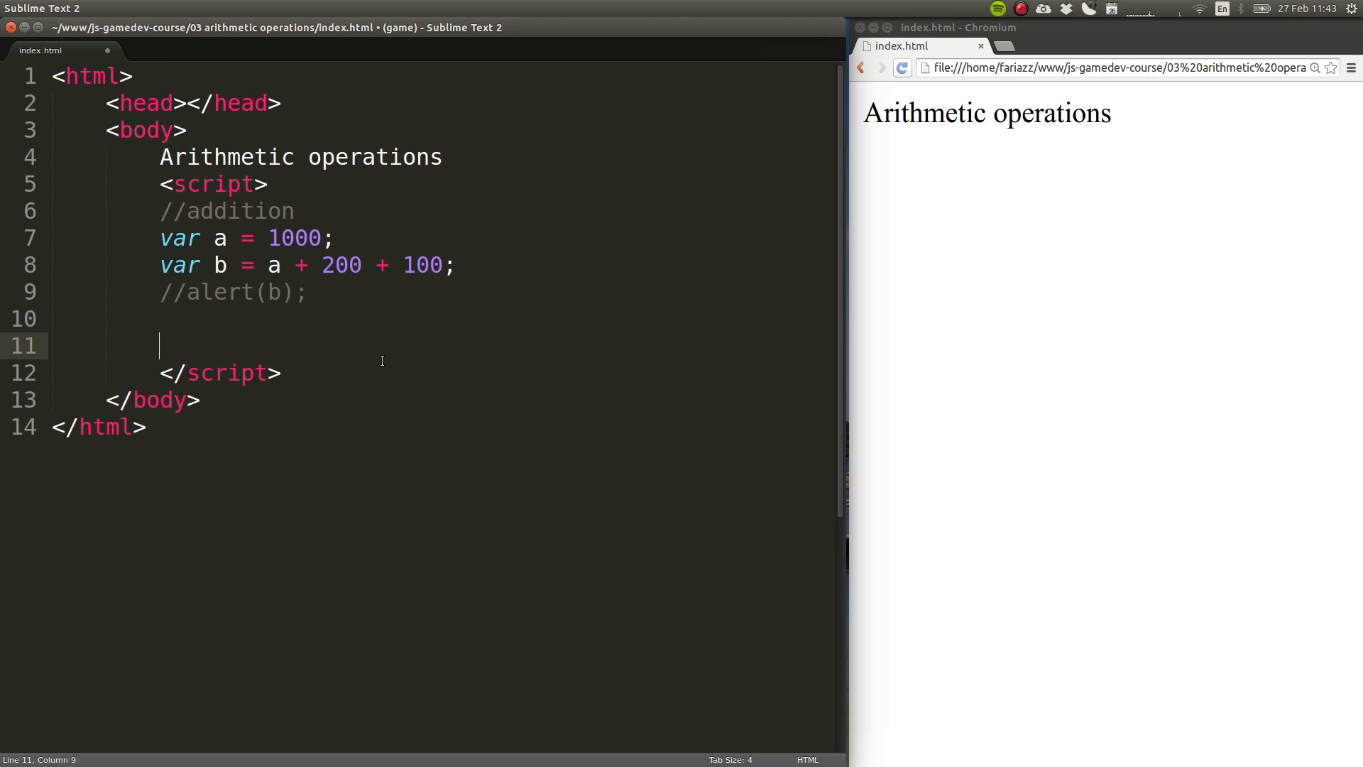
{"action": "type", "text": "//"}
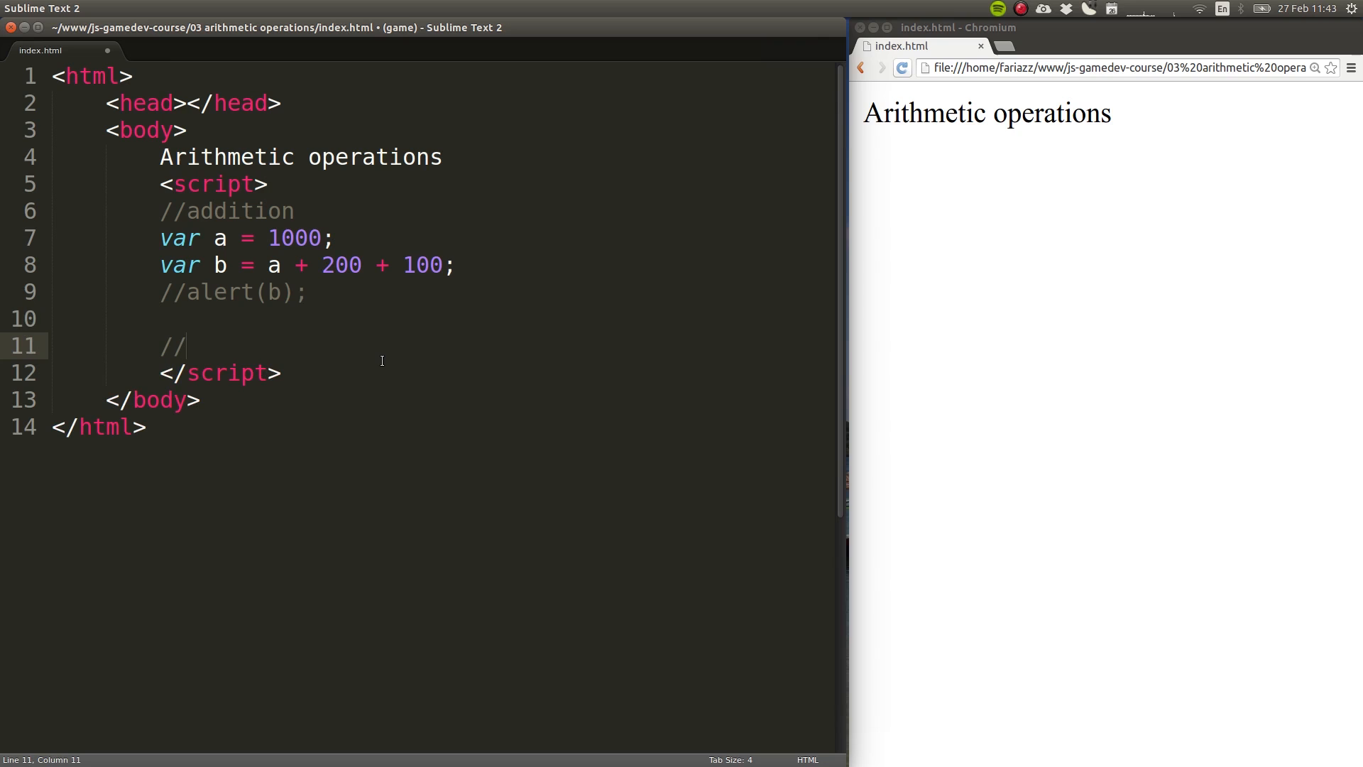
{"action": "type", "text": "substraction"}
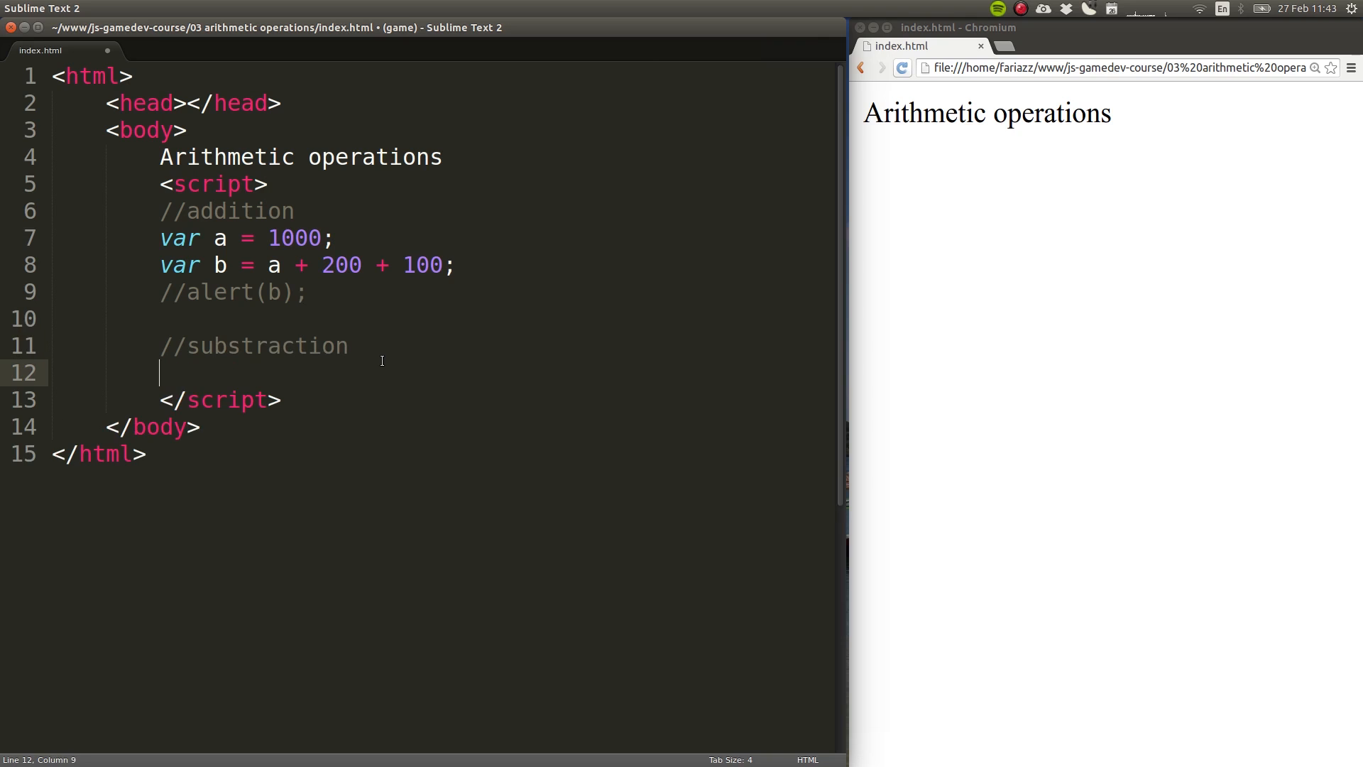
Step: Add var c = 100 - 50; and alert(c); for the page to alert 50
{"action": "type", "text": "var c ="}
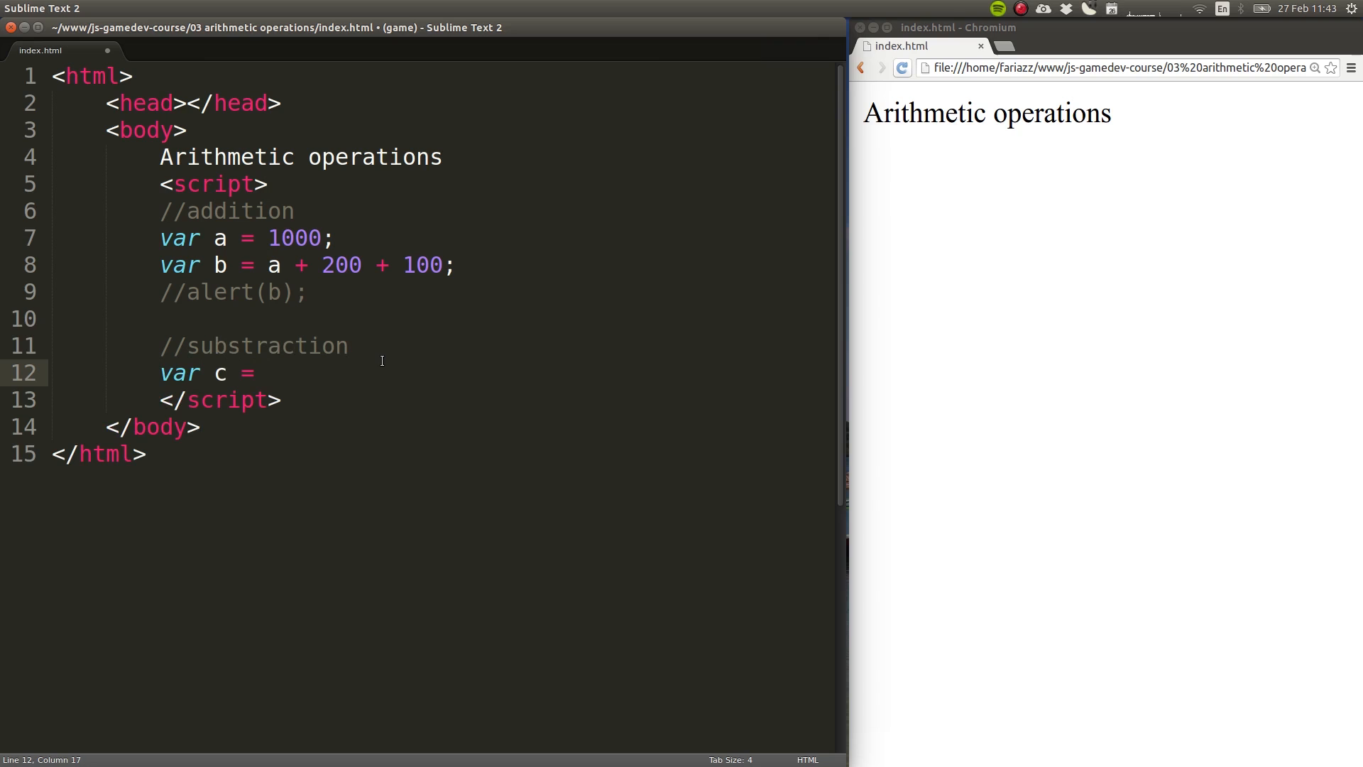
{"action": "type", "text": "100"}
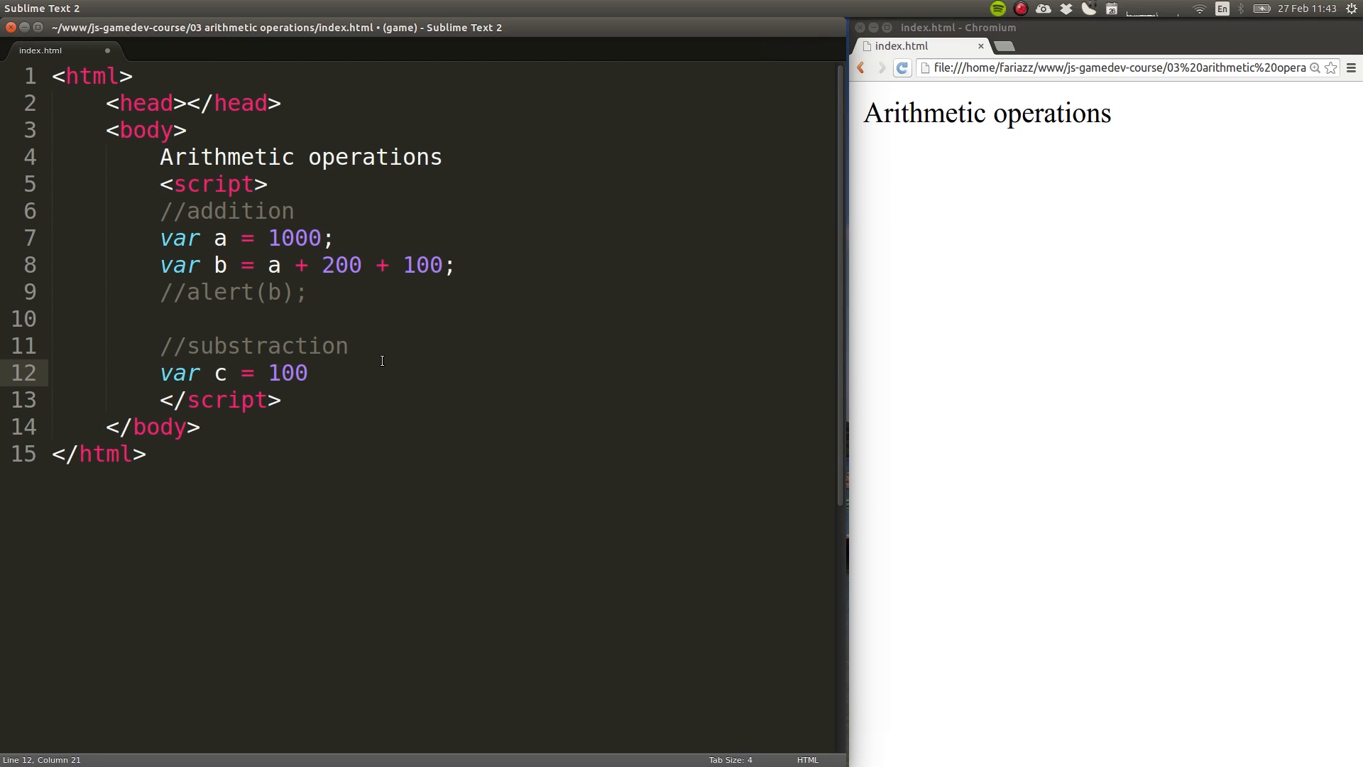
{"action": "type", "text": "- 50;"}
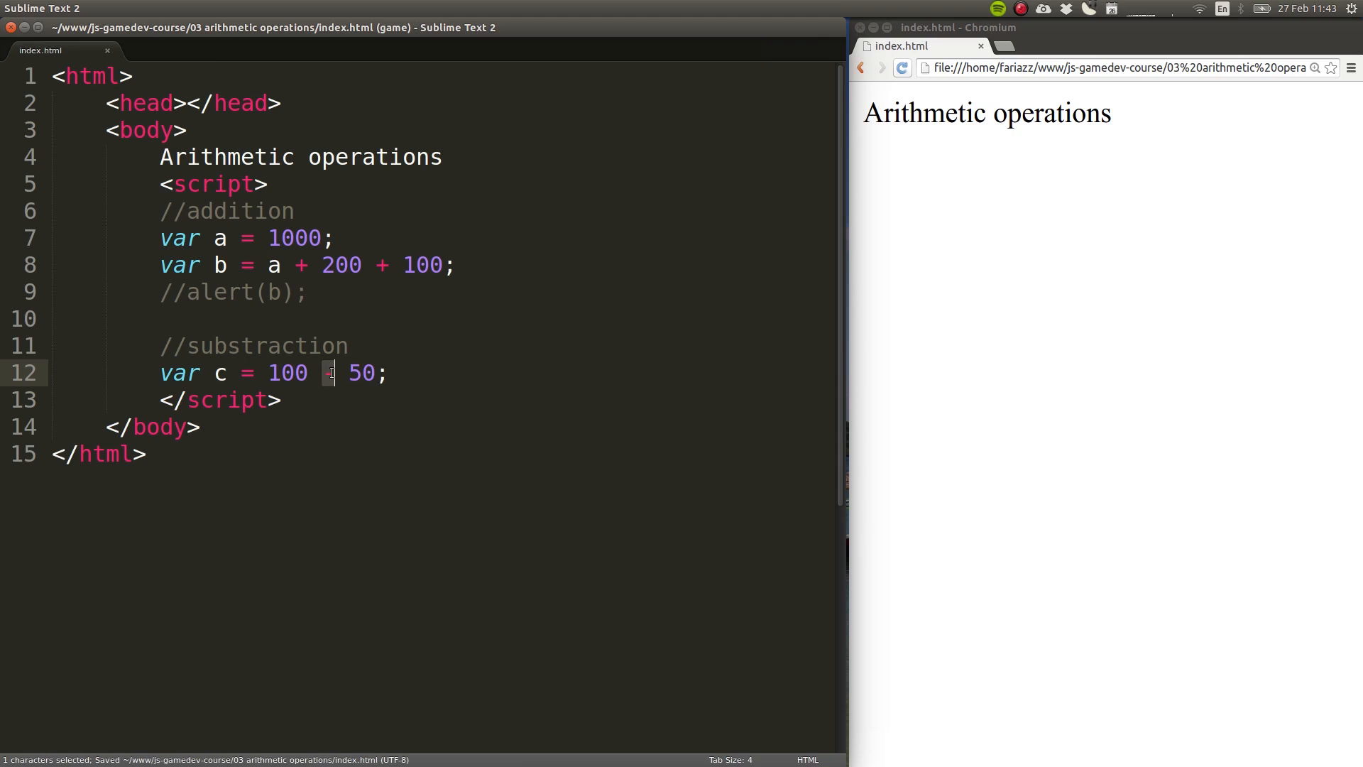
{"action": "type", "text": "alert"}
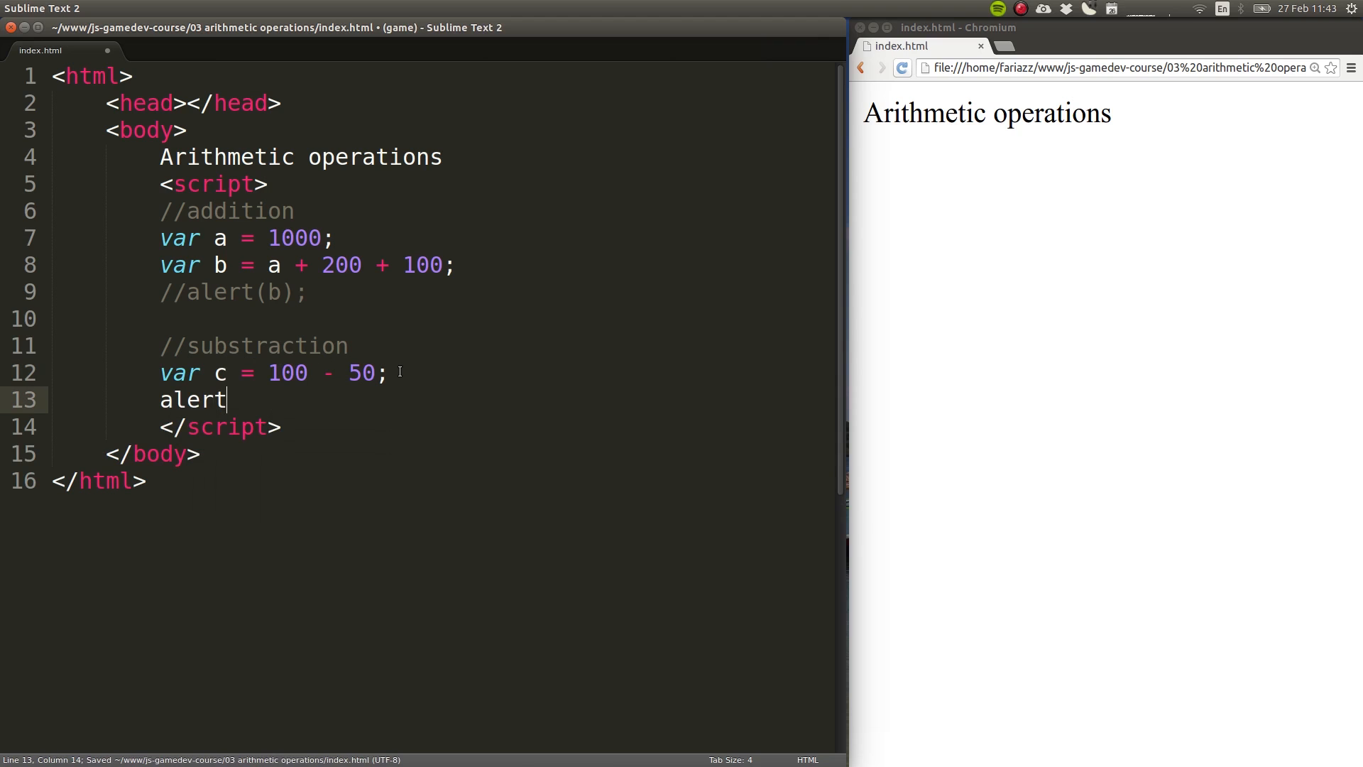
{"action": "type", "text": "(c);"}
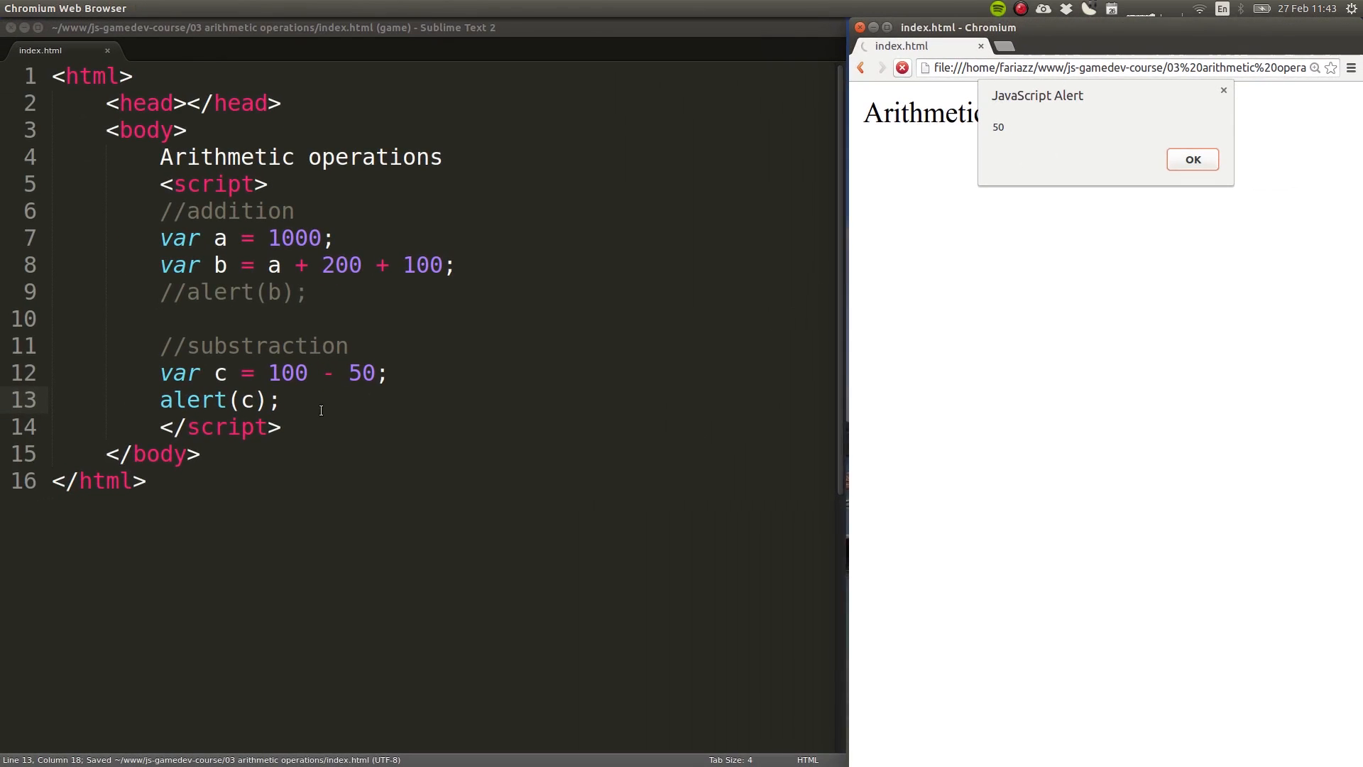
Step: Add a //multiplication section with var m = c * 10; and alert(m), then dismiss the 500 alert
{"action": "type", "text": "//"}
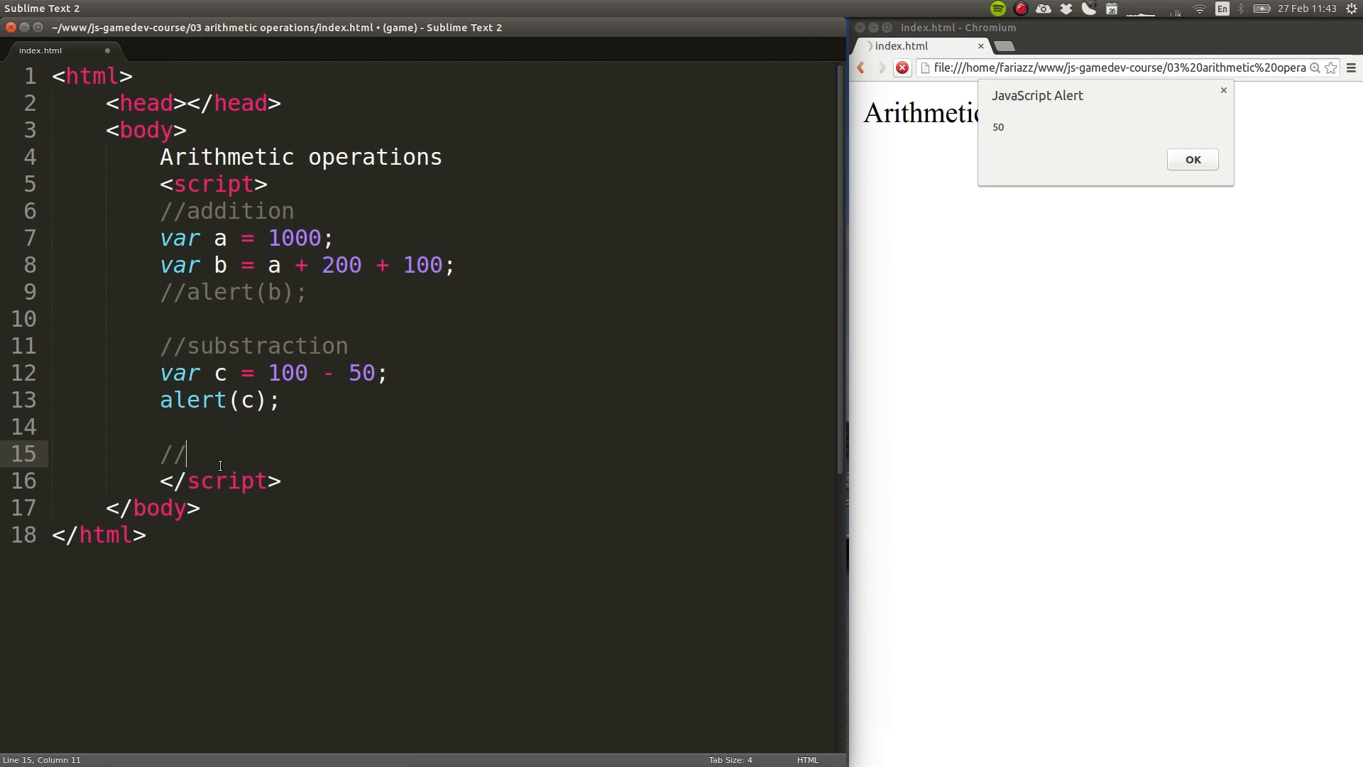
{"action": "type", "text": "multiplication"}
{"action": "type", "text": "var"}
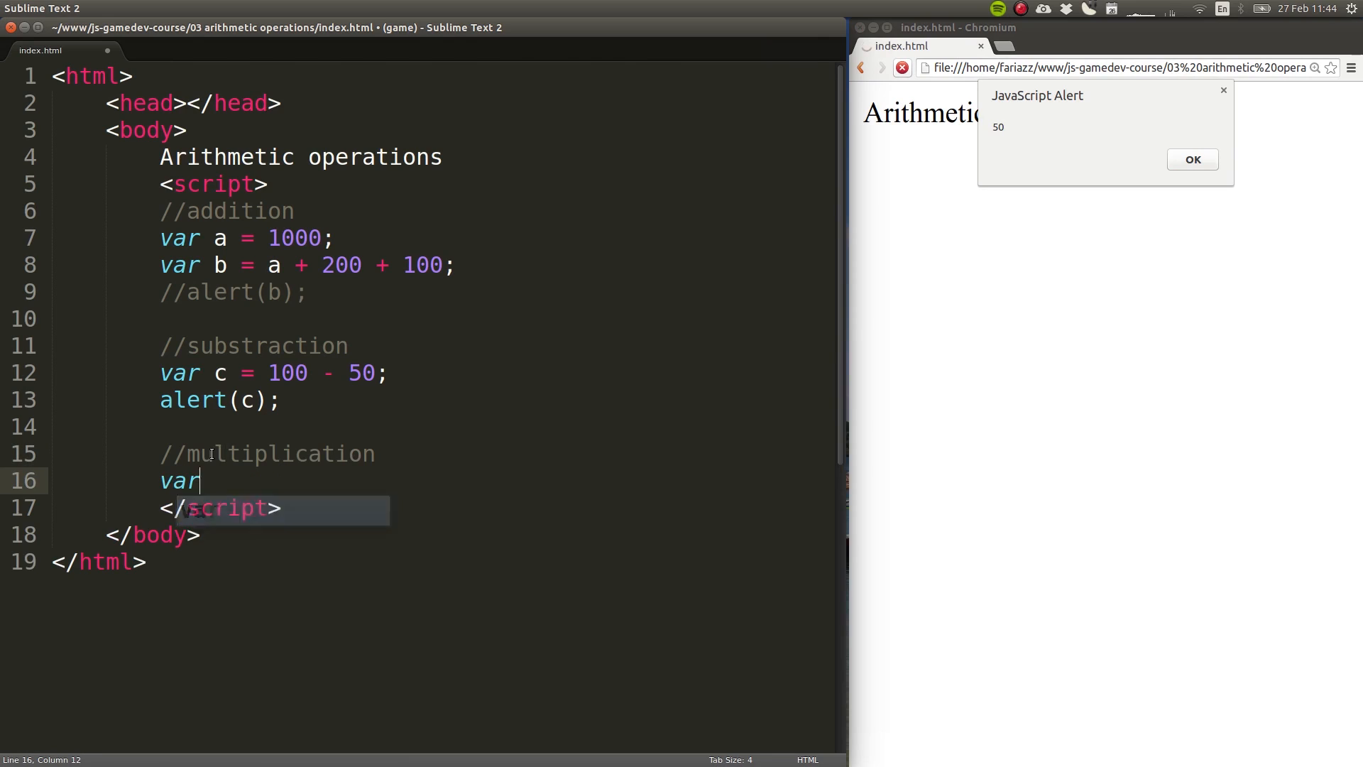
{"action": "type", "text": "m ="}
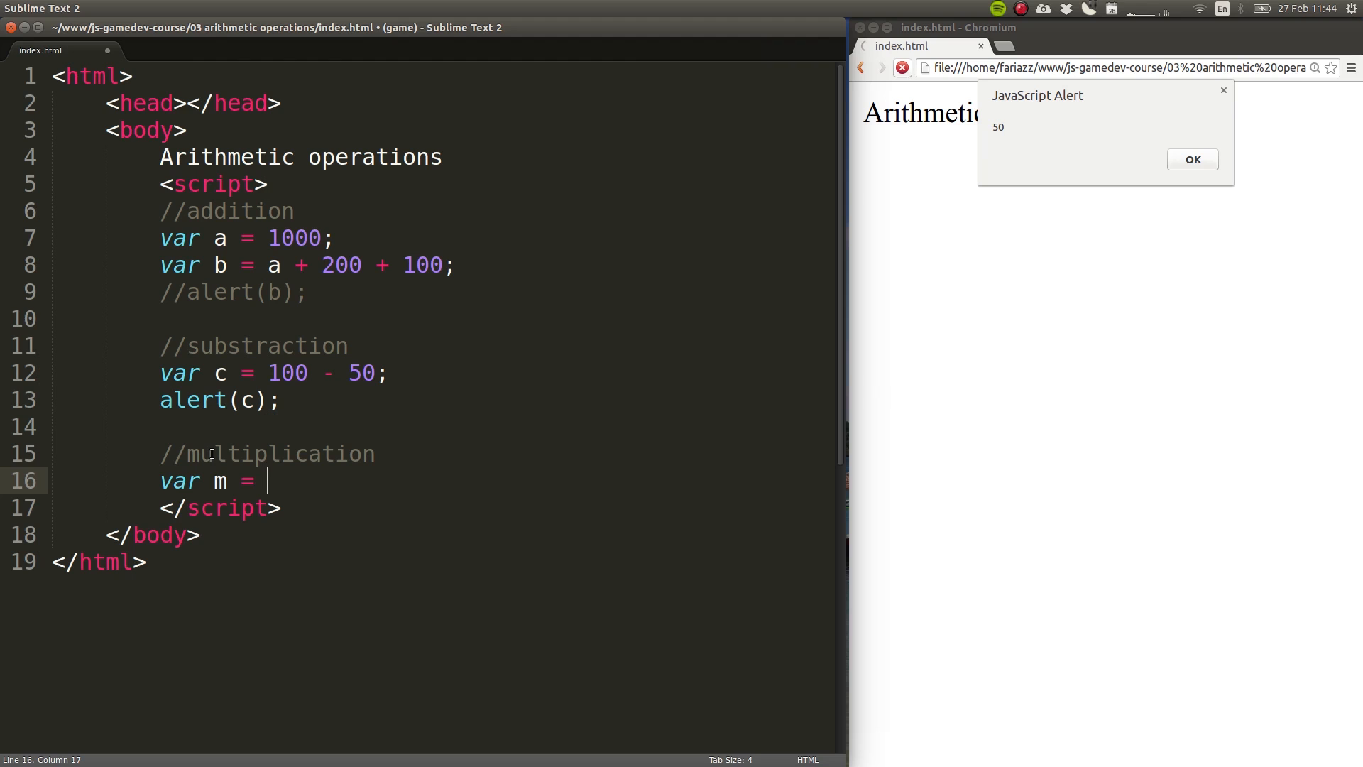
{"action": "type", "text": "c *"}
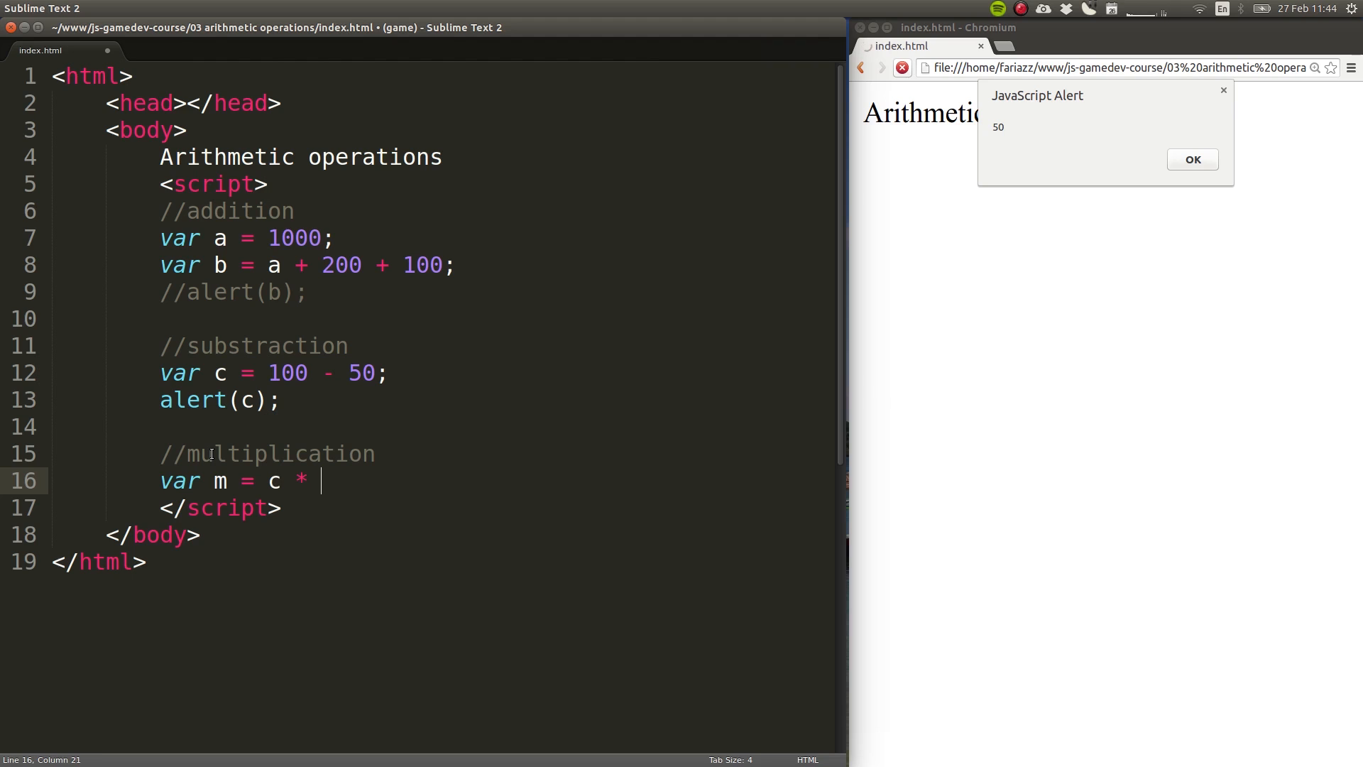
{"action": "type", "text": "10;"}
{"action": "left_click", "coordinate": [220, 399]}
{"action": "type", "text": "//"}
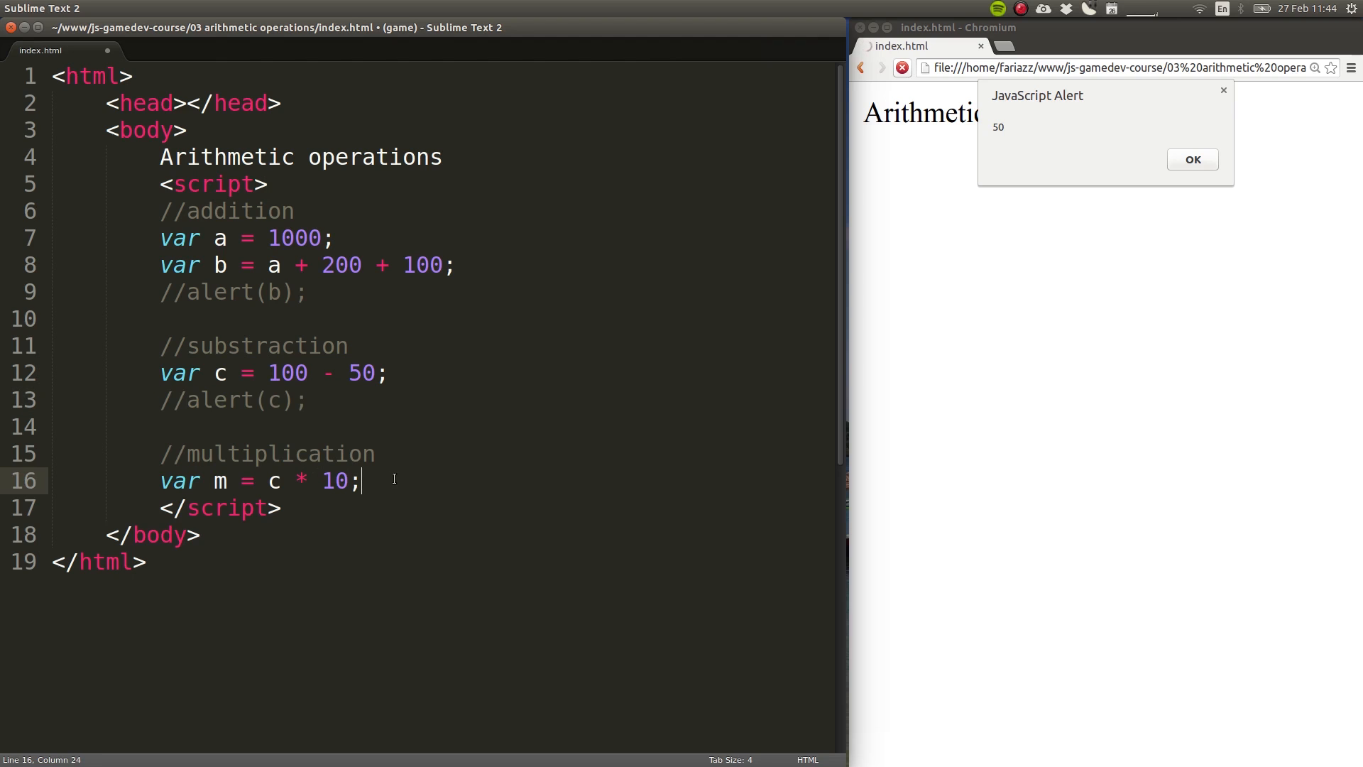
{"action": "type", "text": "alert("}
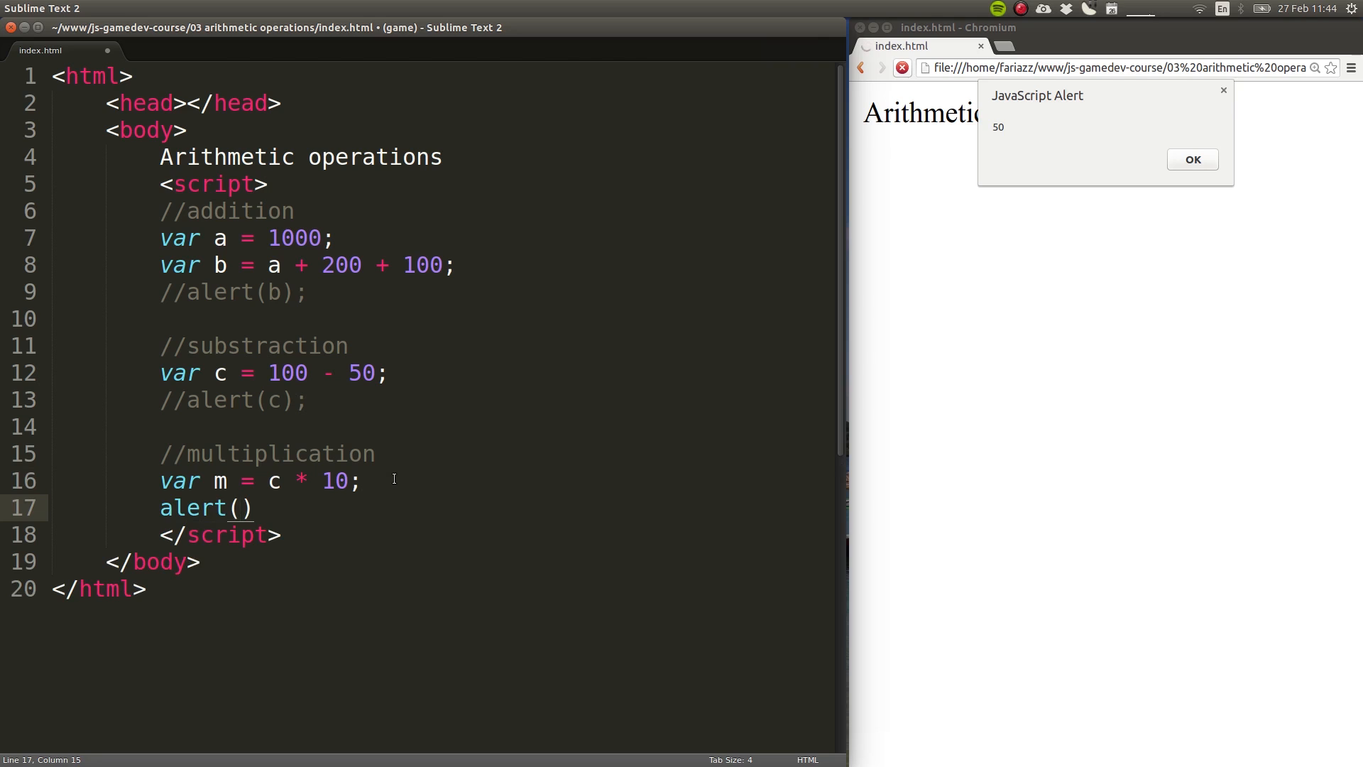
{"action": "type", "text": "m"}
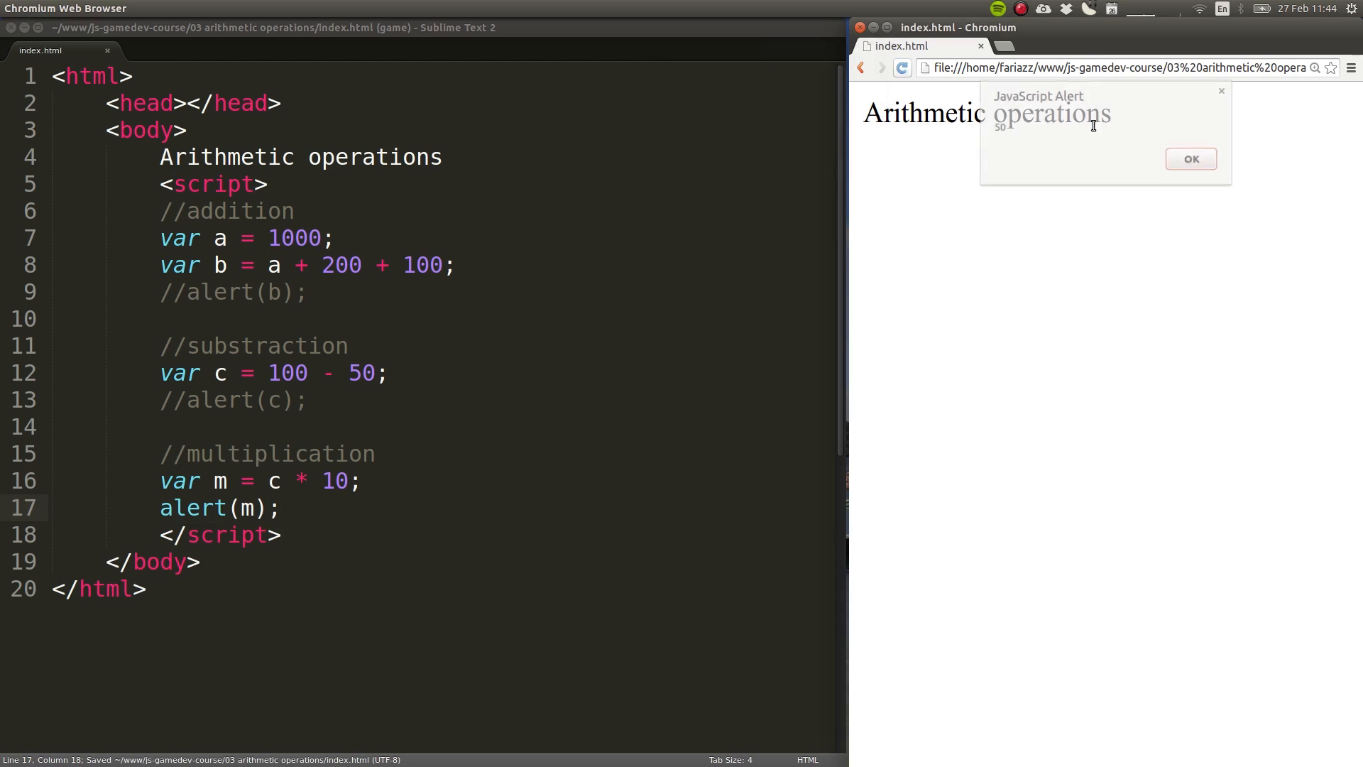
{"action": "left_click", "coordinate": [1190, 158]}
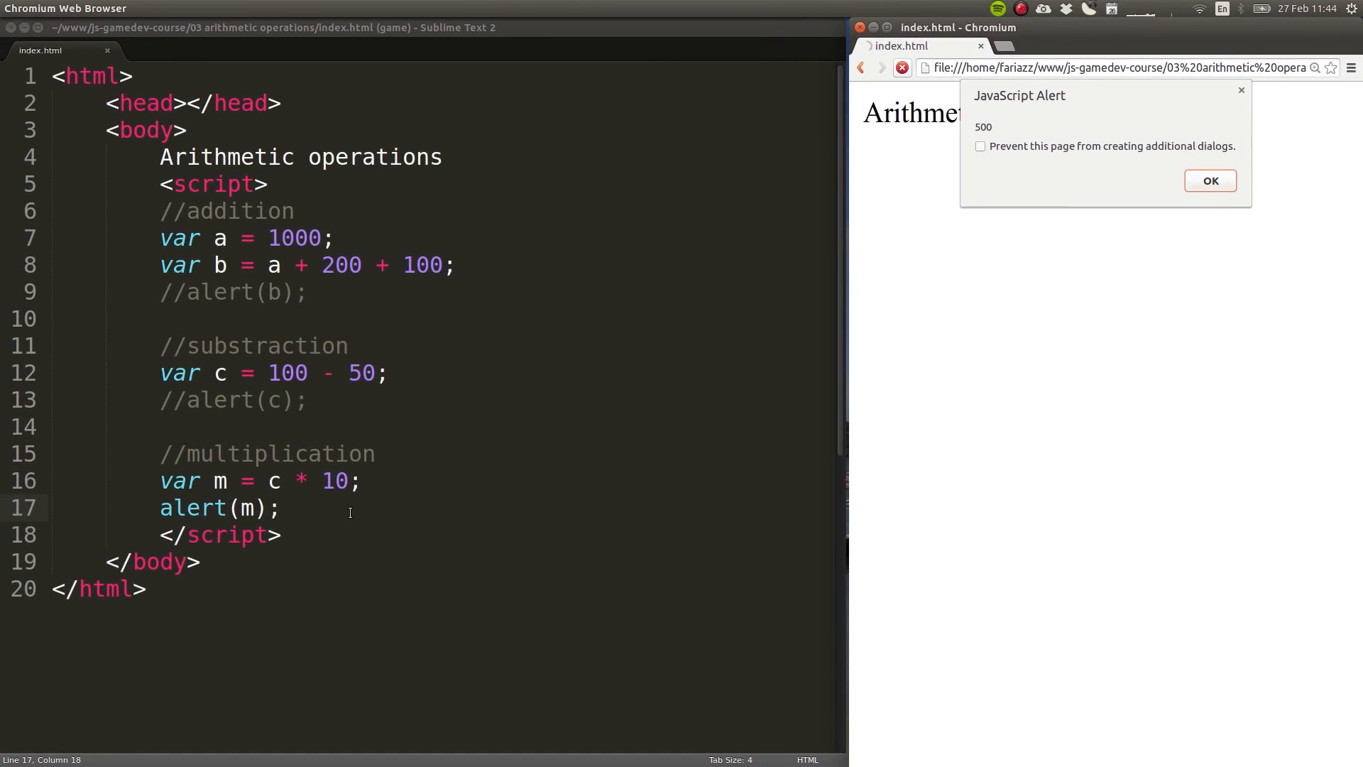
Step: Add a //division section with var d = 500 / 2; and alert(d), then run and dismiss 250
{"action": "type", "text": "//division"}
{"action": "type", "text": "var"}
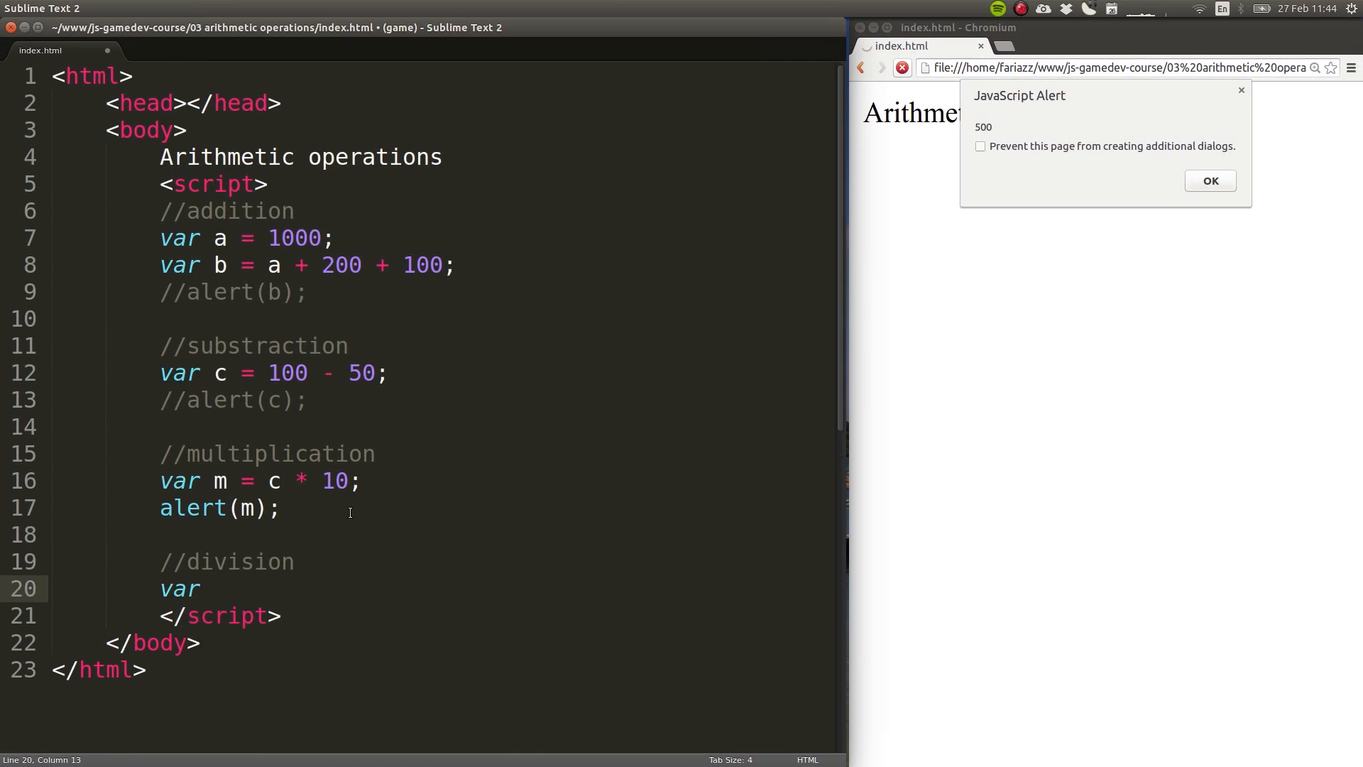
{"action": "type", "text": "d ="}
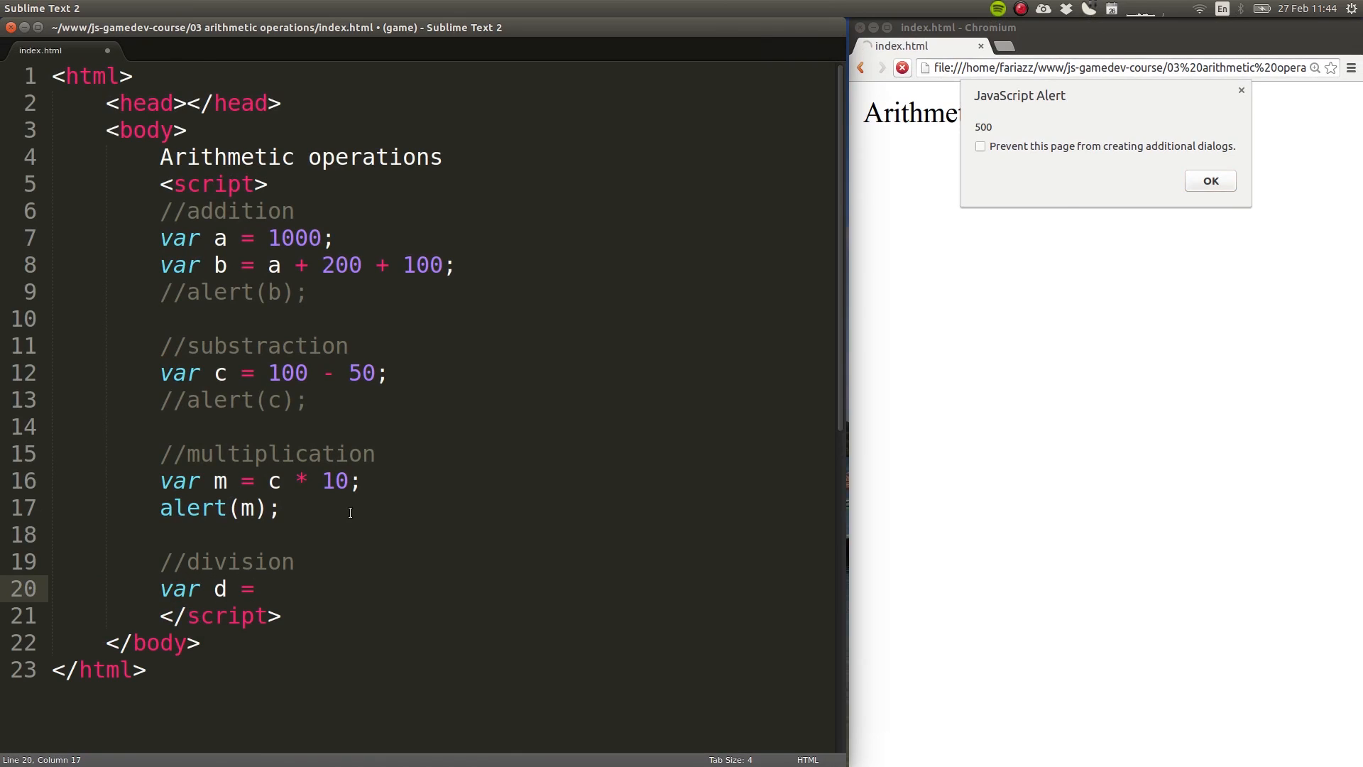
{"action": "type", "text": "500"}
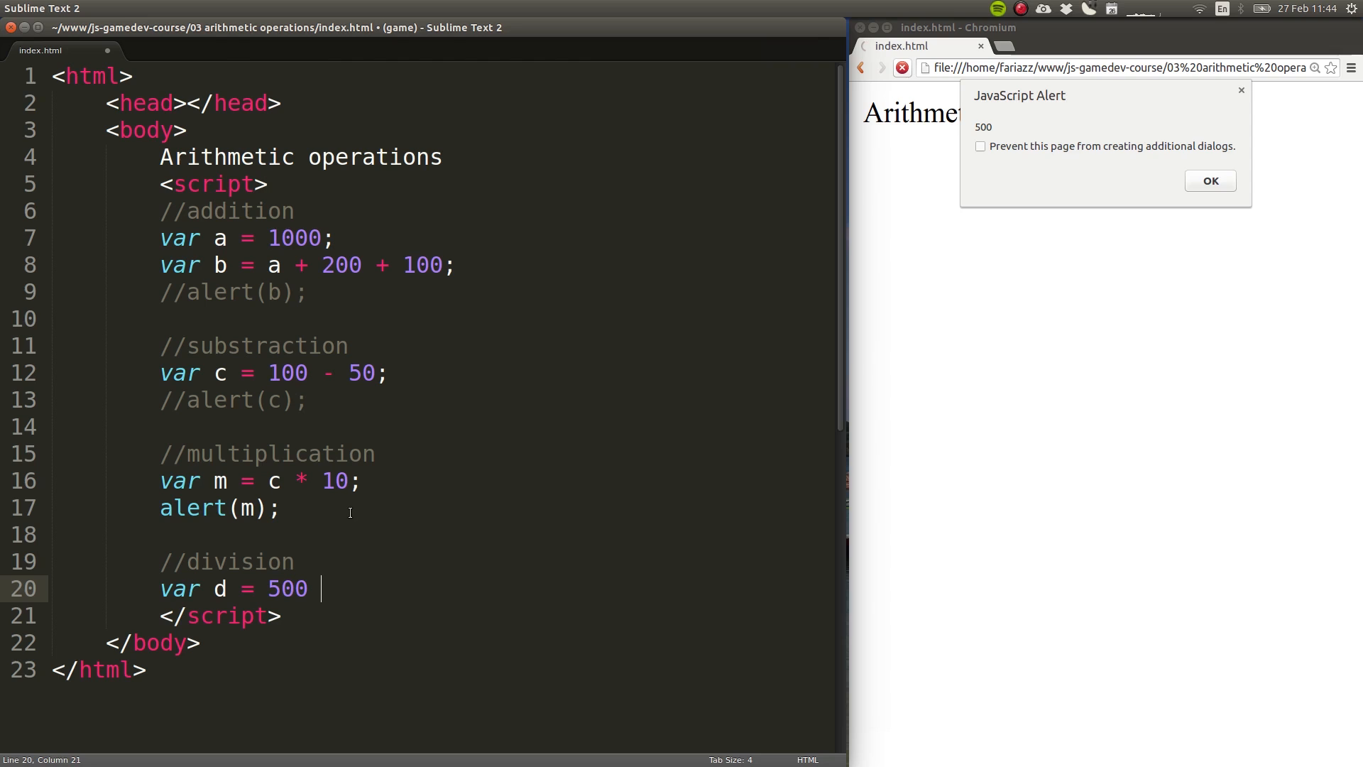
{"action": "type", "text": "/"}
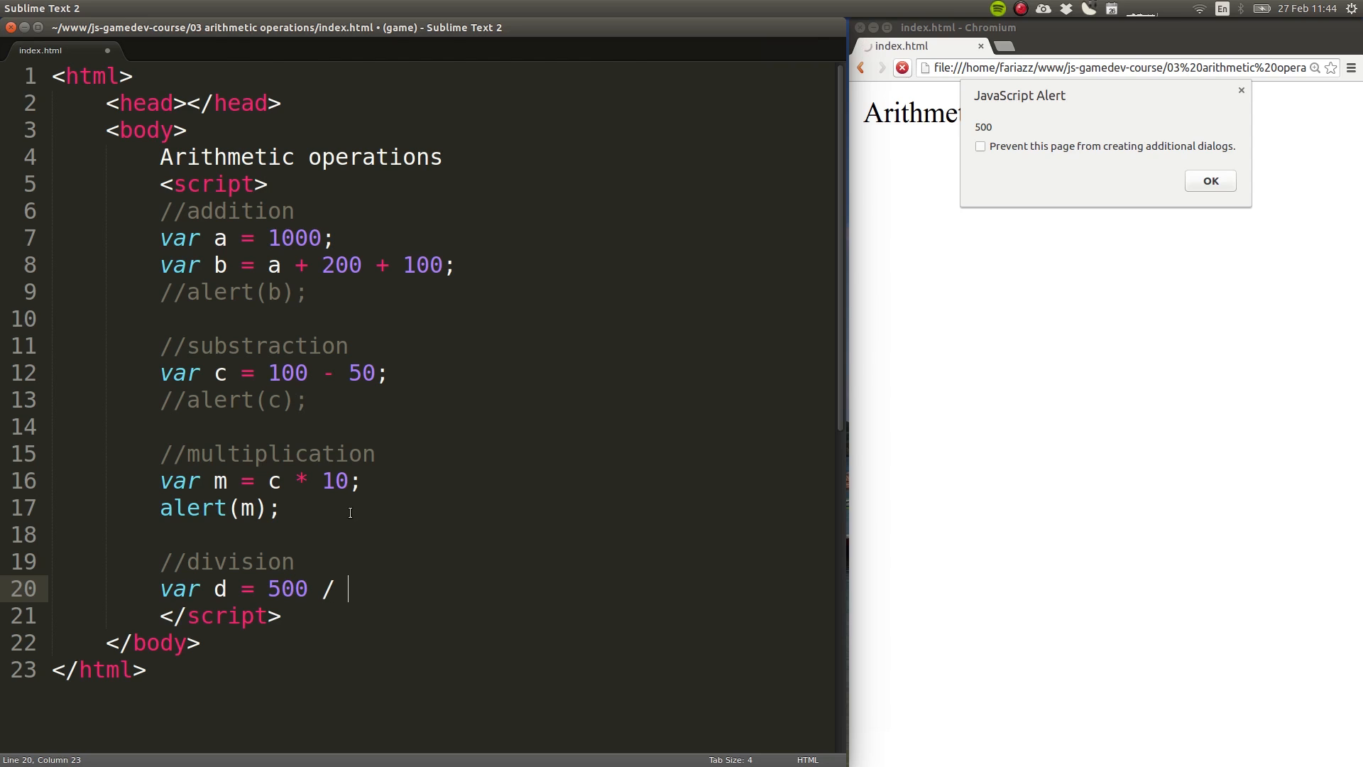
{"action": "type", "text": "2;"}
{"action": "type", "text": "alert"}
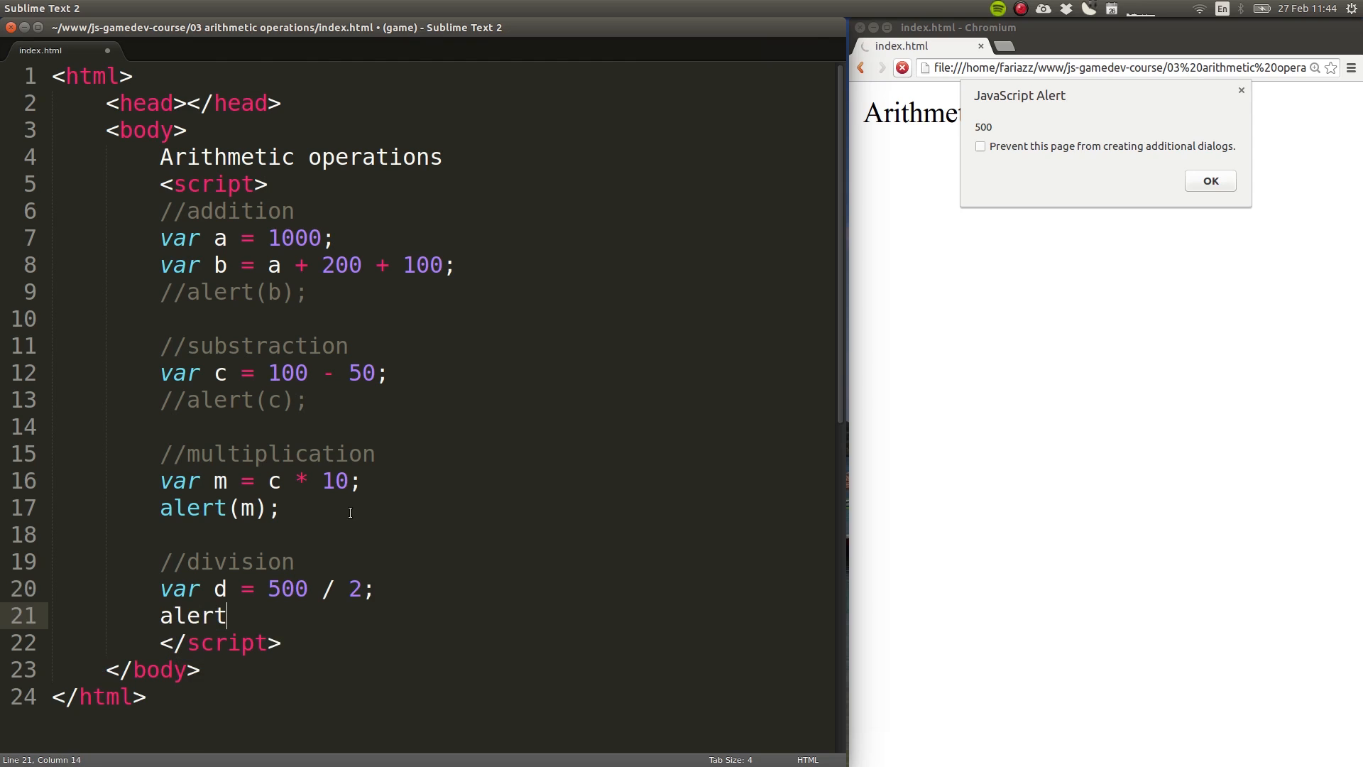
{"action": "type", "text": "(d);"}
{"action": "left_click", "coordinate": [234, 508]}
{"action": "type", "text": "//"}
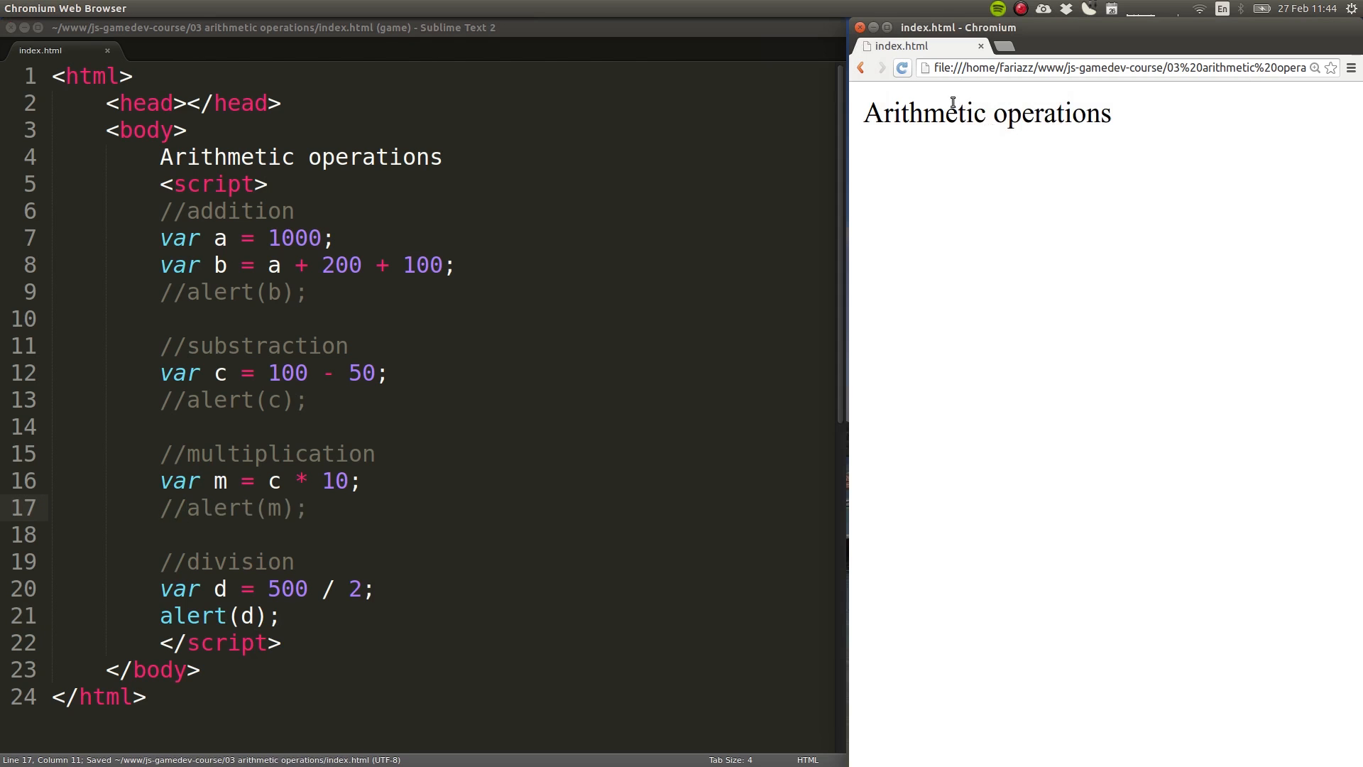
{"action": "left_click", "coordinate": [901, 68]}
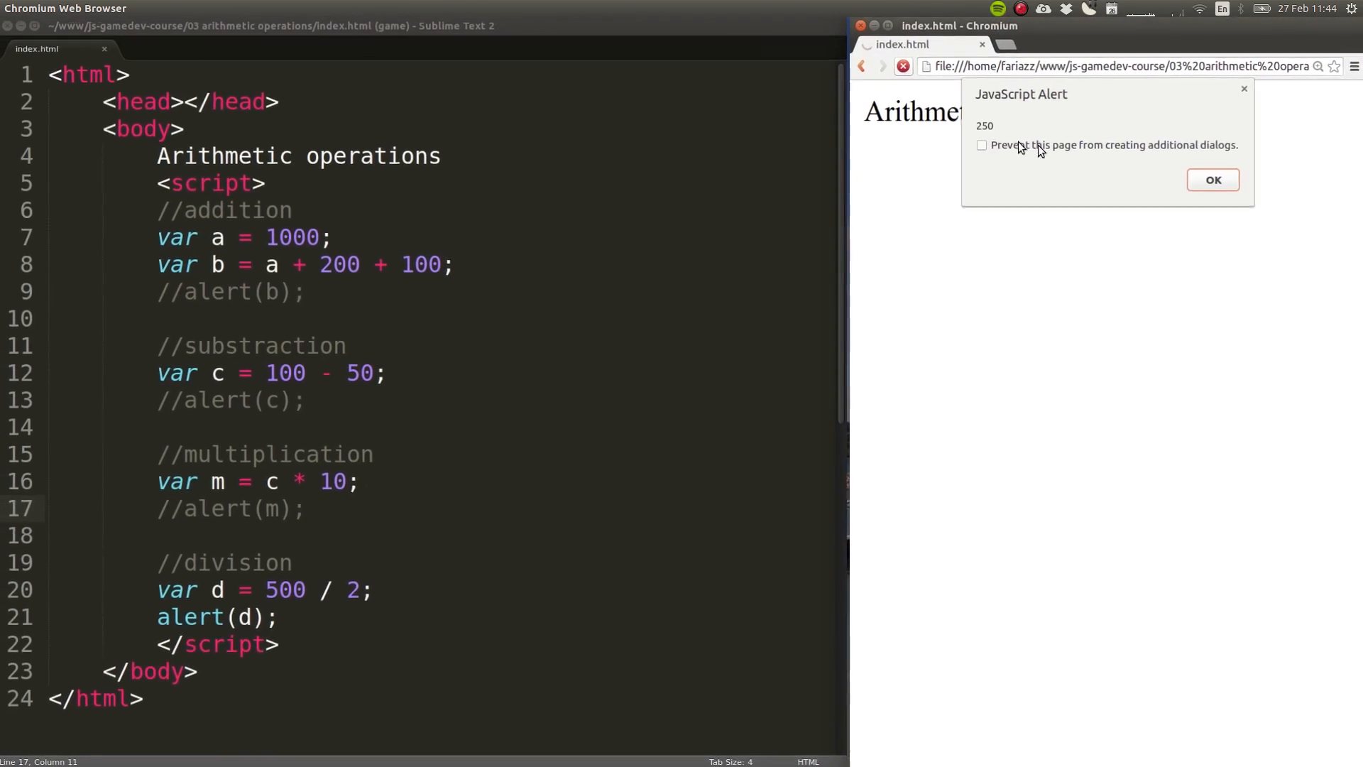
{"action": "left_click", "coordinate": [1209, 179]}
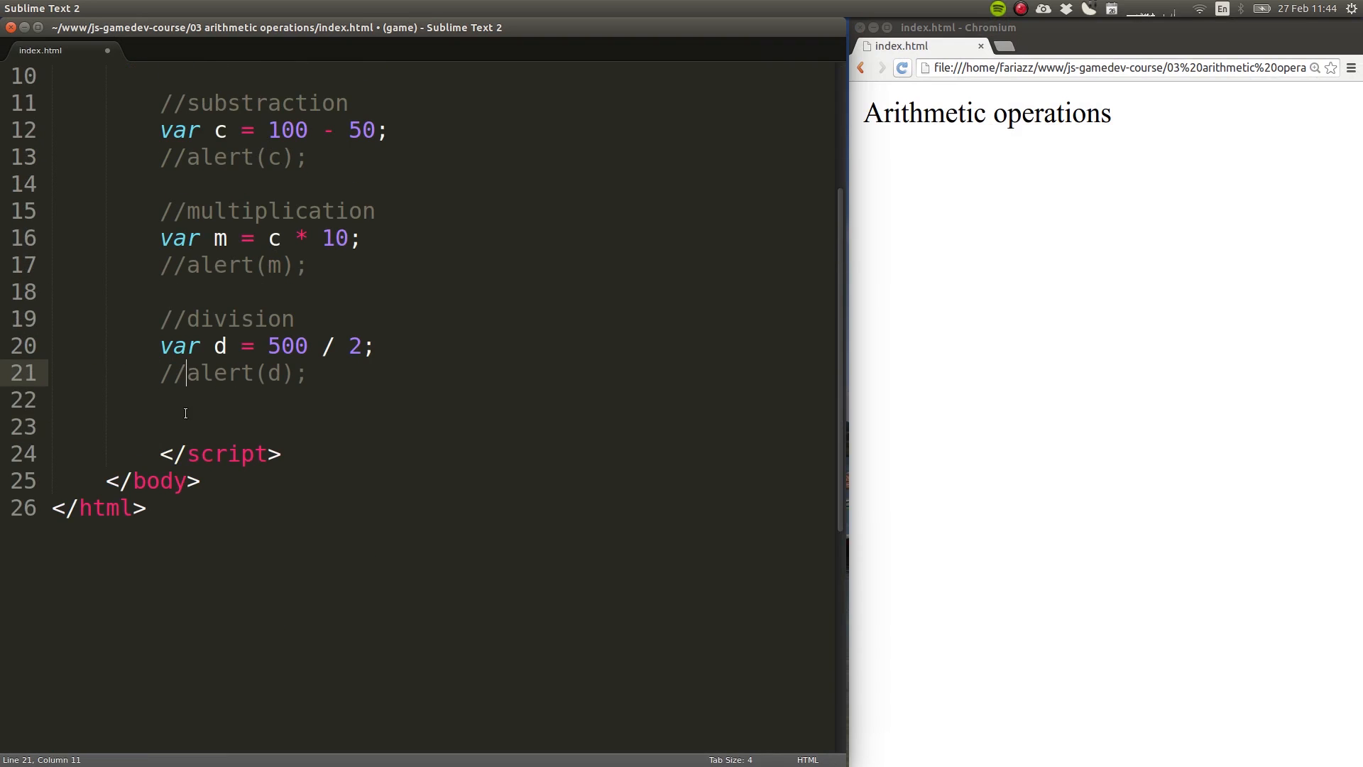
Step: Add a //mix comment and var combo = 100 + 50 / 2 * 10;
{"action": "type", "text": "//m"}
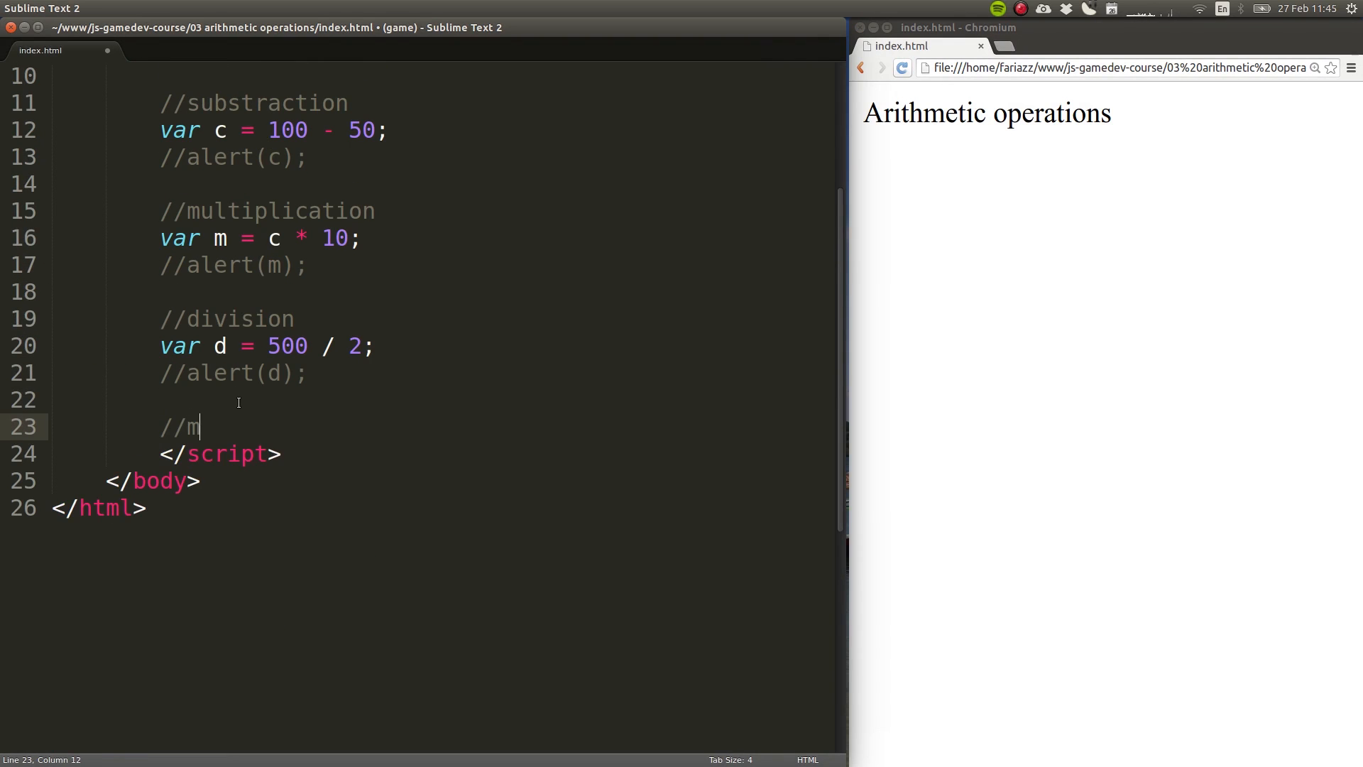
{"action": "type", "text": "ix\\nvar co"}
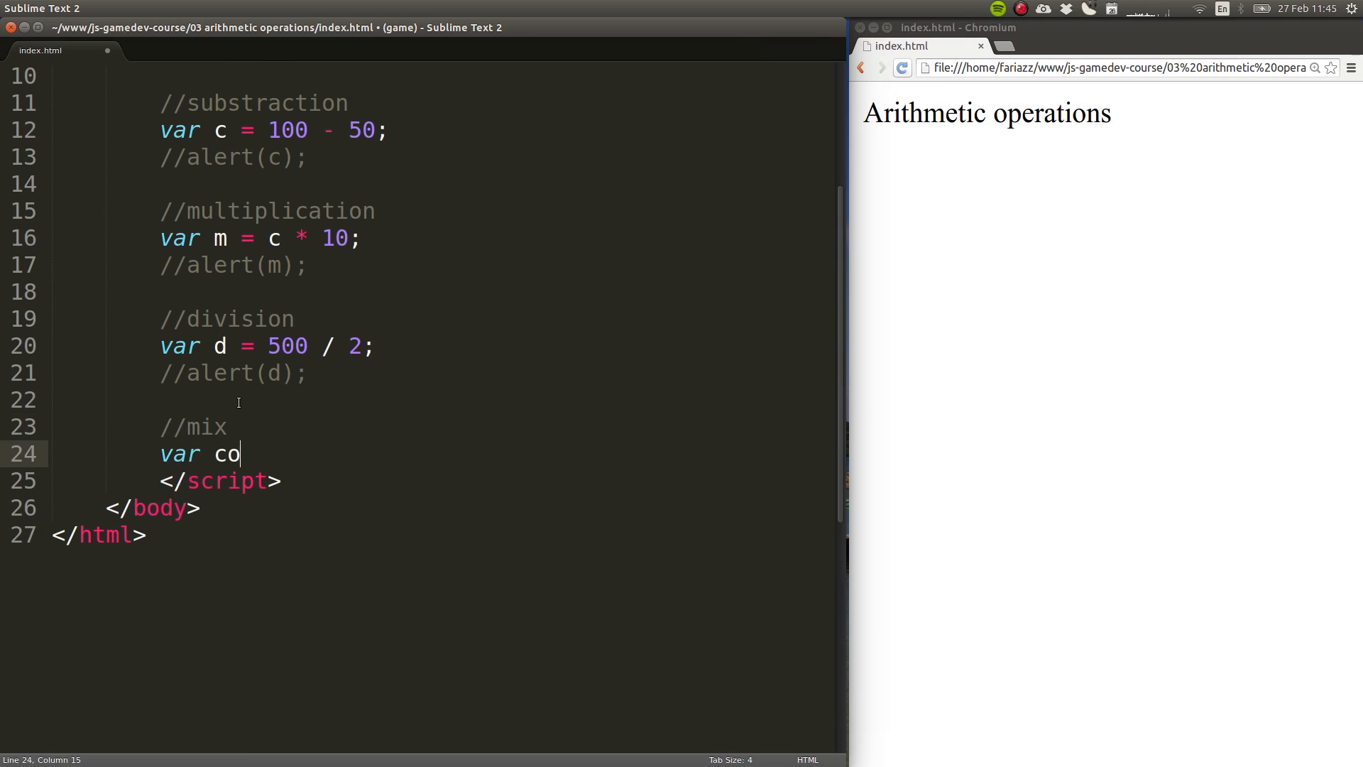
{"action": "type", "text": "mbo ="}
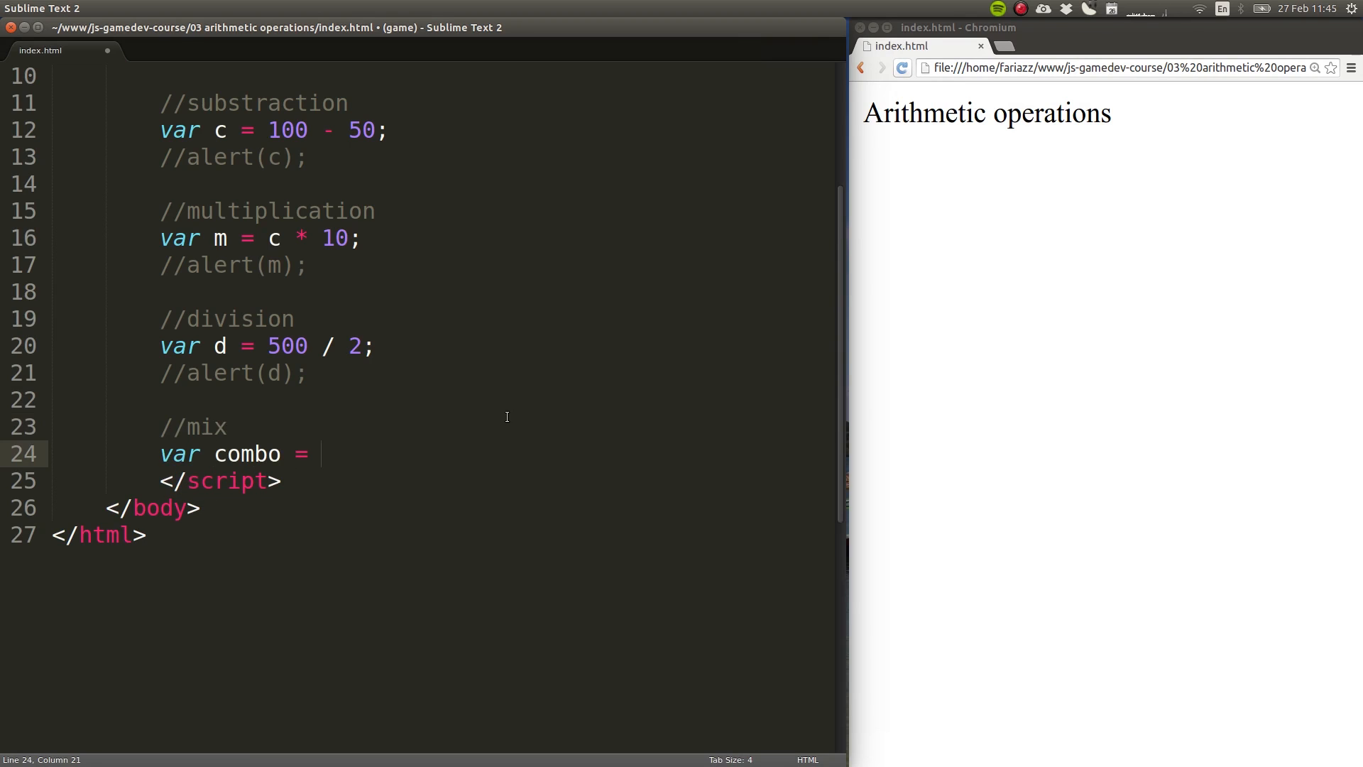
{"action": "type", "text": "100 + 50"}
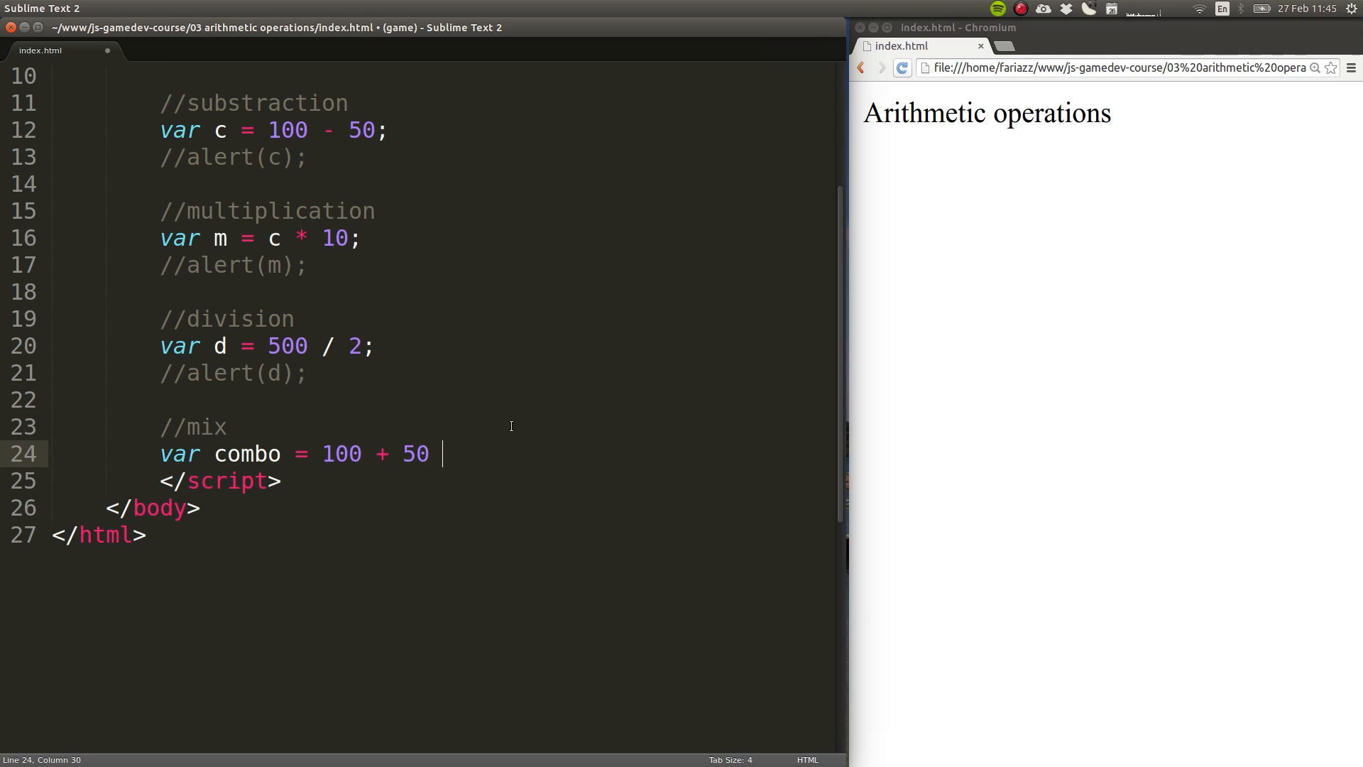
{"action": "type", "text": "/ 2 * 1"}
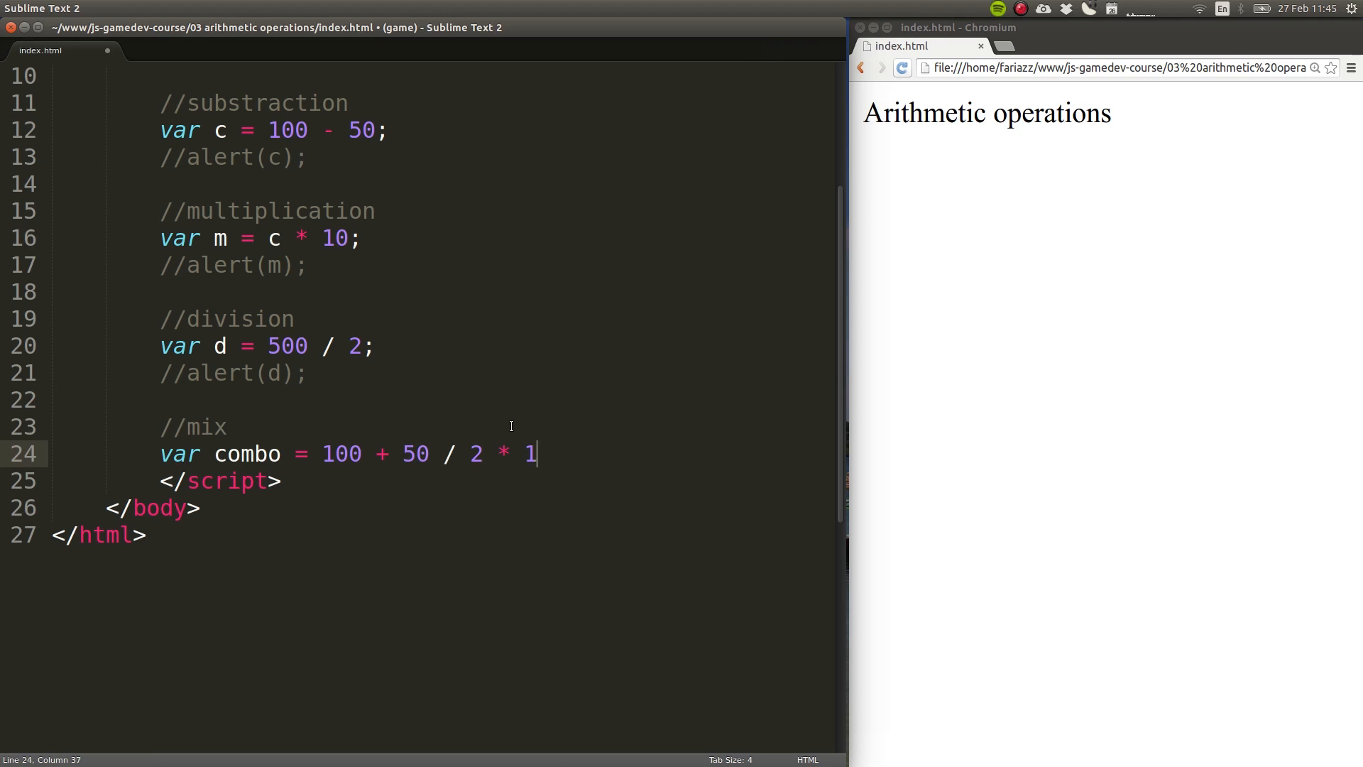
{"action": "type", "text": "0;"}
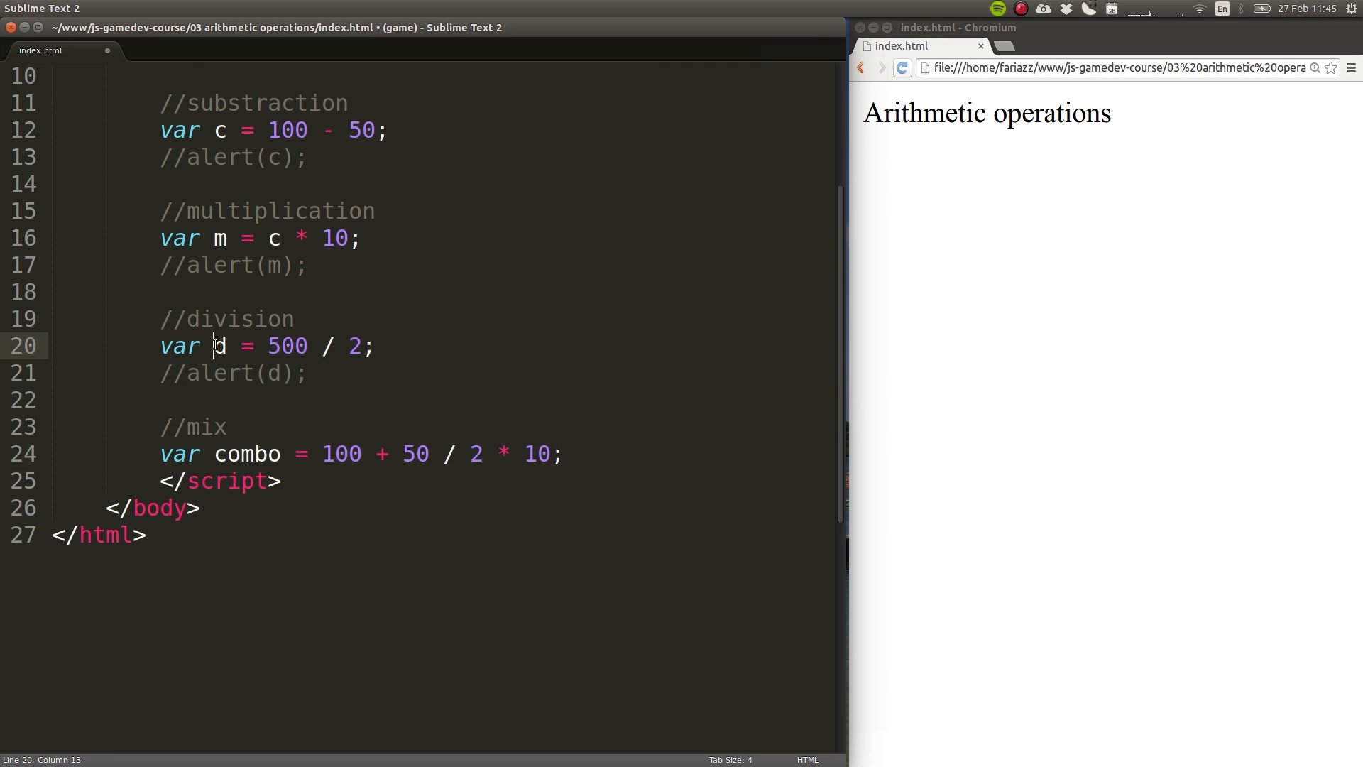
Step: Highlight the division operator and the 100 to explain precedence, and start typing alert
{"action": "double_click", "coordinate": [341, 453]}
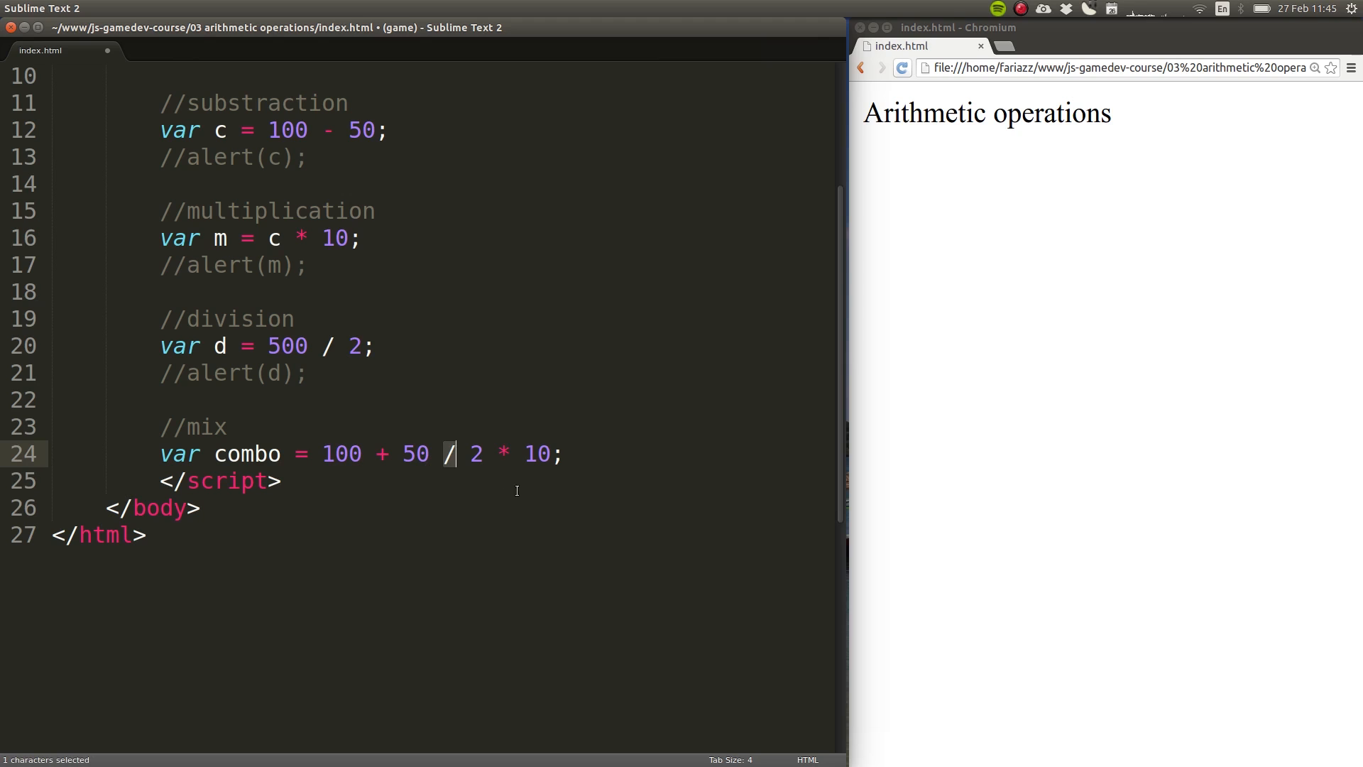
{"action": "left_click_drag", "start_coordinate": [404, 453], "coordinate": [550, 453]}
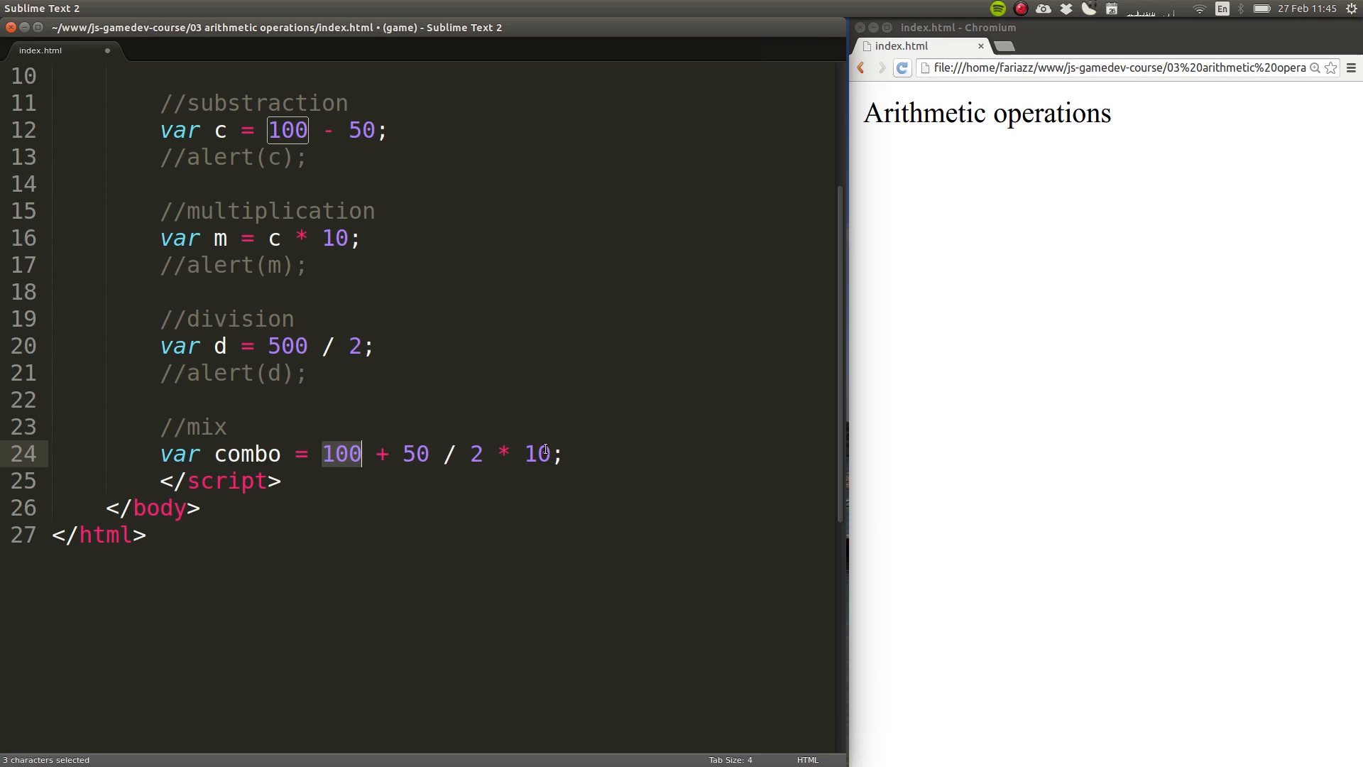
{"action": "type", "text": "ale"}
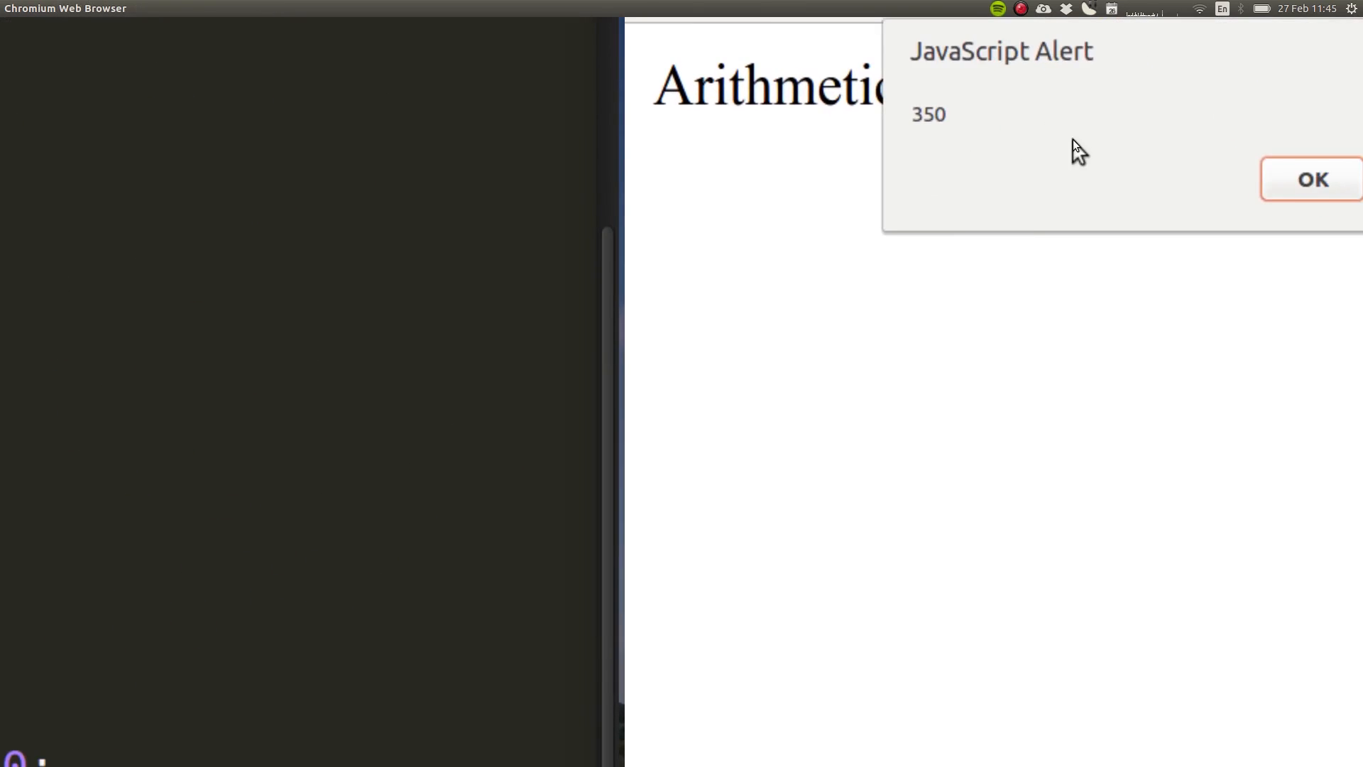
Step: Dismiss the 350 alert and select 100 + 50 in the combo line for grouping
{"action": "left_click", "coordinate": [1312, 178]}
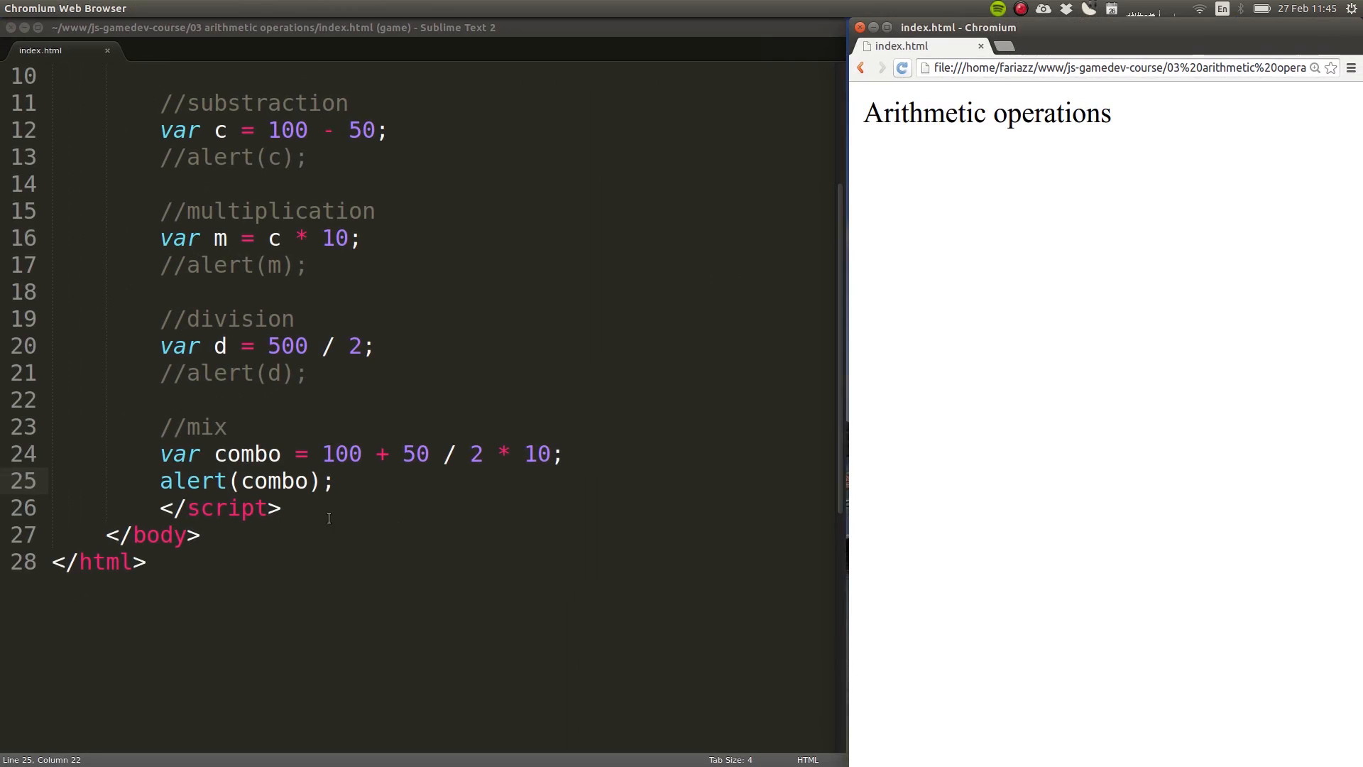
{"action": "left_click_drag", "start_coordinate": [322, 453], "coordinate": [429, 453]}
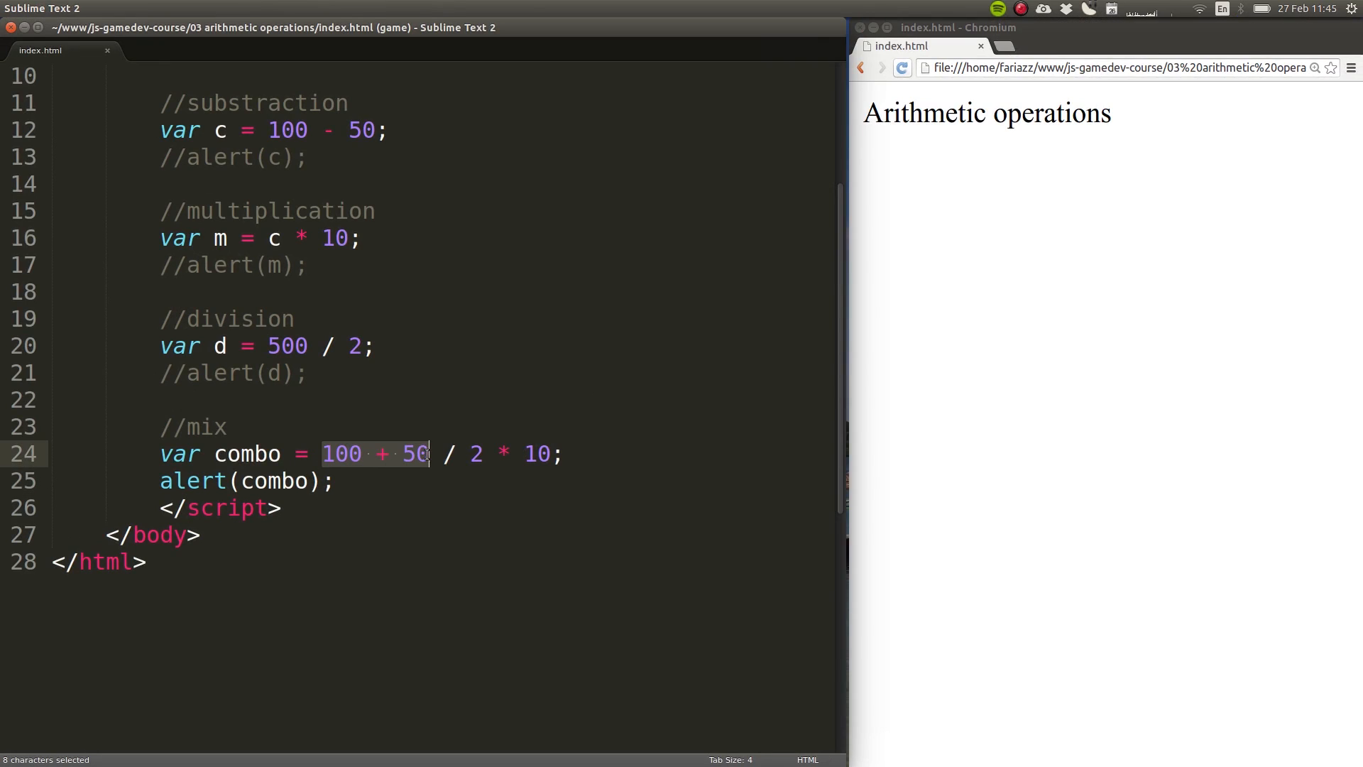
{"action": "mouse_move", "coordinate": [685, 442]}
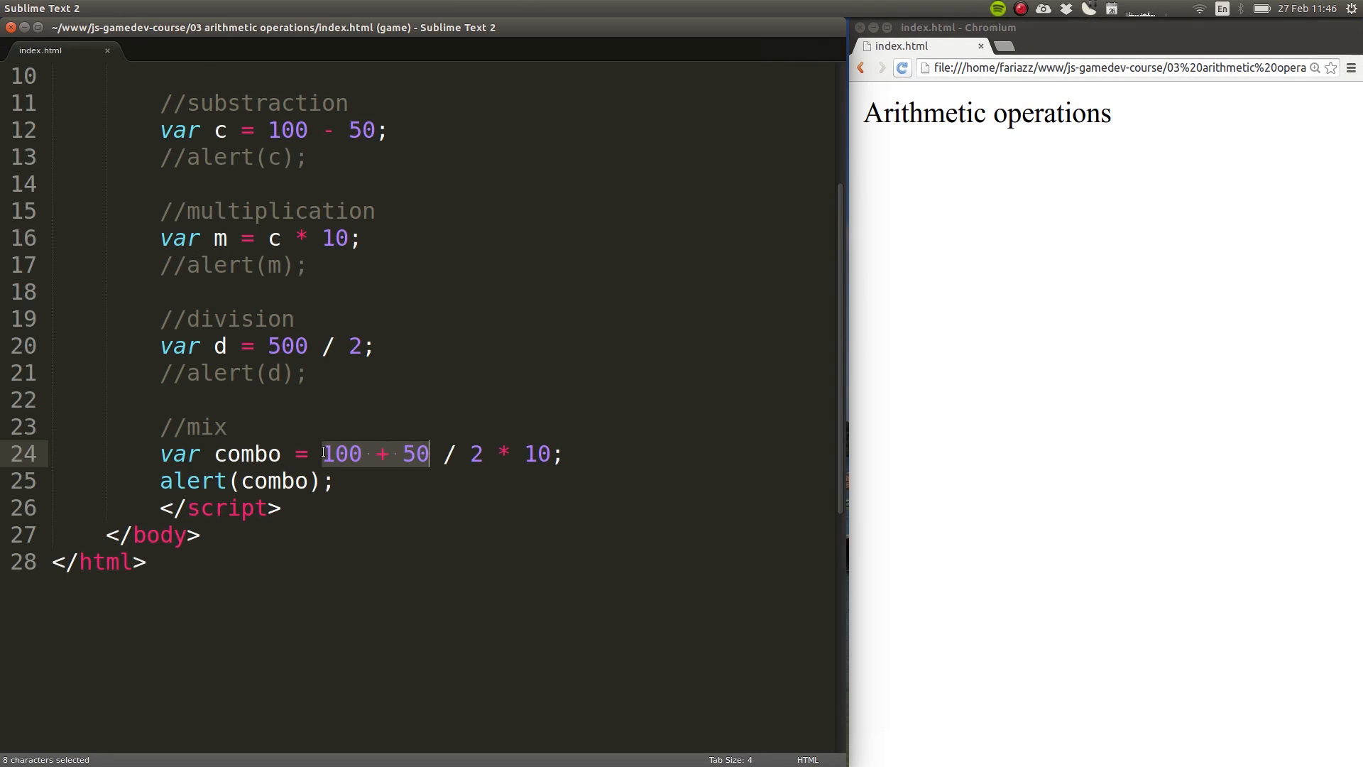
{"action": "left_click", "coordinate": [548, 508]}
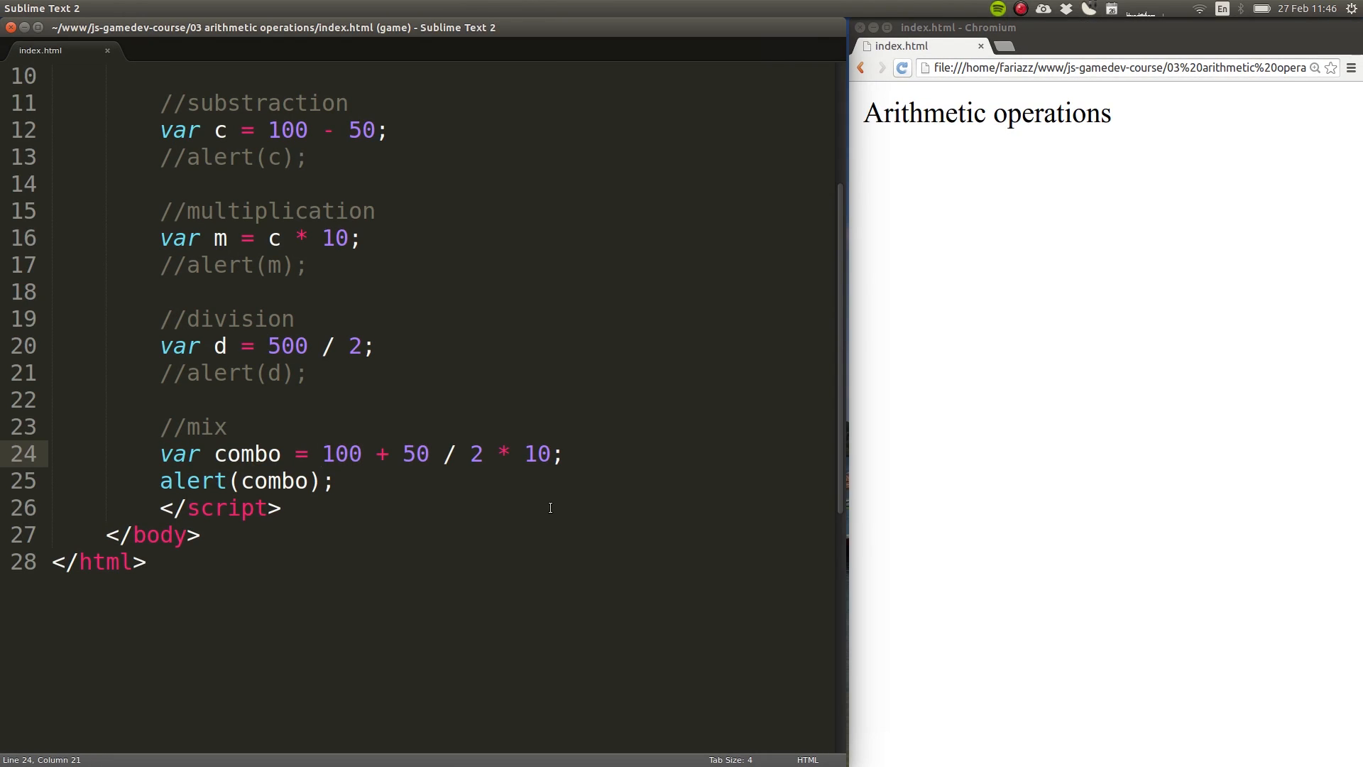
Step: Bracket (100 + 50) in combo, save, dismiss the 750 alert, and select the alert line
{"action": "type", "text": "("}
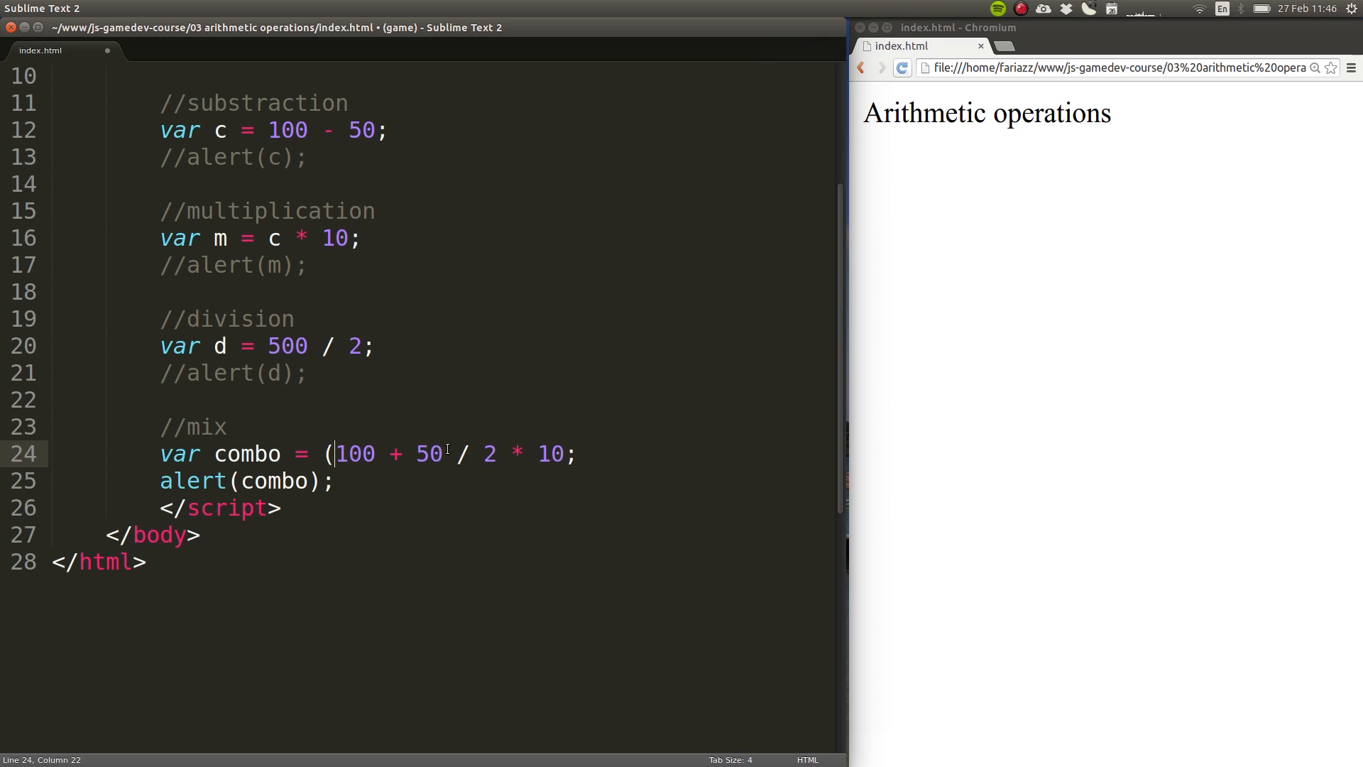
{"action": "type", "text": ")"}
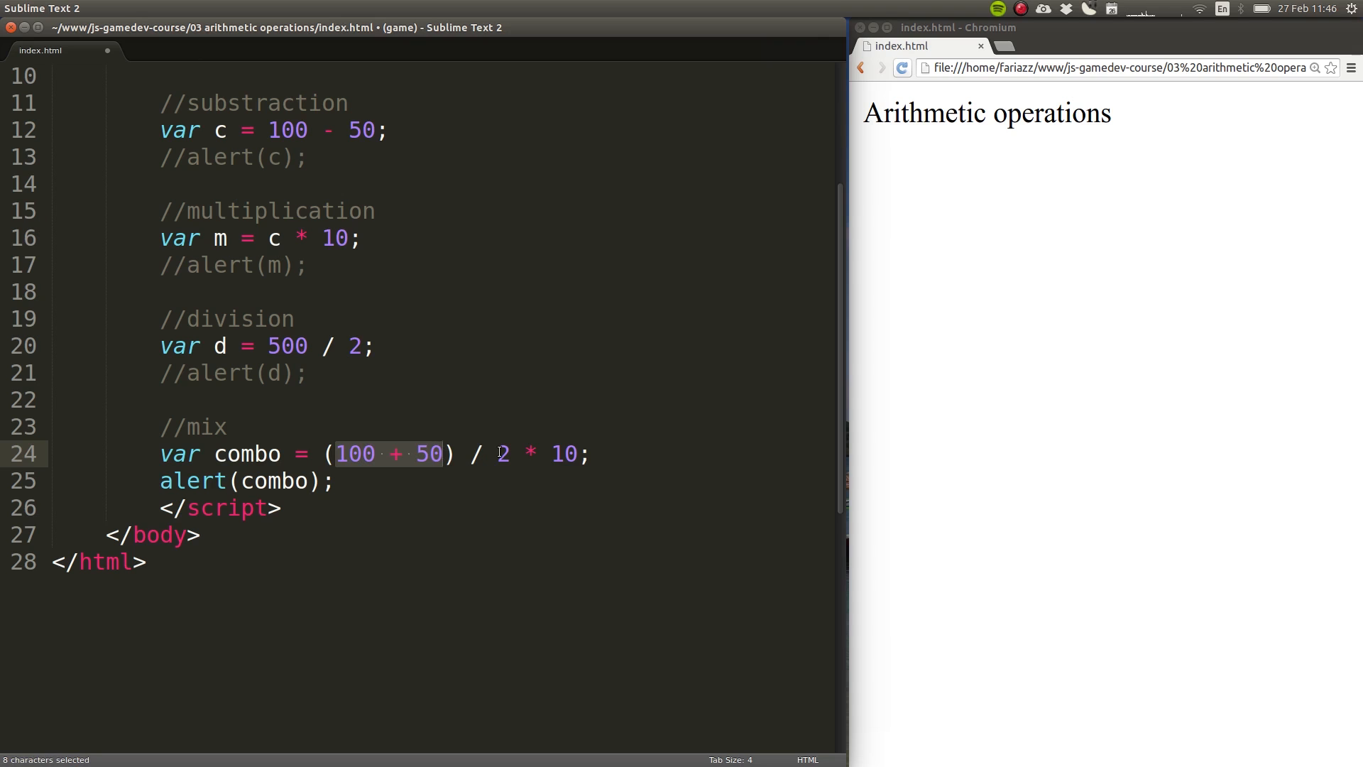
{"action": "key", "text": "ctrl+s"}
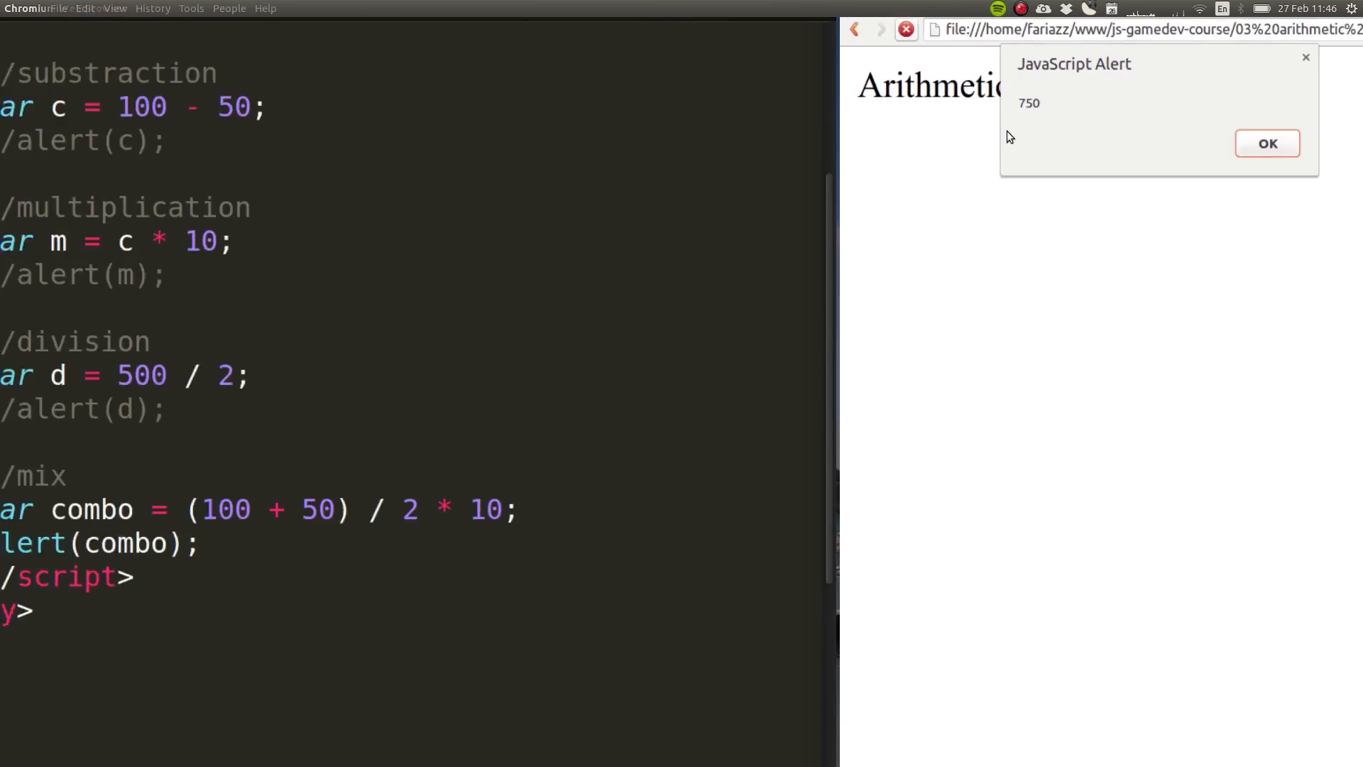
{"action": "left_click", "coordinate": [1266, 143]}
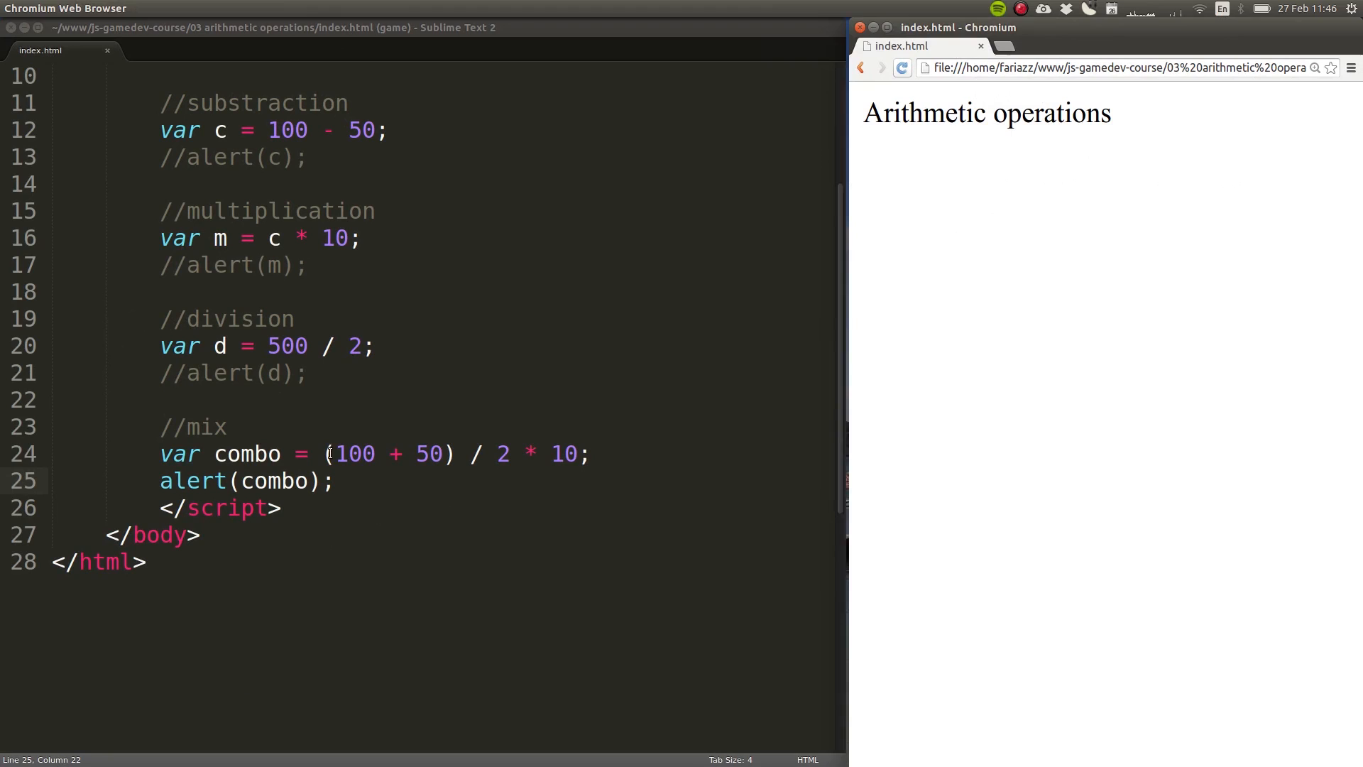
{"action": "left_click_drag", "start_coordinate": [332, 453], "coordinate": [443, 453]}
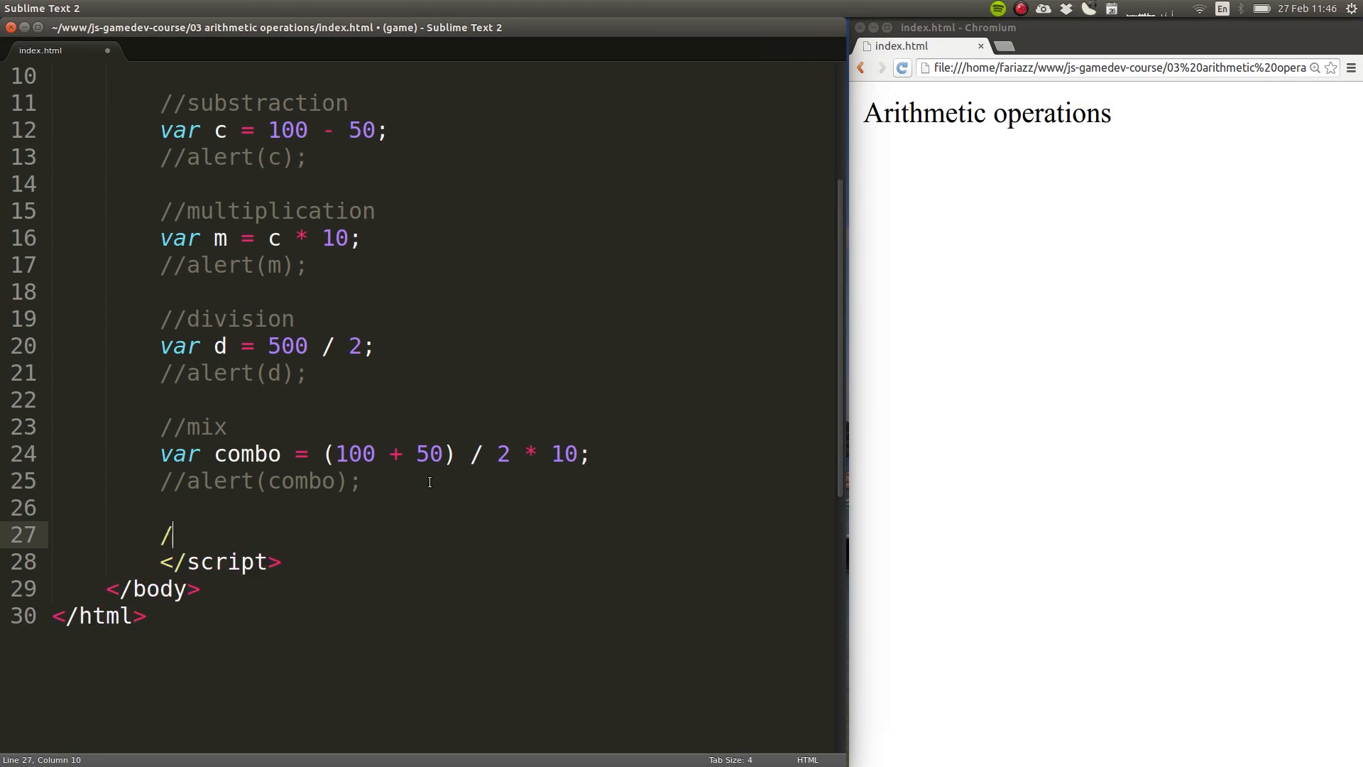
Step: Add simple calculator comments from Celsius to Fahrenheit with the formula °C x 9/5 + 32 = °F
{"action": "type", "text": "/simple calculator"}
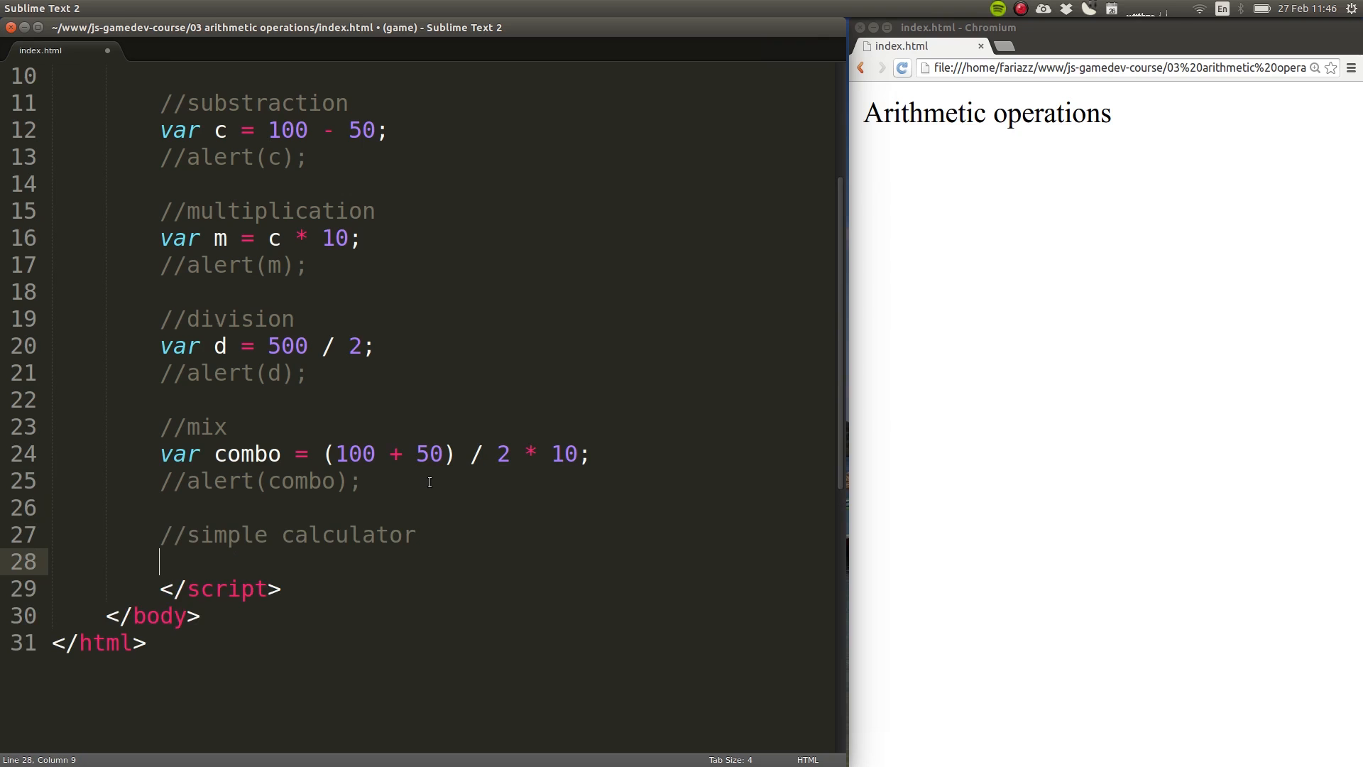
{"action": "type", "text": "//from cel"}
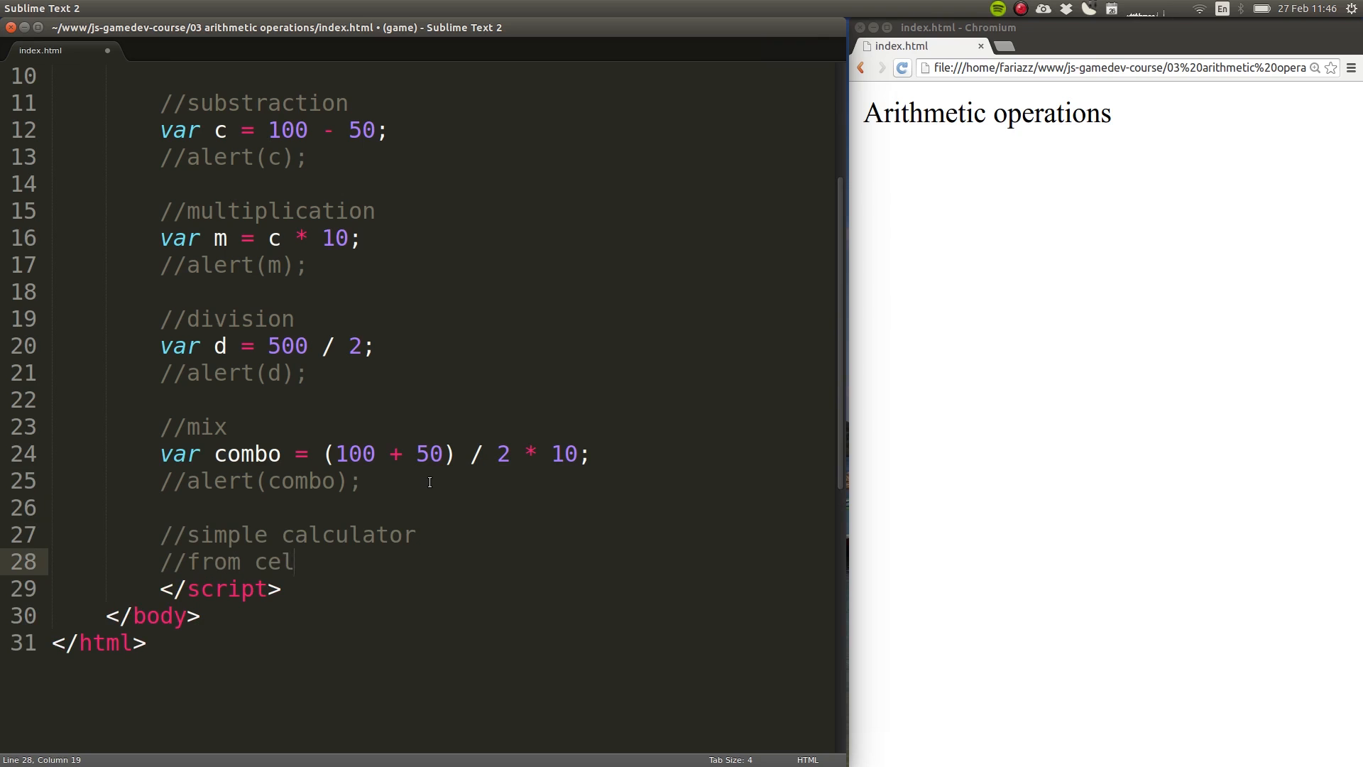
{"action": "type", "text": "sius to f"}
{"action": "type", "text": "//"}
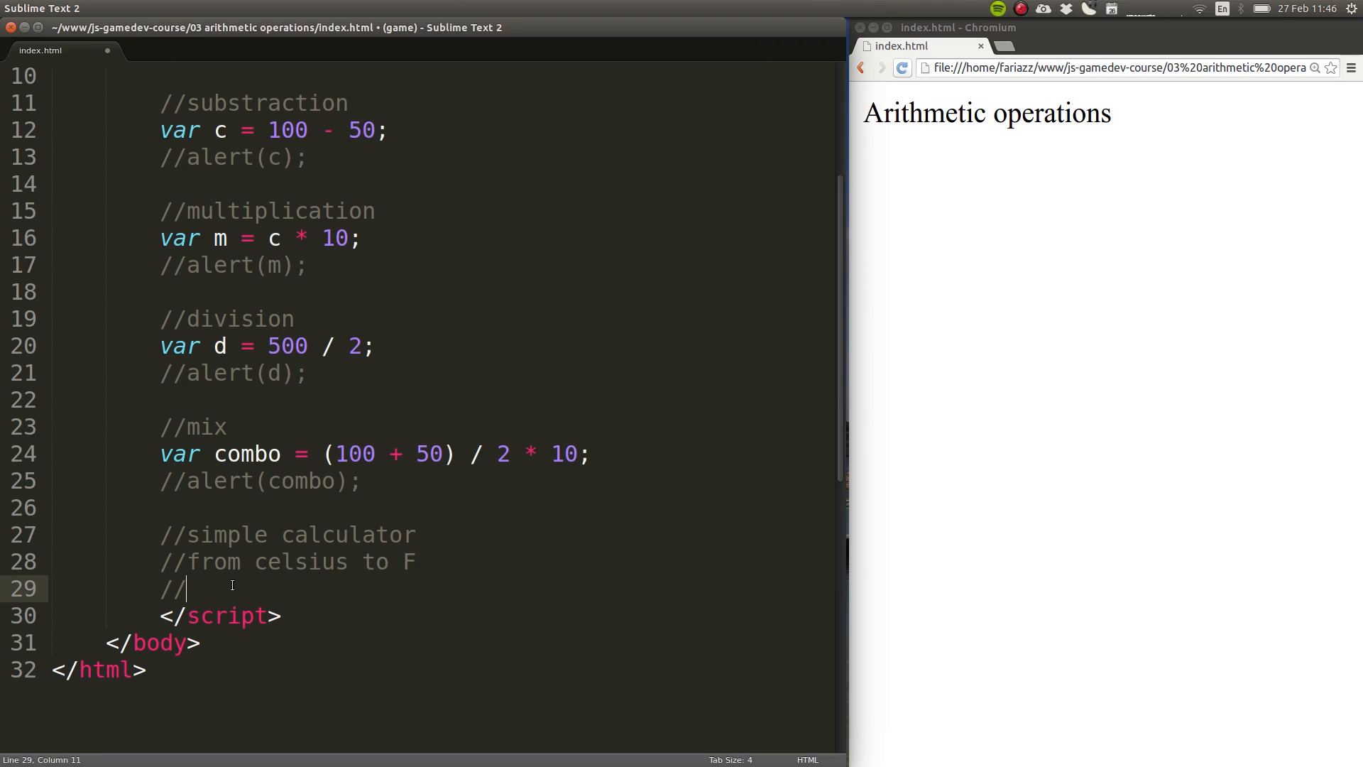
{"action": "type", "text": "°C  x  9/5 + 32 = °F"}
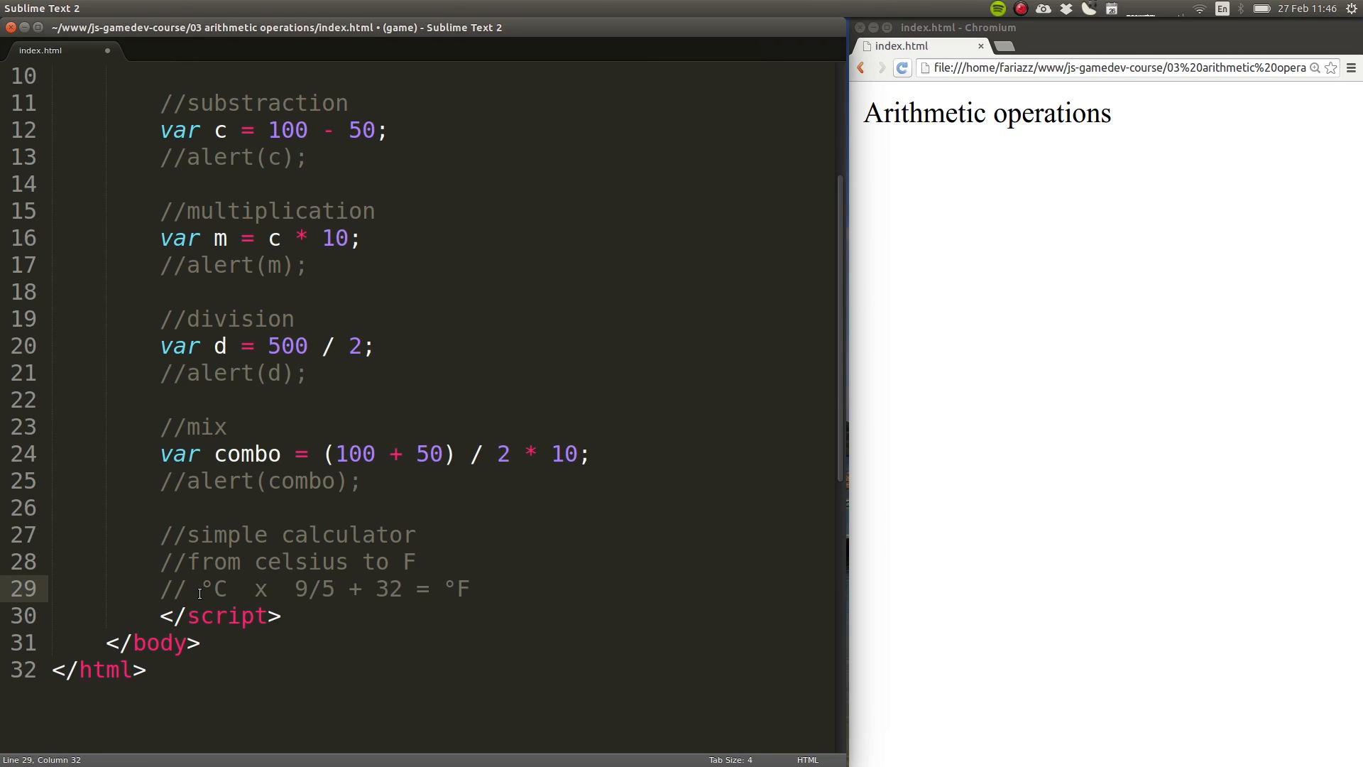
Step: Highlight the °C, 9/5 and 32 parts of the formula, then declare var C = 25;
{"action": "left_click_drag", "start_coordinate": [200, 589], "coordinate": [228, 588]}
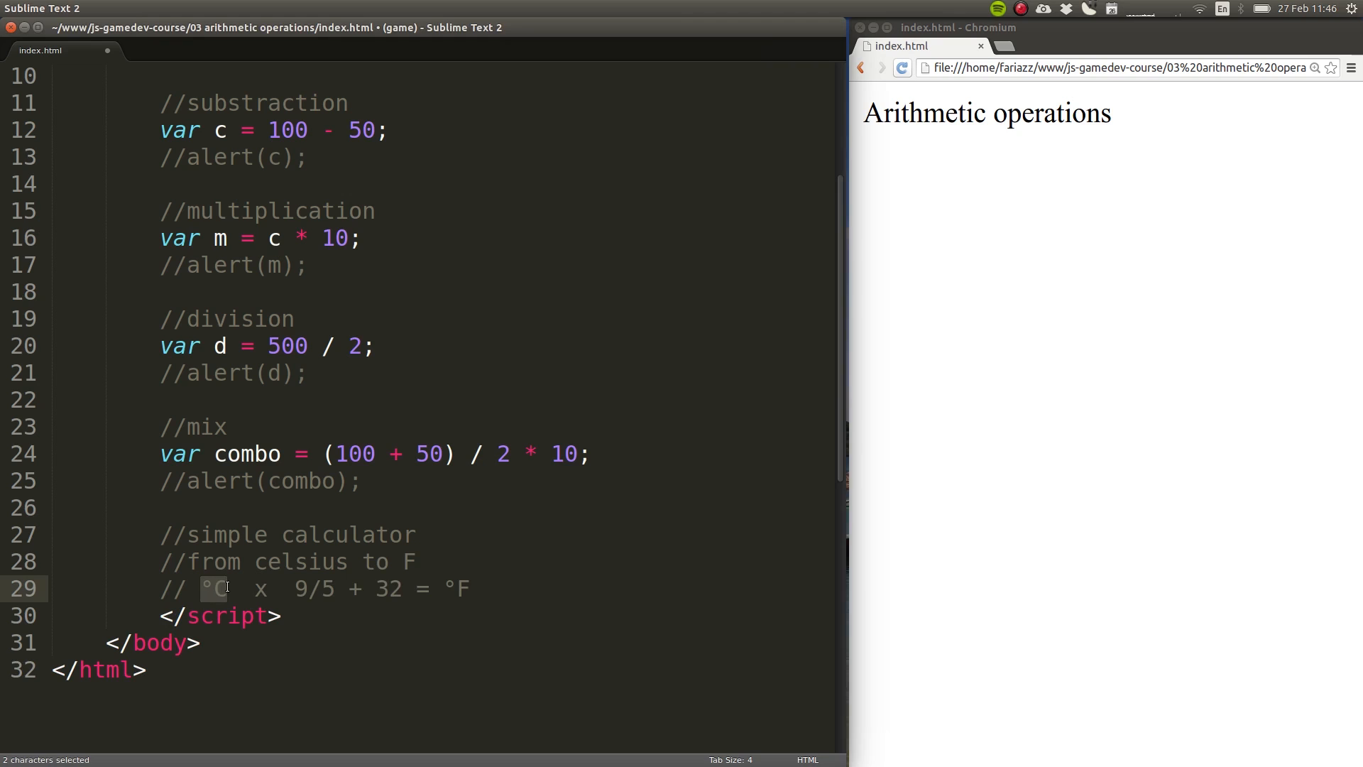
{"action": "left_click_drag", "start_coordinate": [213, 588], "coordinate": [334, 588]}
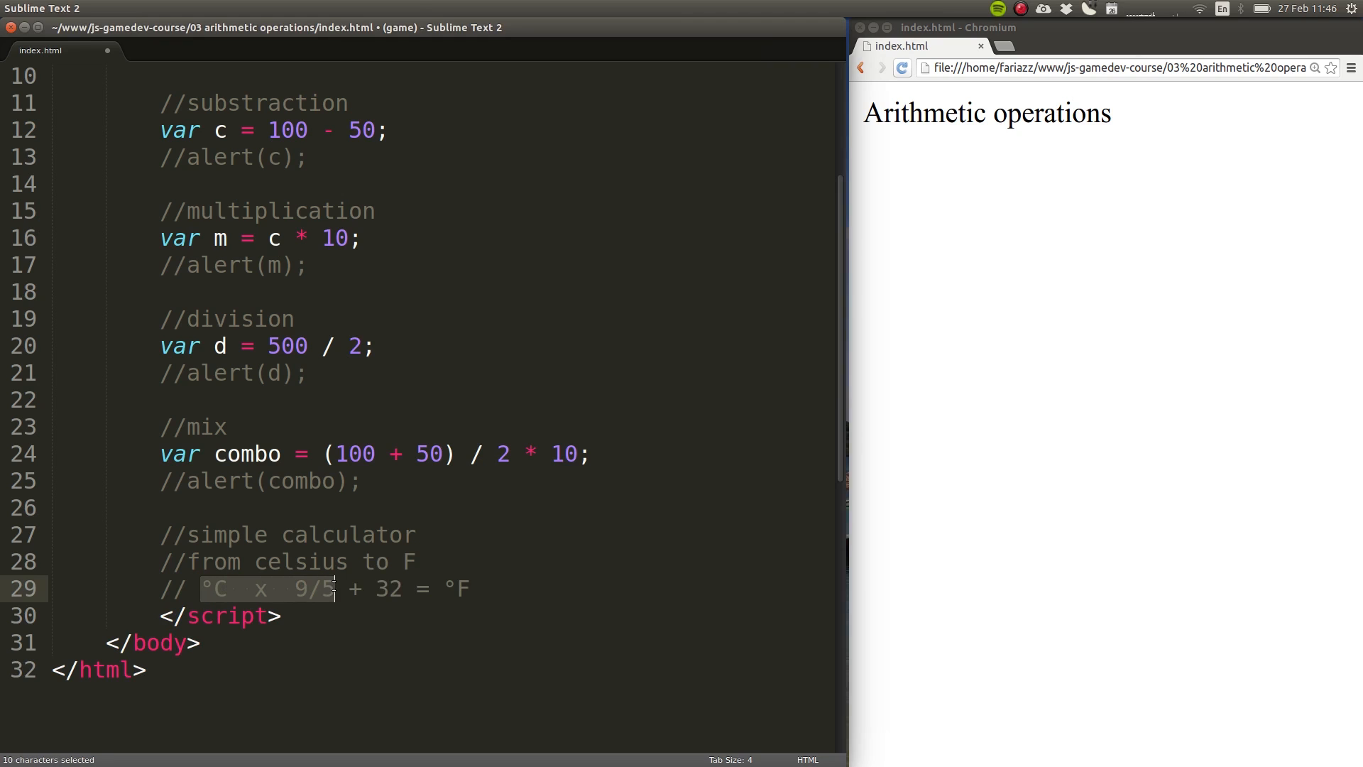
{"action": "double_click", "coordinate": [388, 589]}
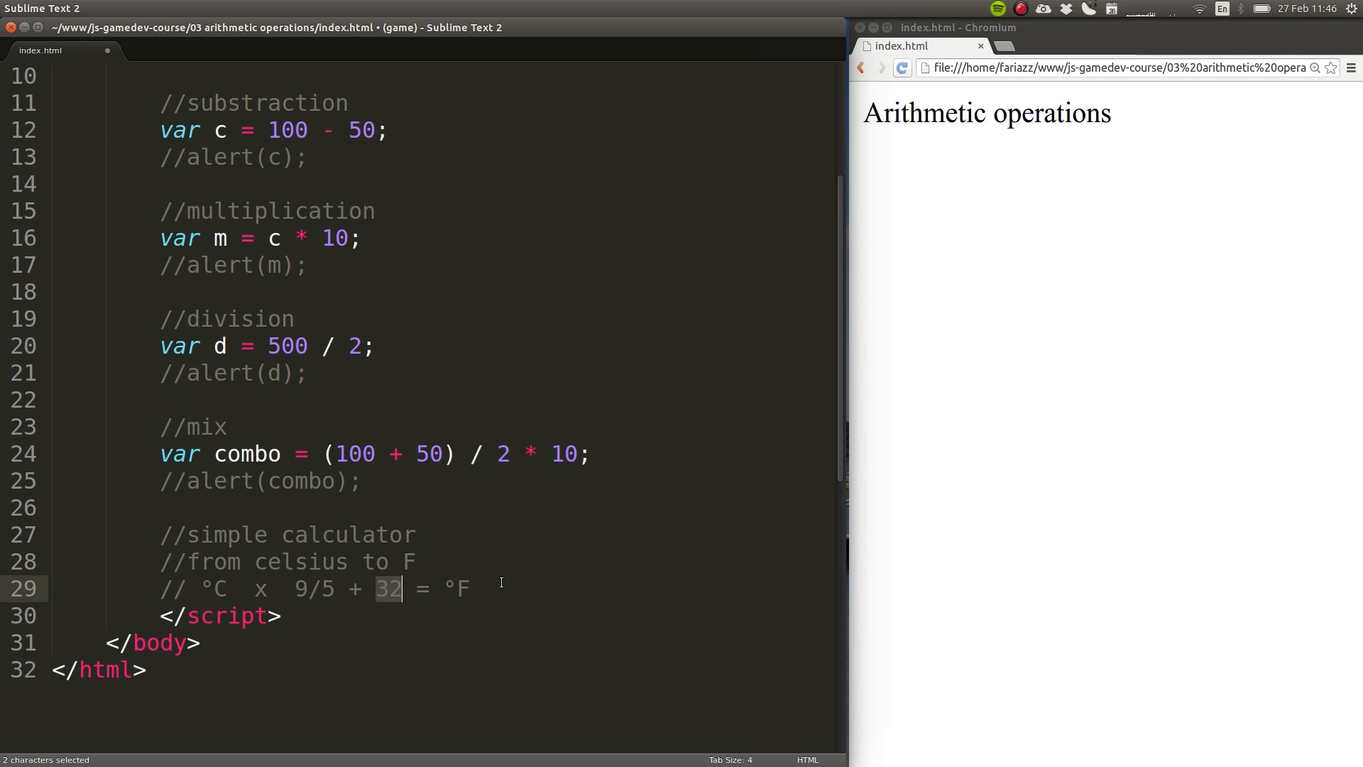
{"action": "type", "text": "var C ="}
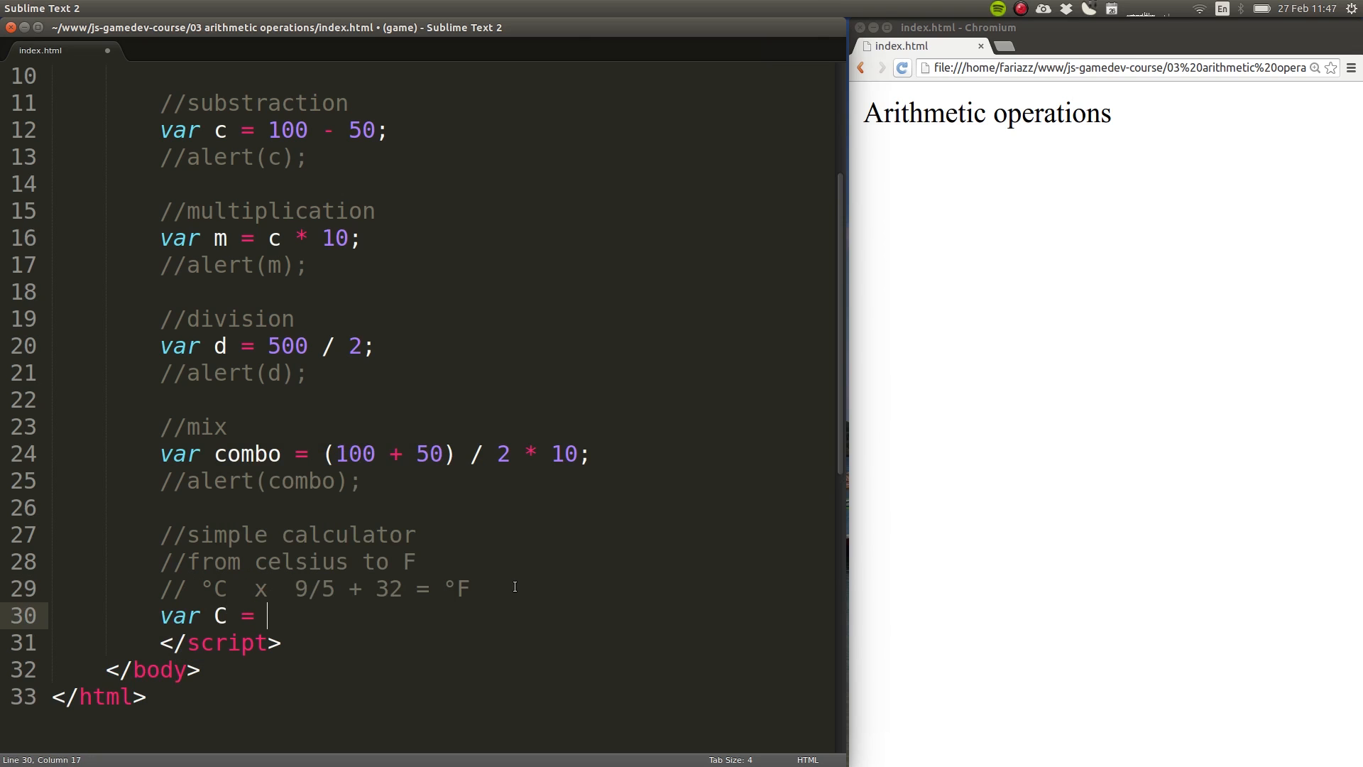
{"action": "type", "text": "25;"}
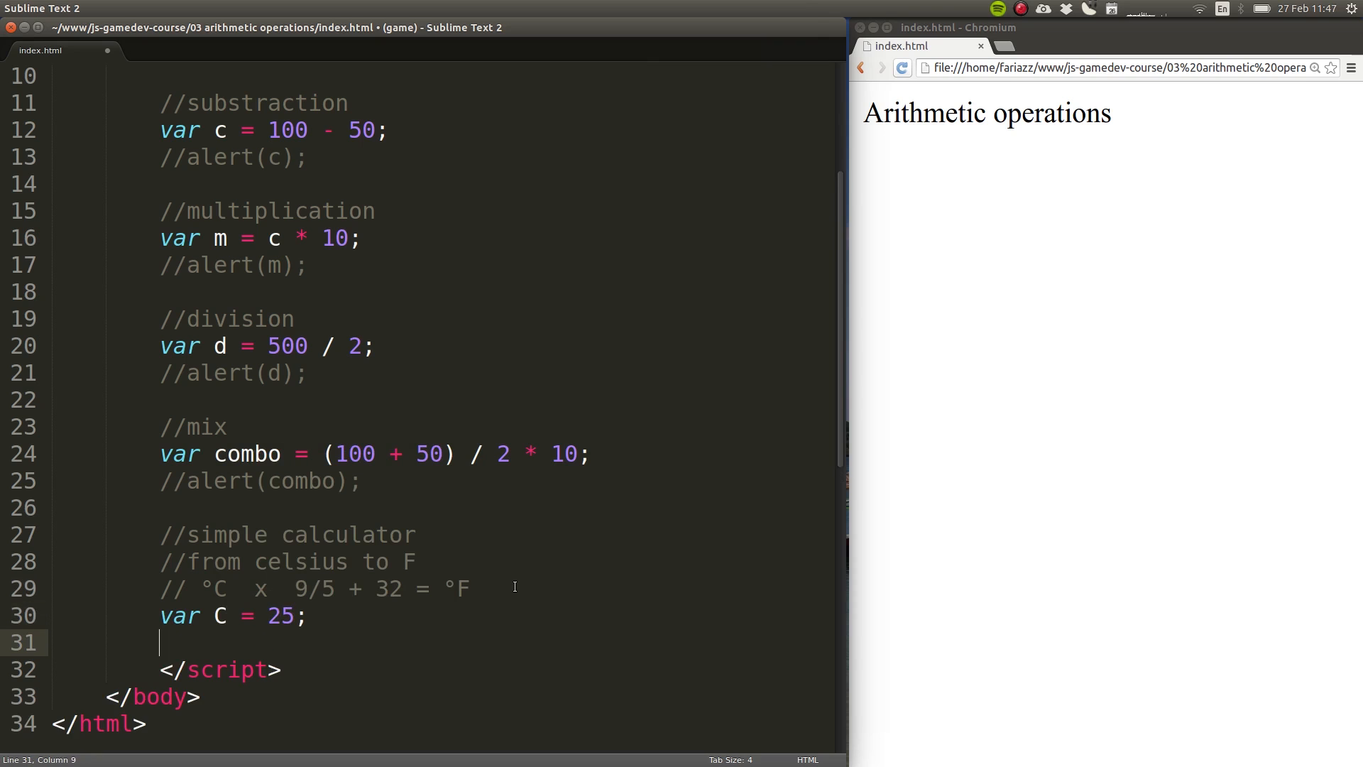
Step: On a new line, declare var F = C * 9 / 5 + 32;
{"action": "scroll", "scroll_direction": "down", "scroll_amount": 3}
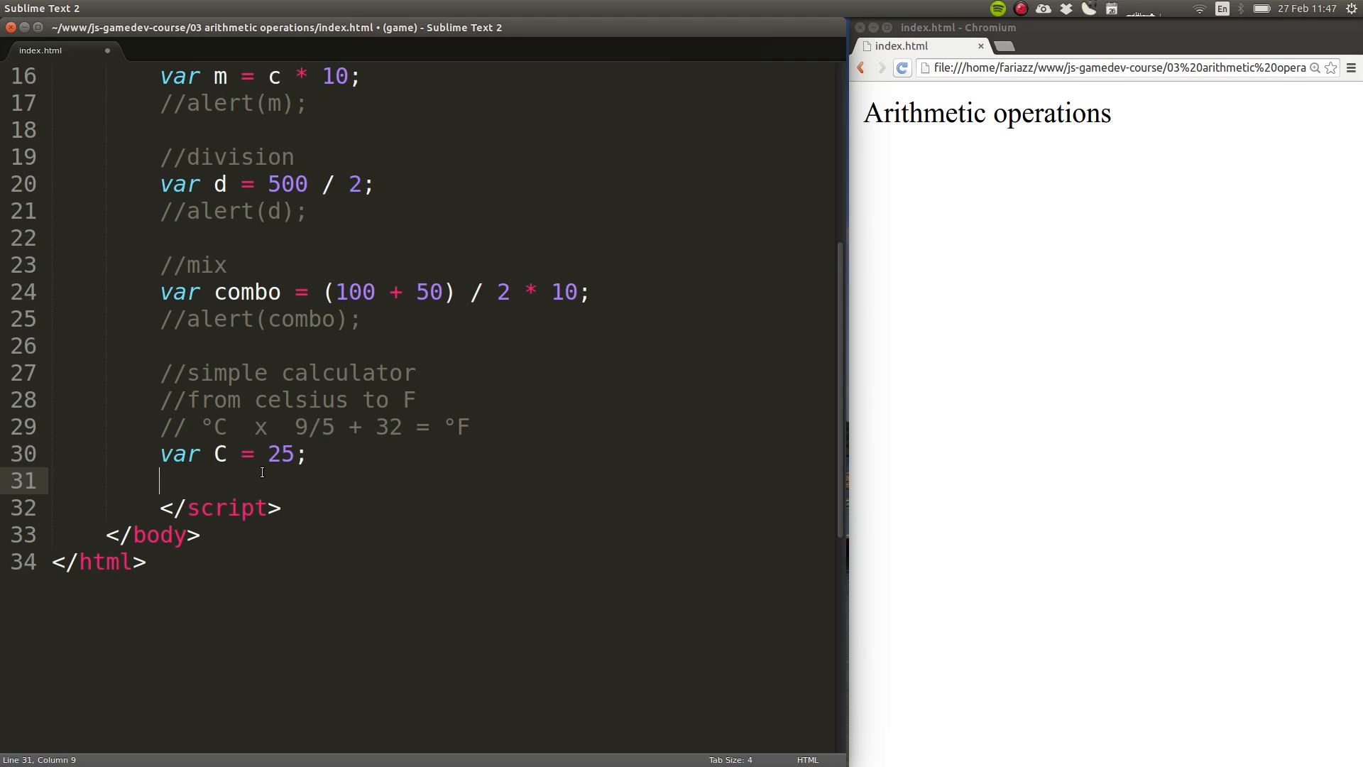
{"action": "type", "text": "var F"}
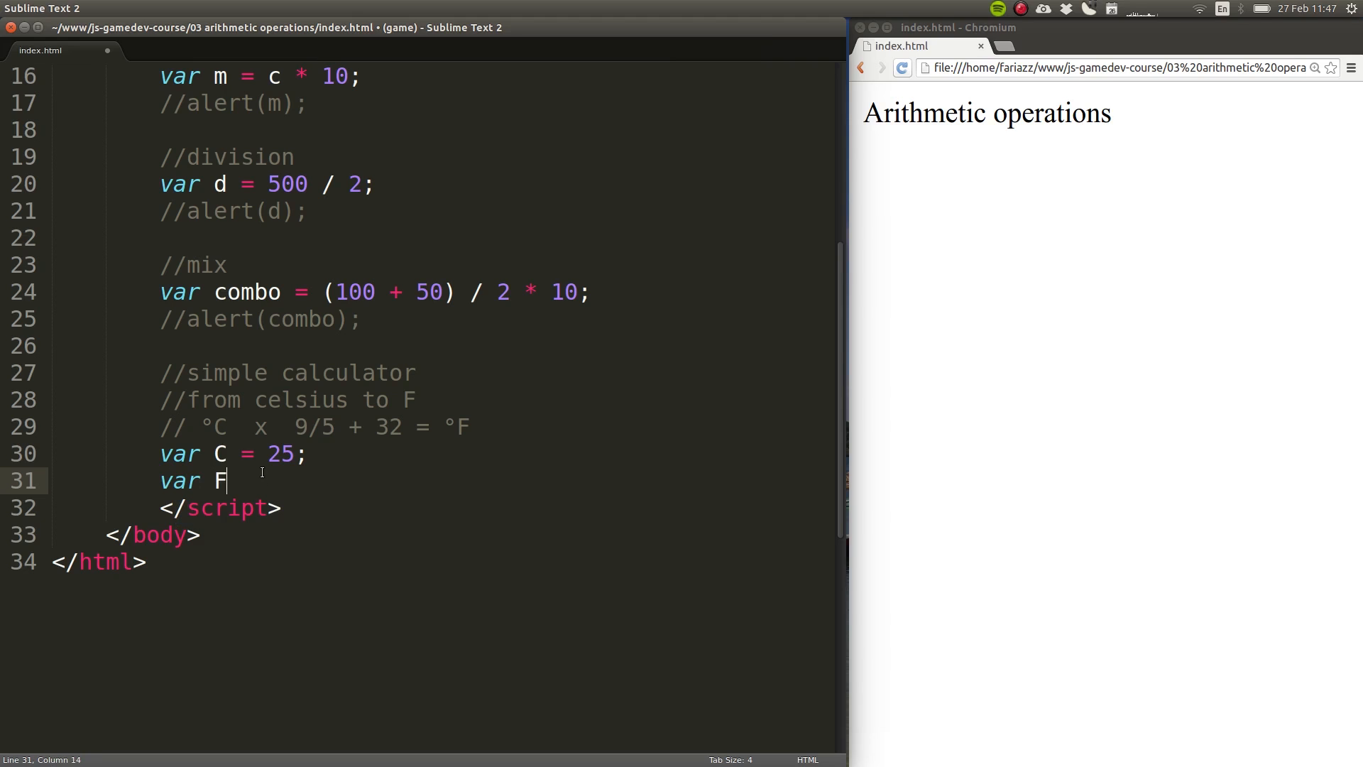
{"action": "type", "text": "="}
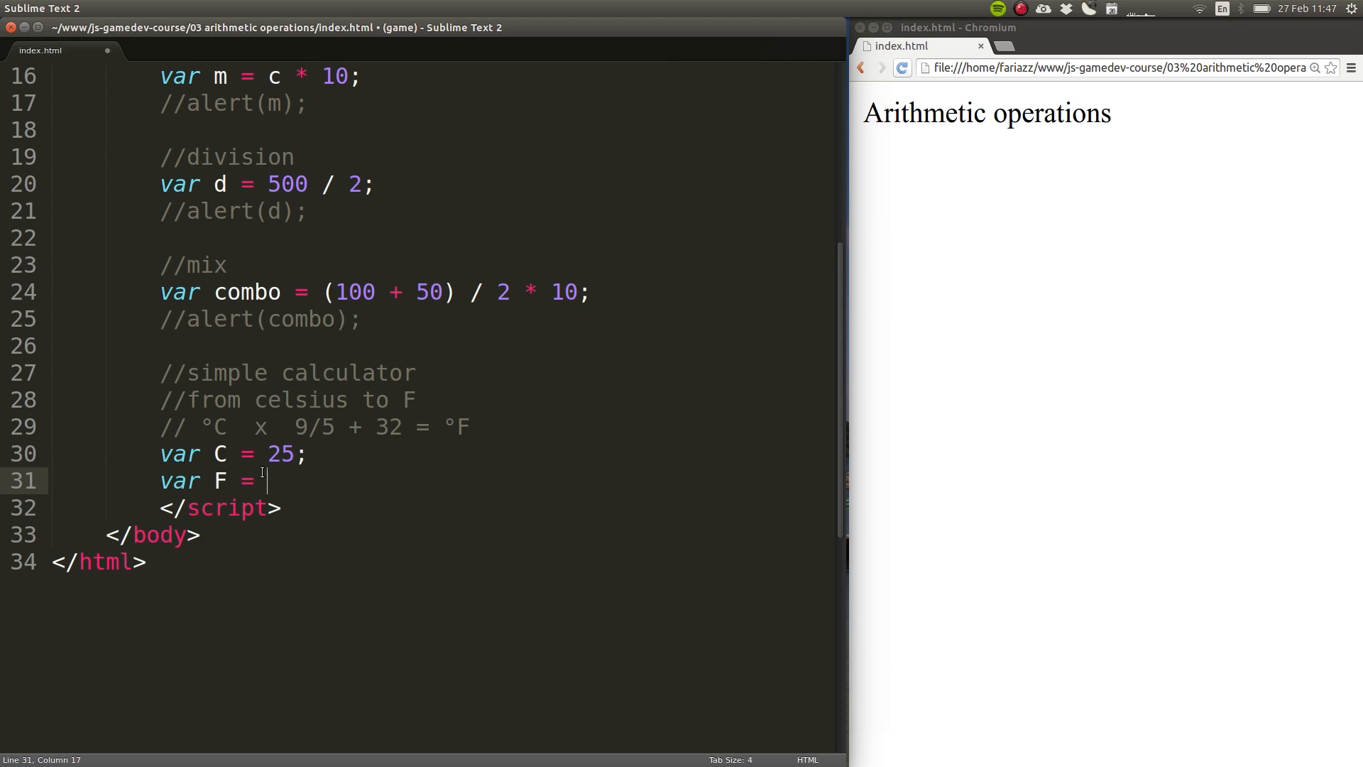
{"action": "type", "text": "C *"}
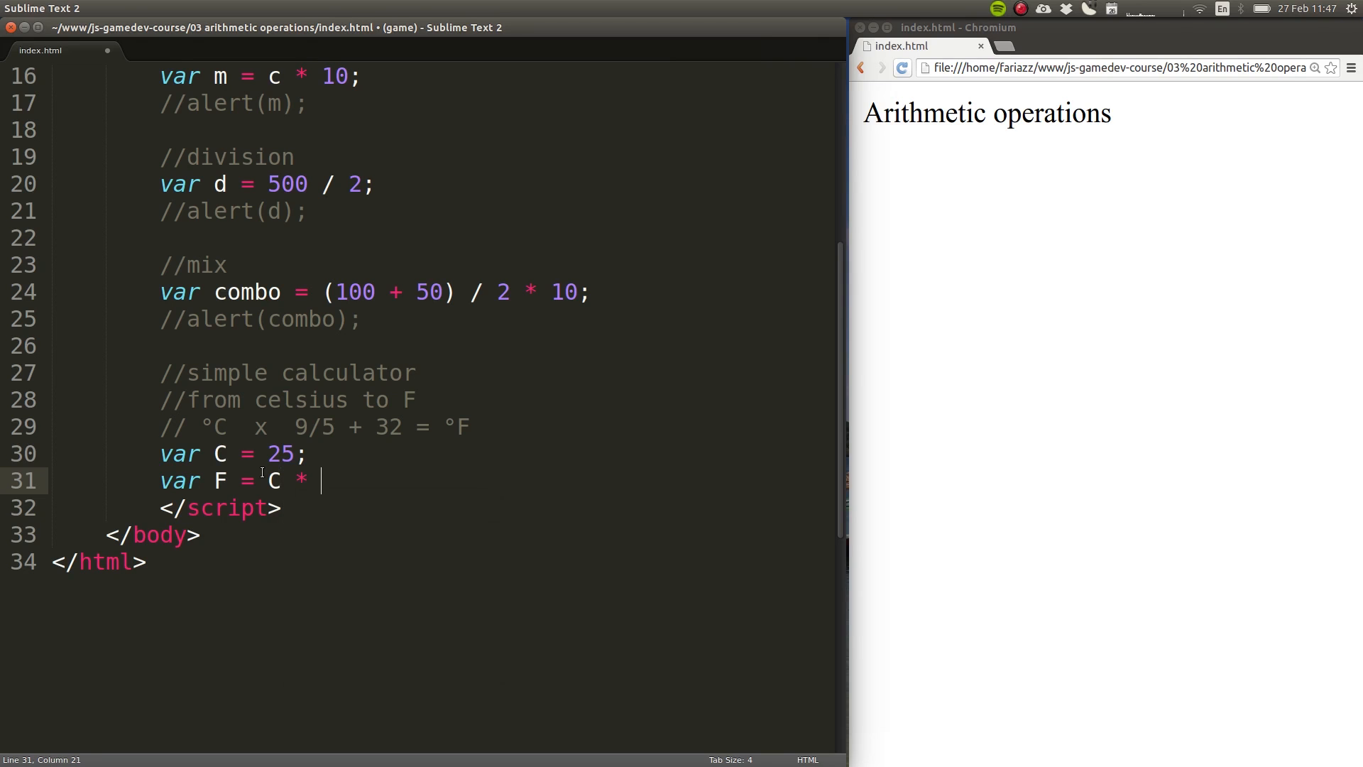
{"action": "type", "text": "9 /"}
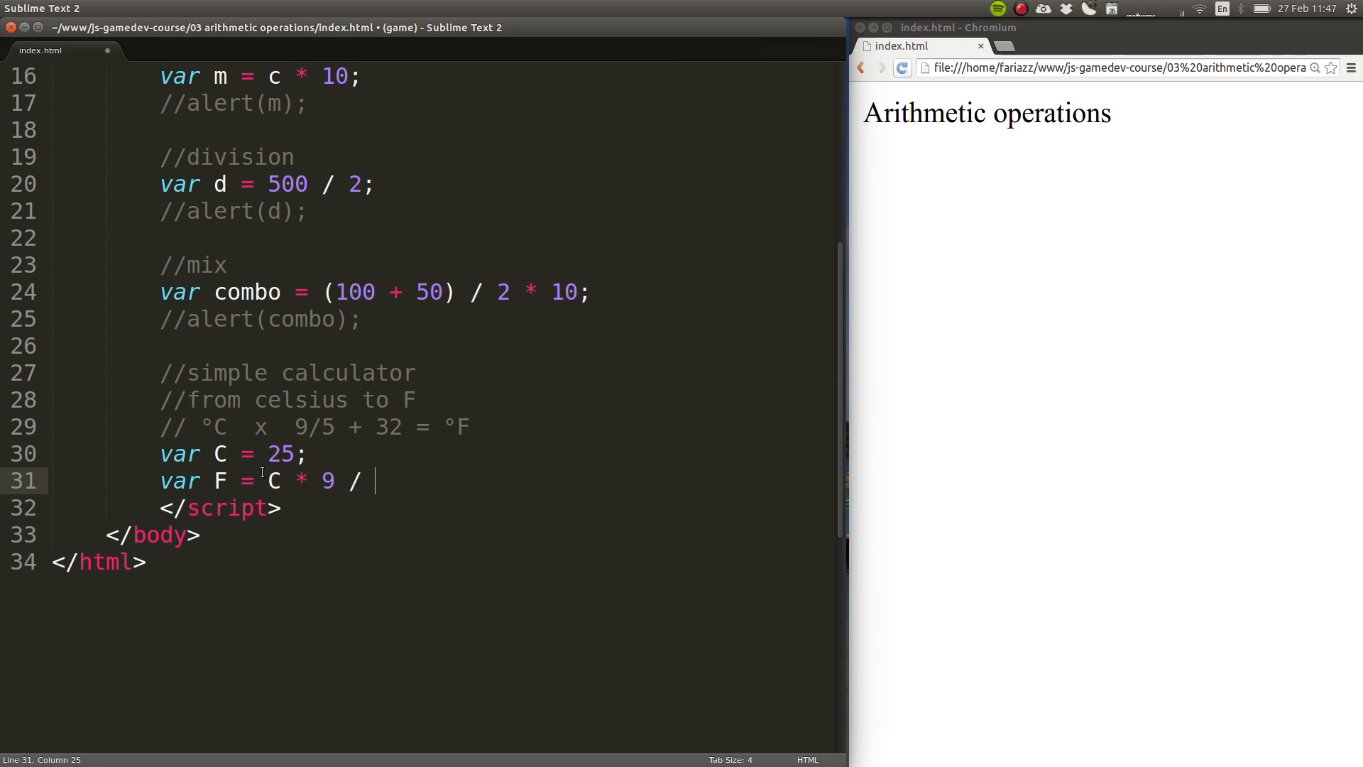
{"action": "type", "text": "5"}
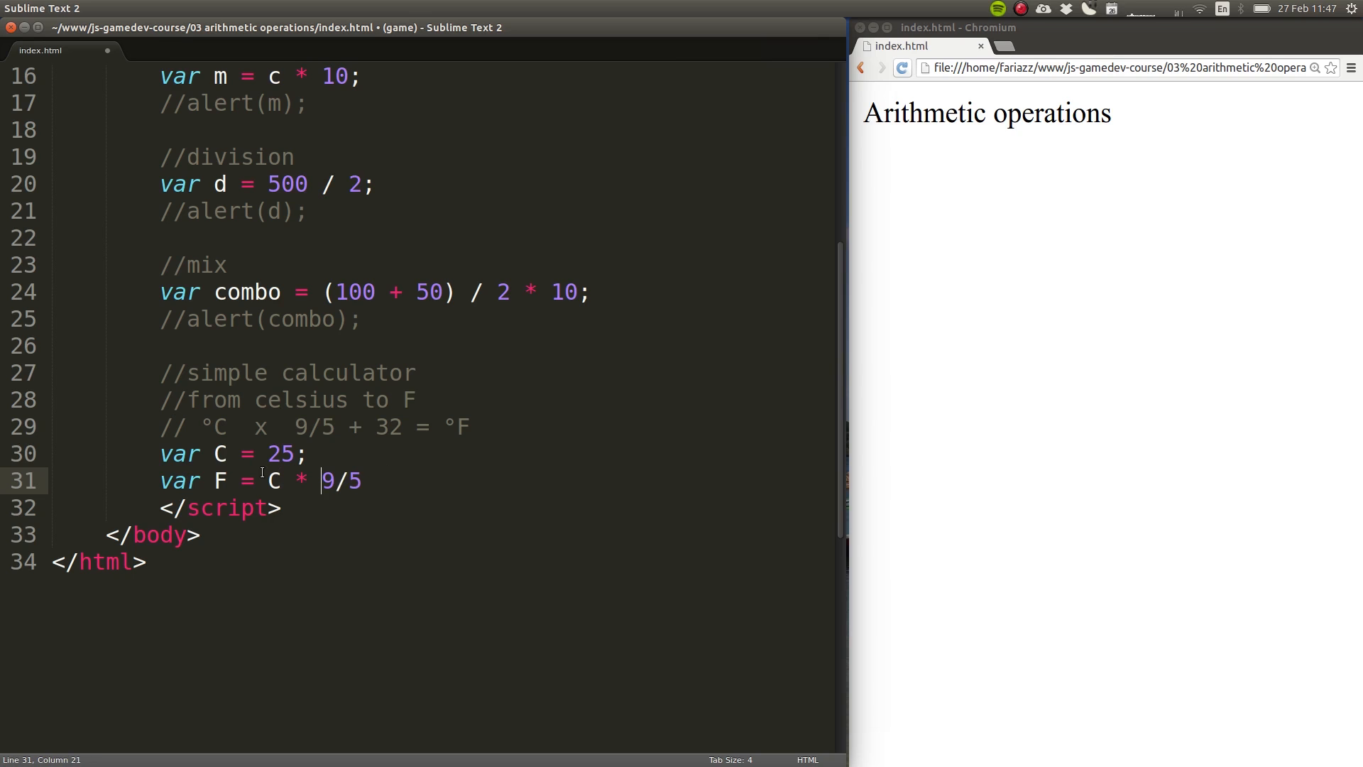
{"action": "type", "text": "\" / \""}
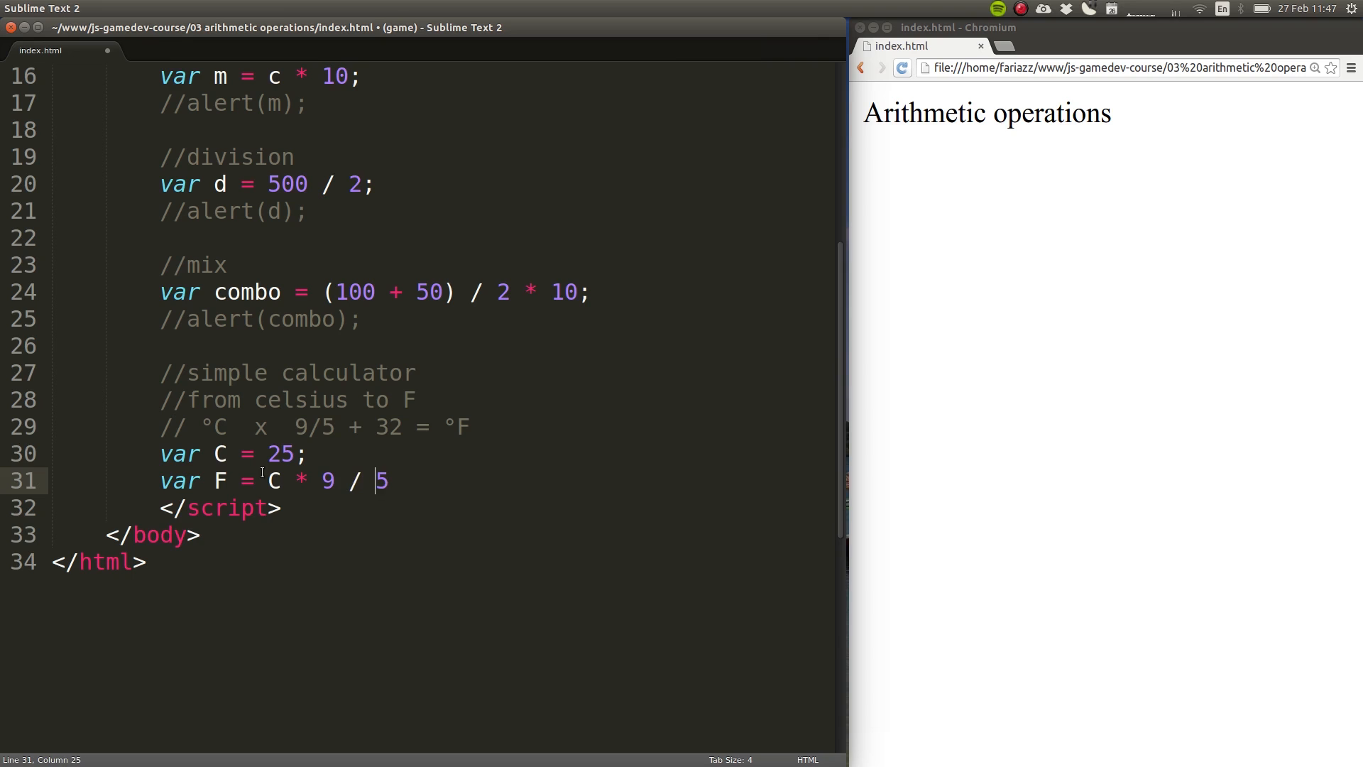
{"action": "type", "text": "+"}
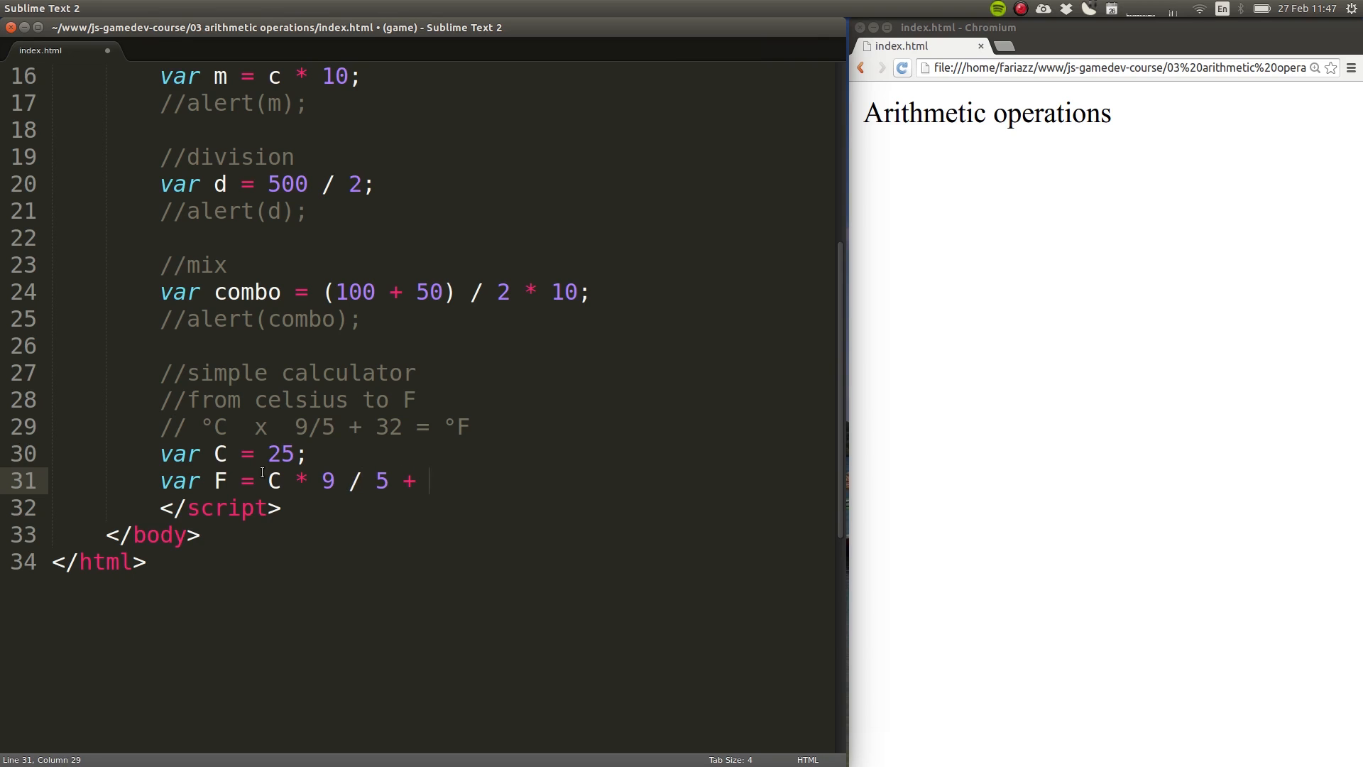
{"action": "type", "text": "32;"}
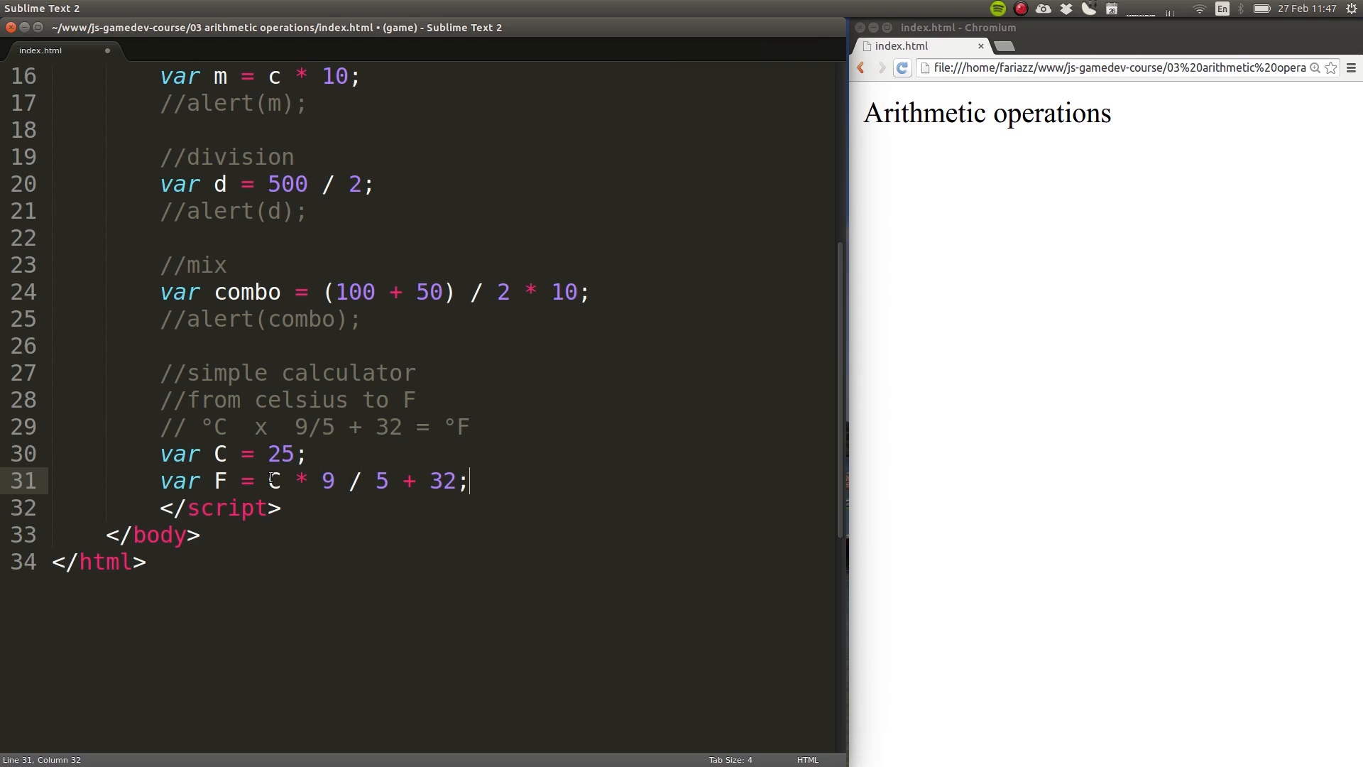
Step: Highlight the plus sign and 5 + 32 to explain operator order, then begin typing alert
{"action": "left_click_drag", "start_coordinate": [271, 481], "coordinate": [389, 481]}
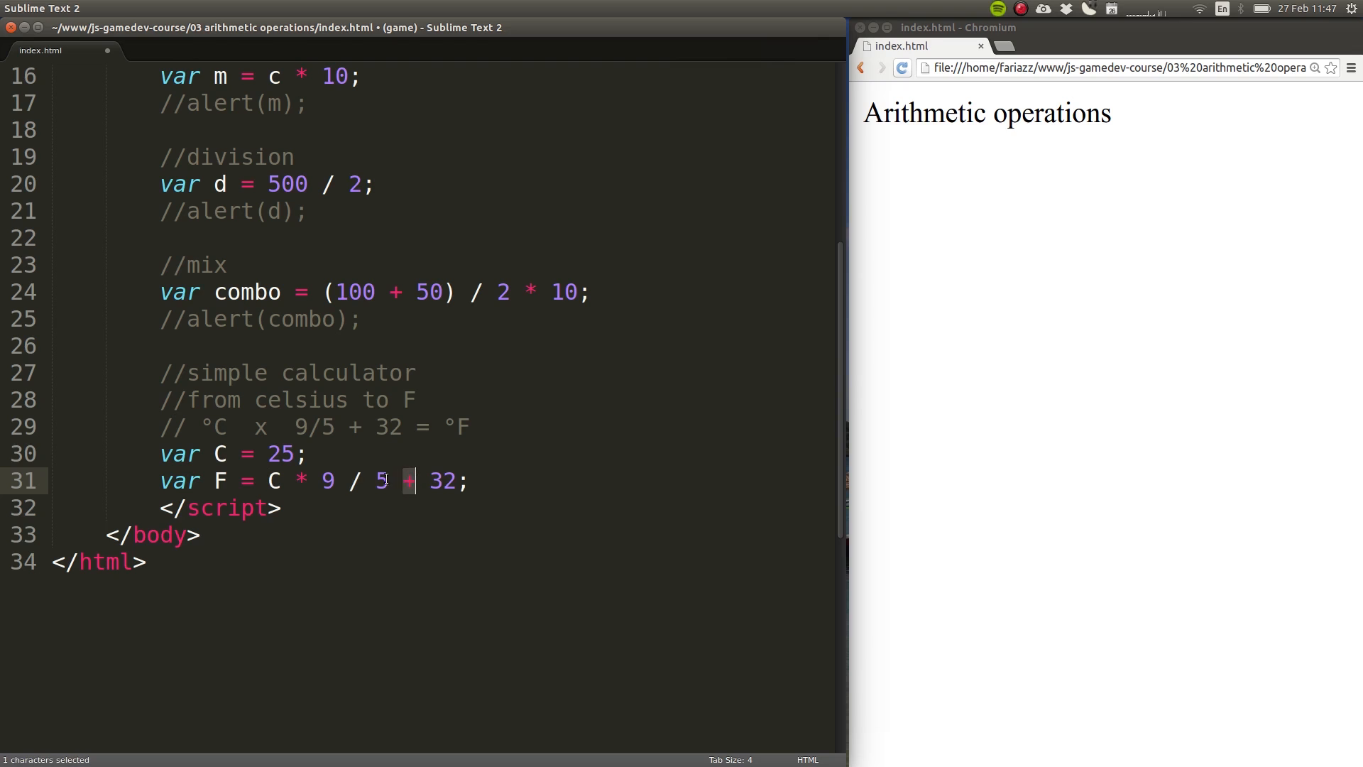
{"action": "left_click_drag", "start_coordinate": [411, 481], "coordinate": [465, 481]}
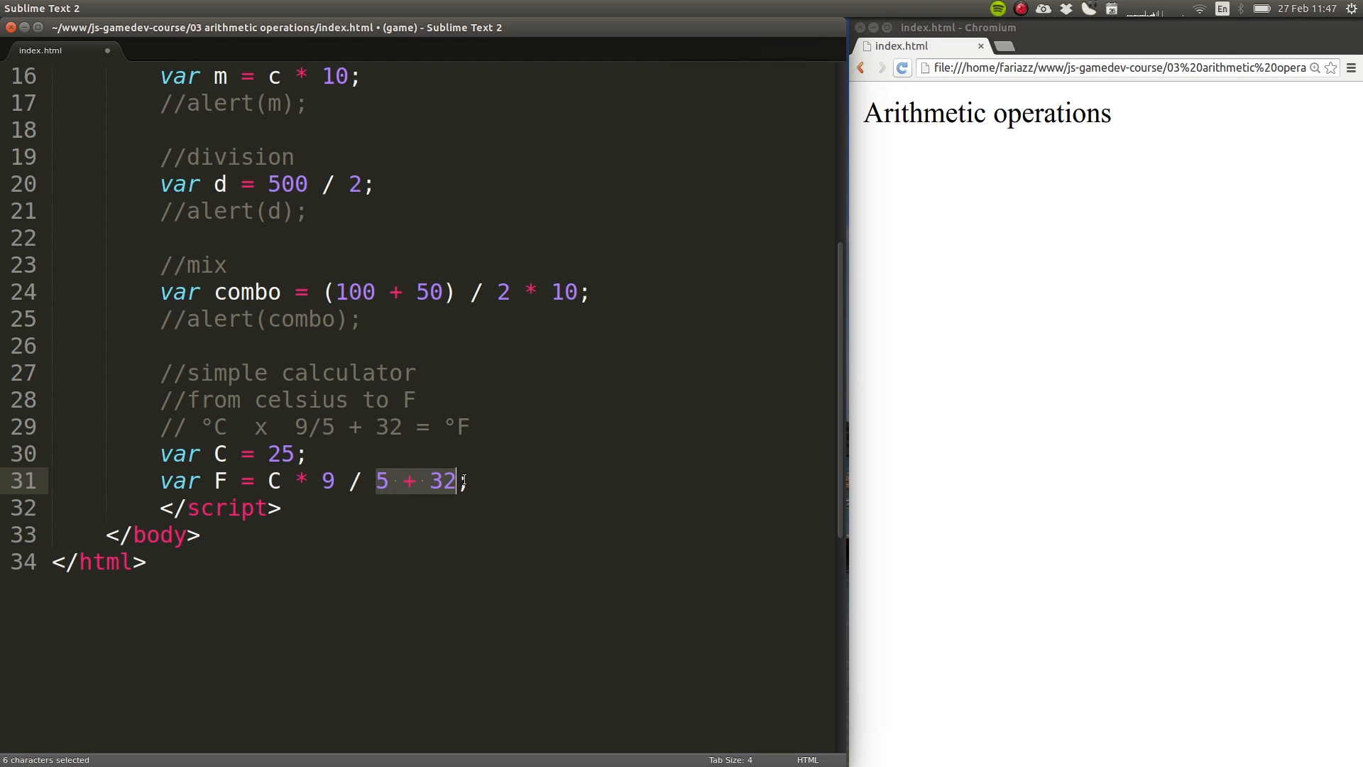
{"action": "type", "text": "alert"}
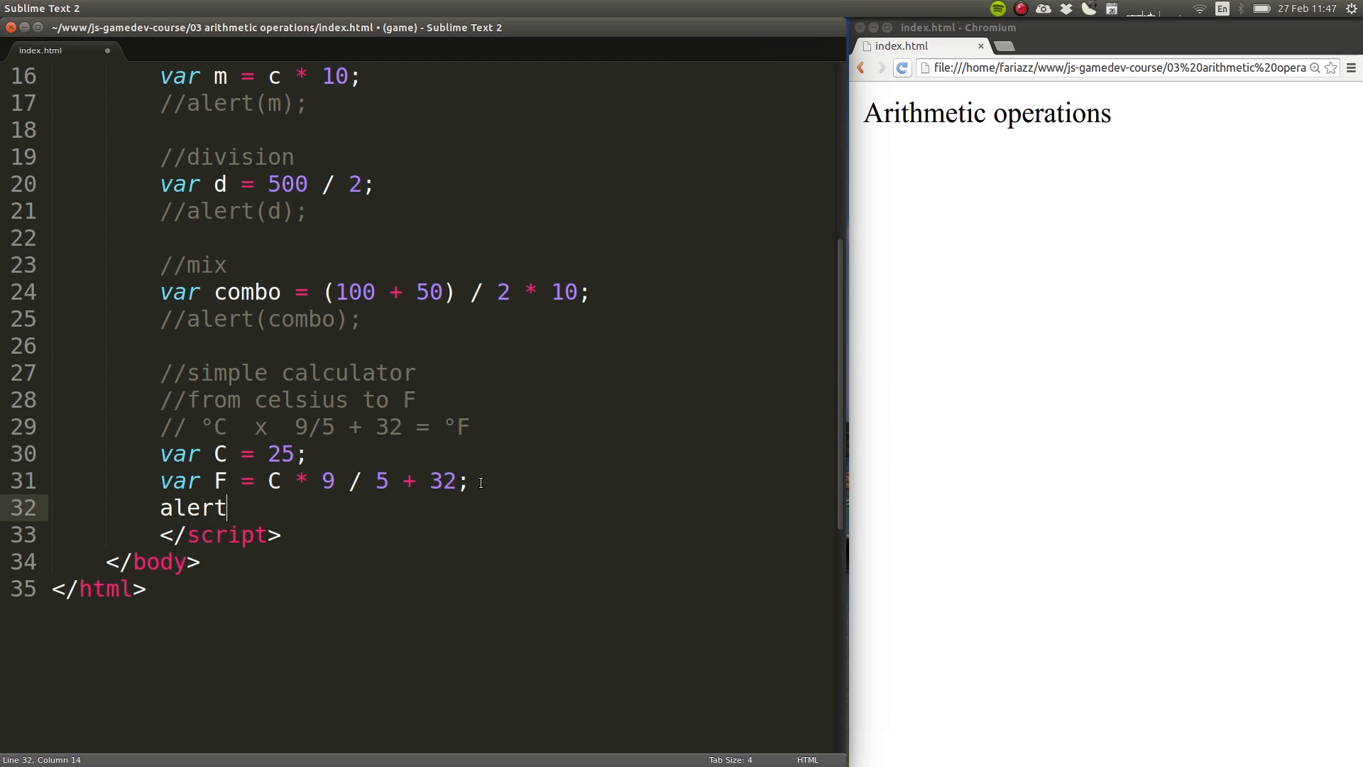
Step: Finish the script with alert(F); and confirm Chromium alerts 77 for 25 °C
{"action": "type", "text": "(F);"}
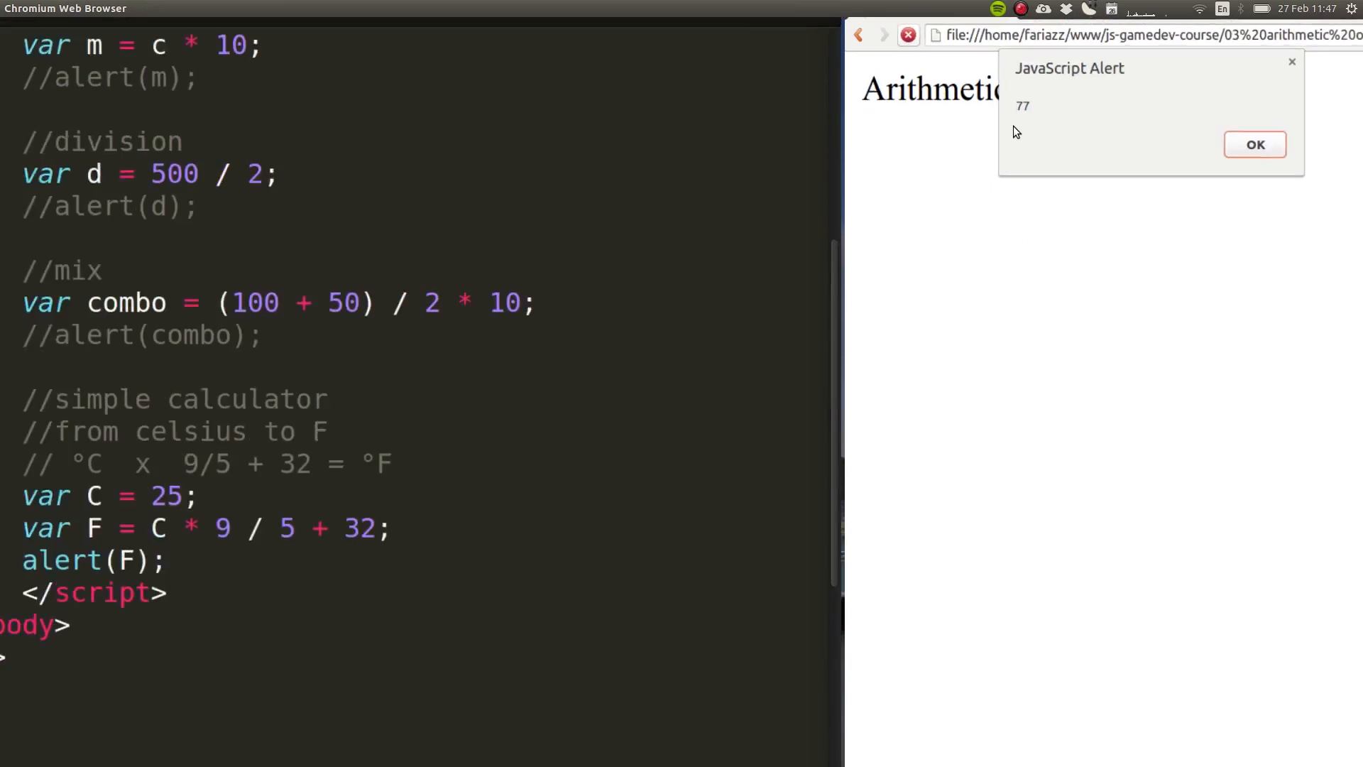
{"action": "left_click", "coordinate": [1253, 144]}
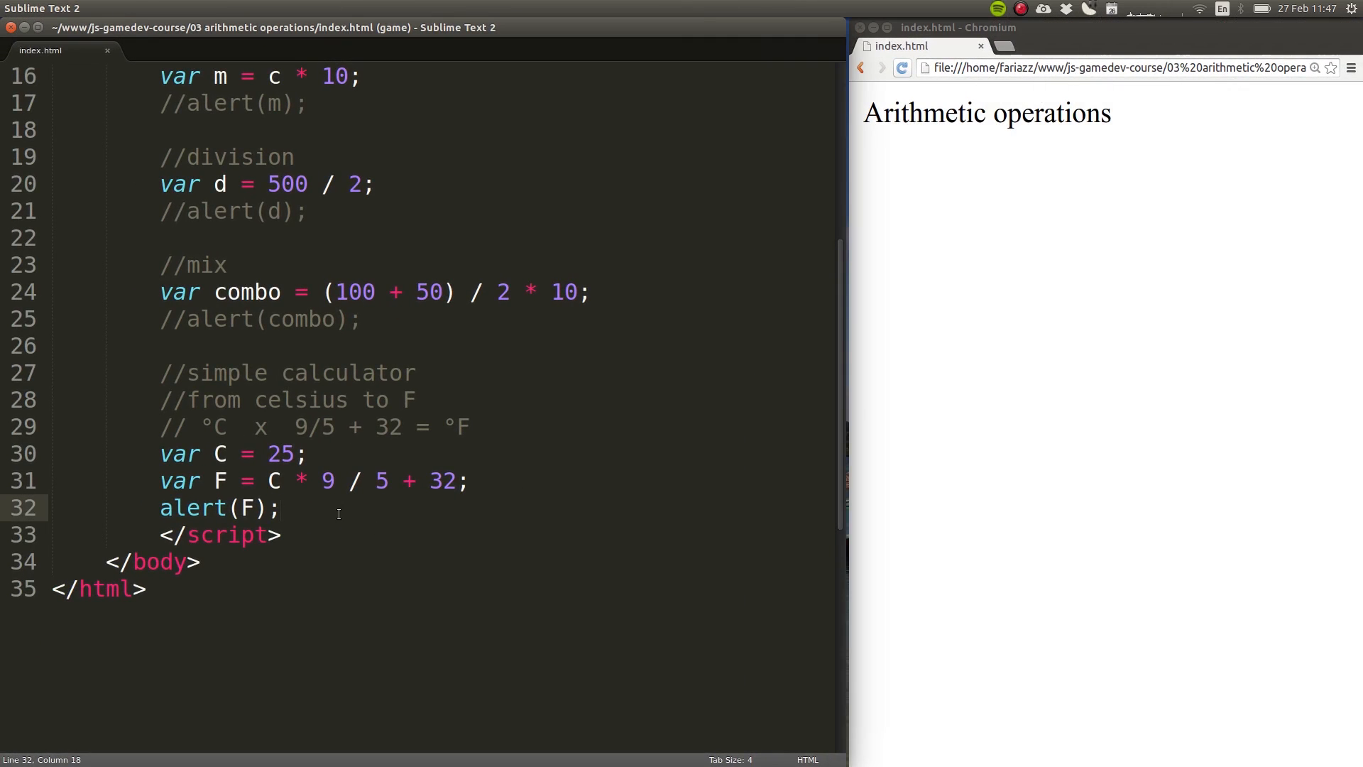
{"action": "left_click", "coordinate": [278, 507]}
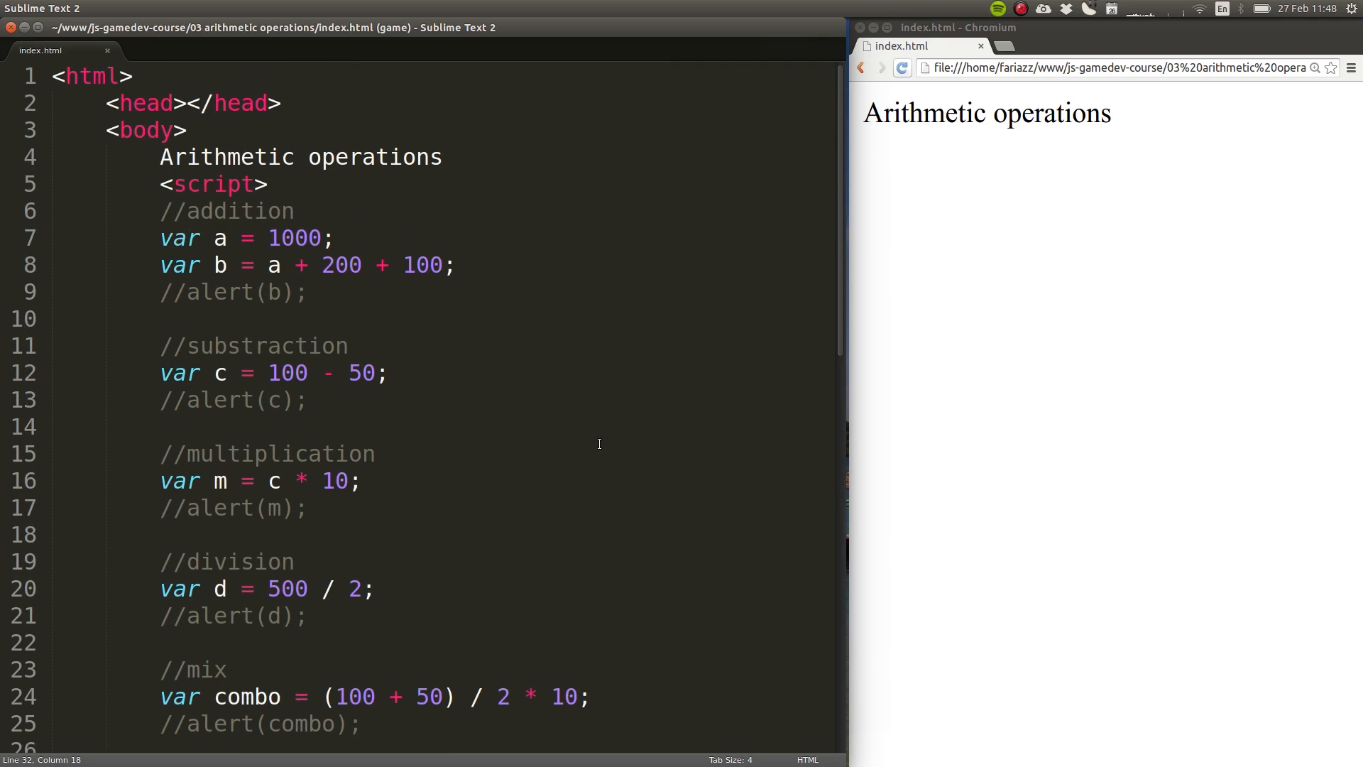
{"action": "mouse_move", "coordinate": [597, 494]}
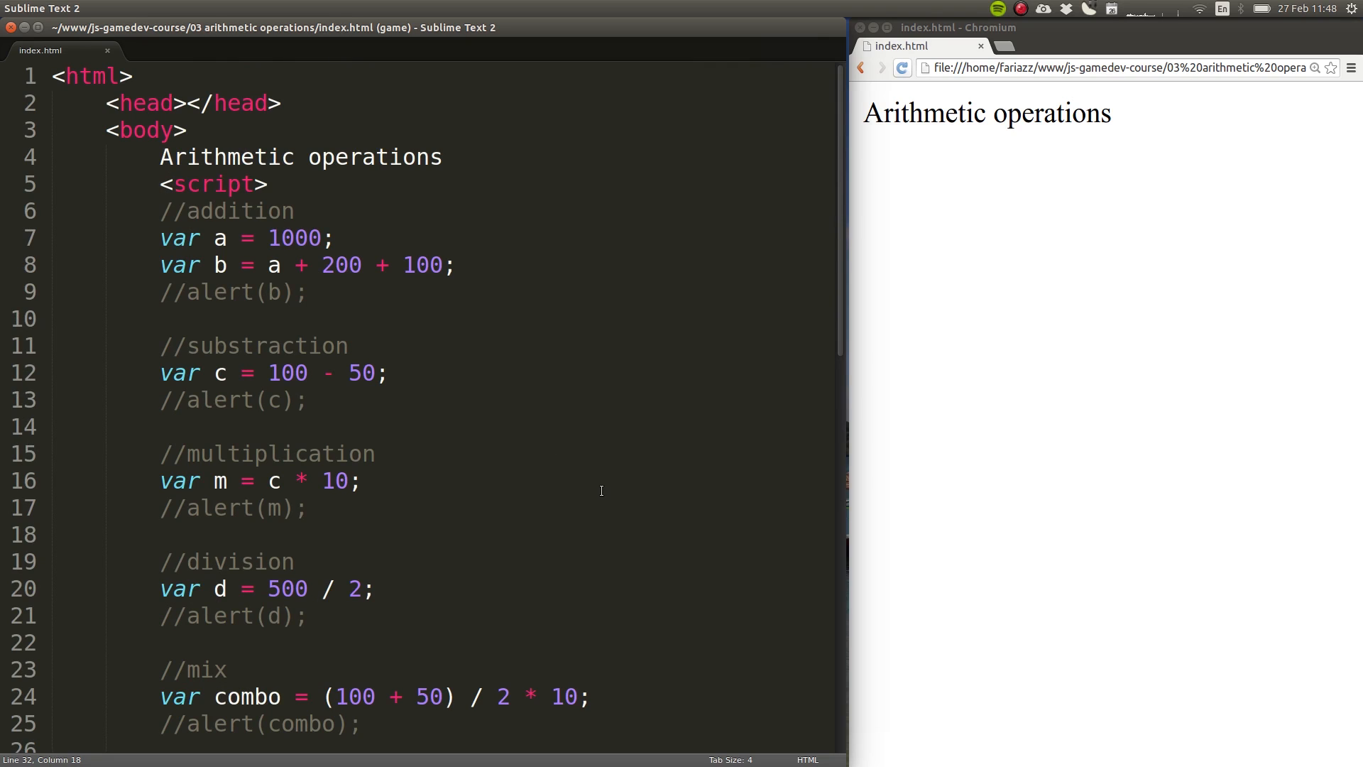
{"action": "mouse_move", "coordinate": [597, 490]}
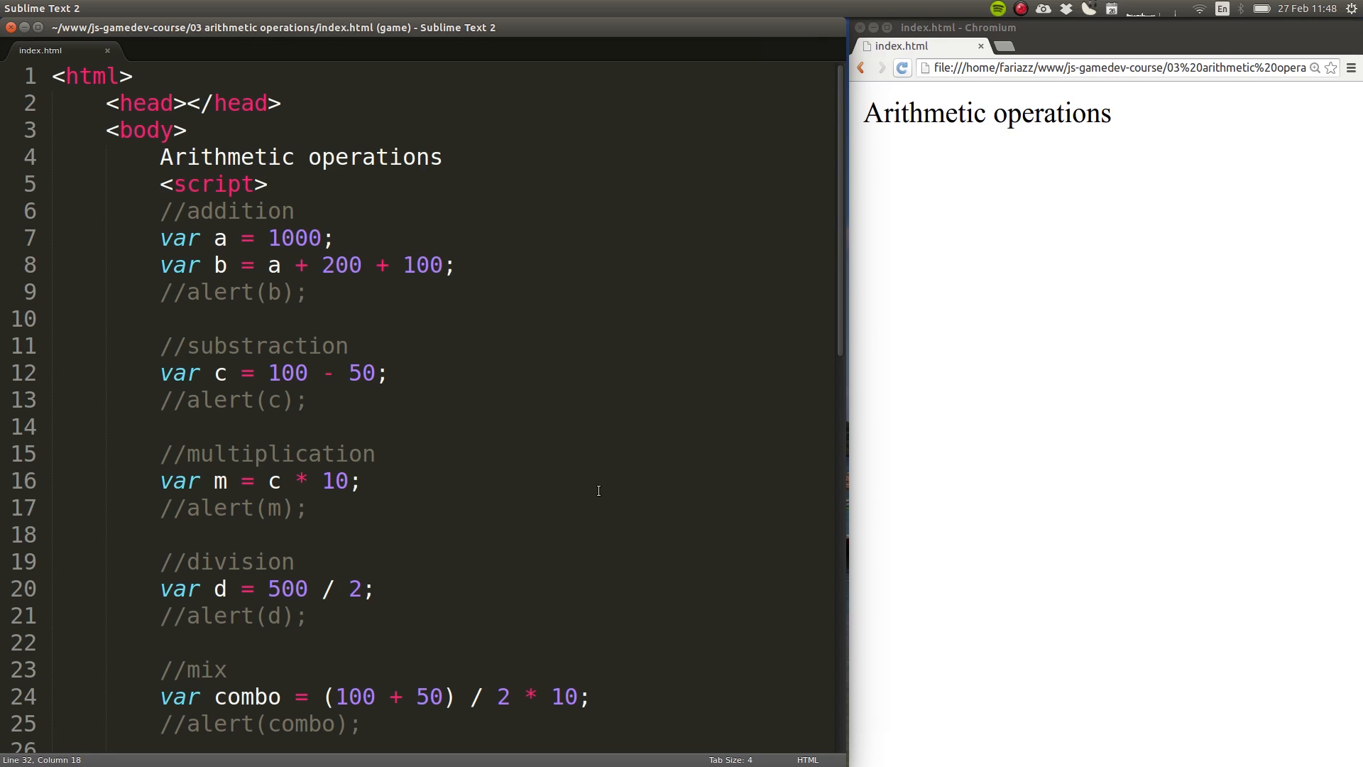
{"action": "mouse_move", "coordinate": [295, 259]}
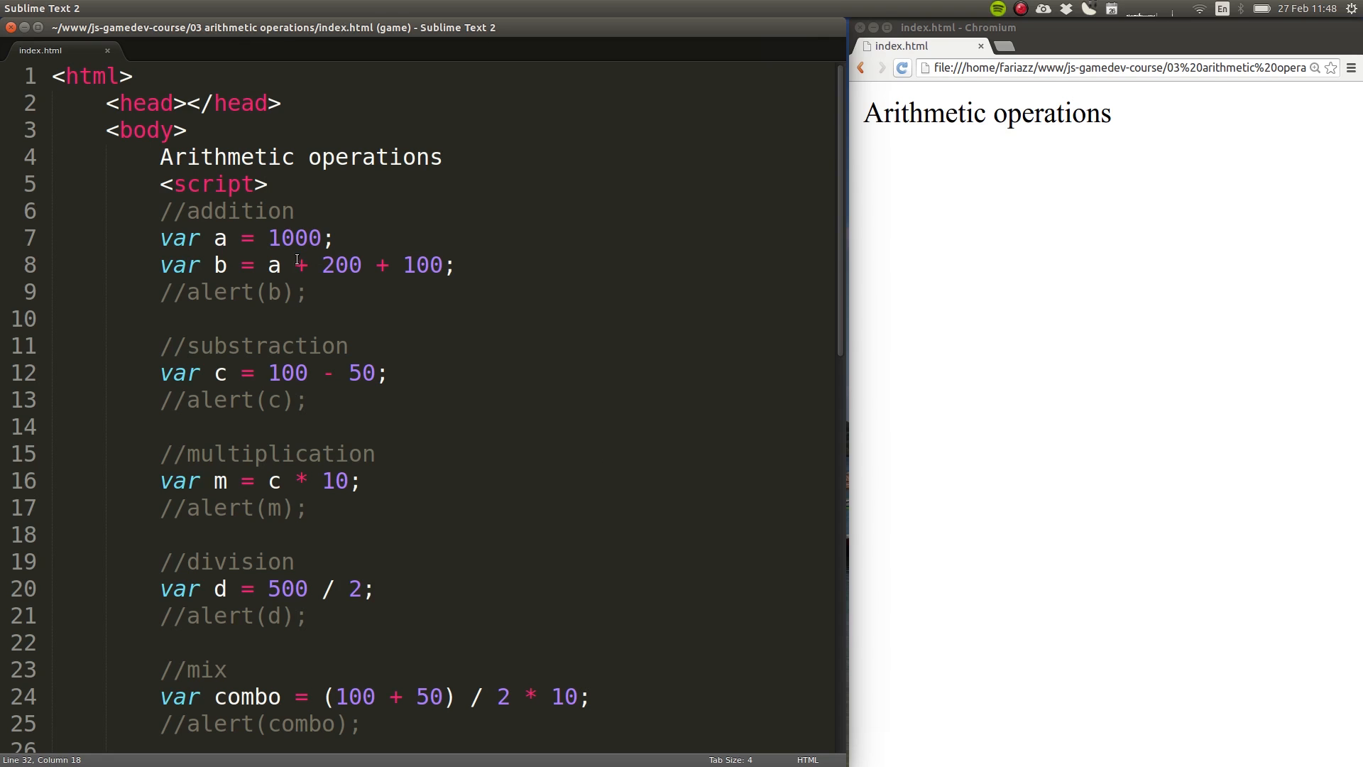
{"action": "double_click", "coordinate": [326, 372]}
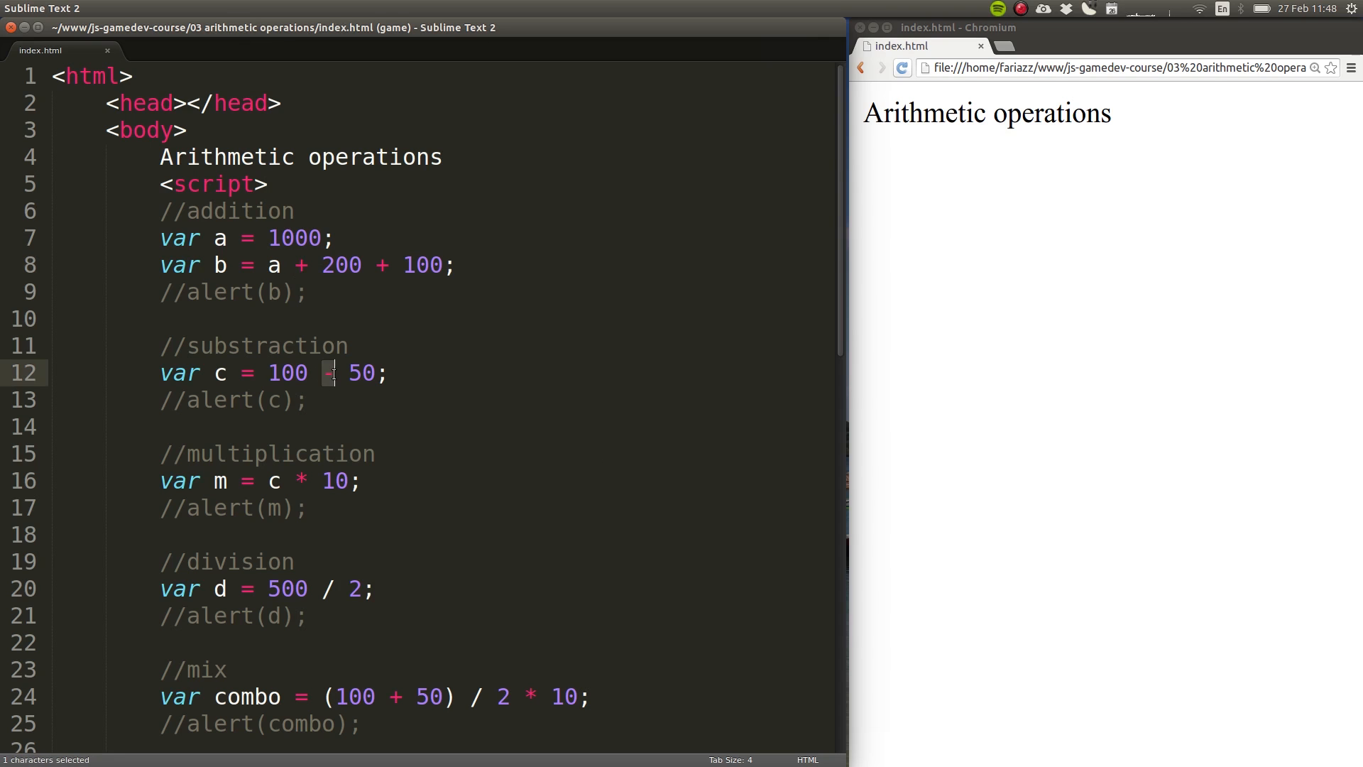
{"action": "scroll", "scroll_direction": "down", "scroll_amount": 3}
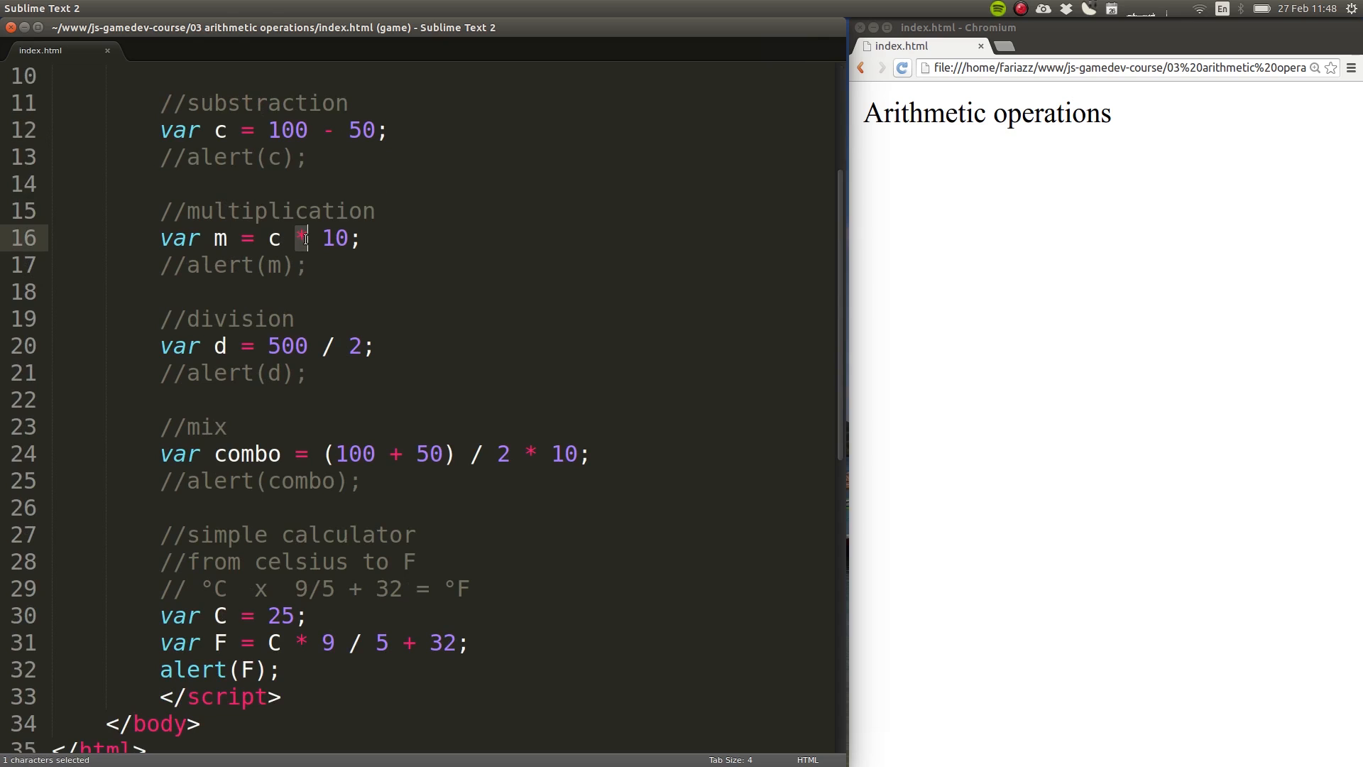
{"action": "left_click", "coordinate": [328, 345]}
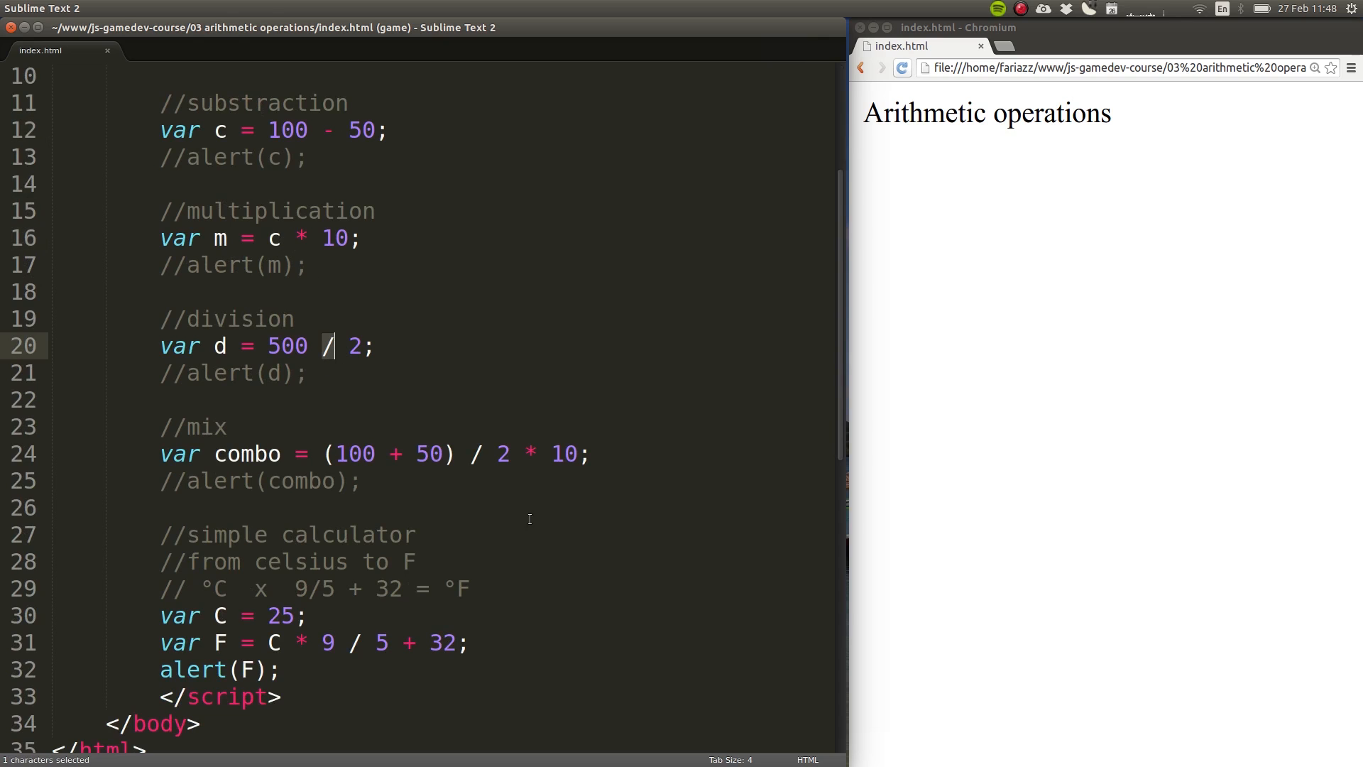
{"action": "scroll", "scroll_direction": "down", "scroll_amount": 3}
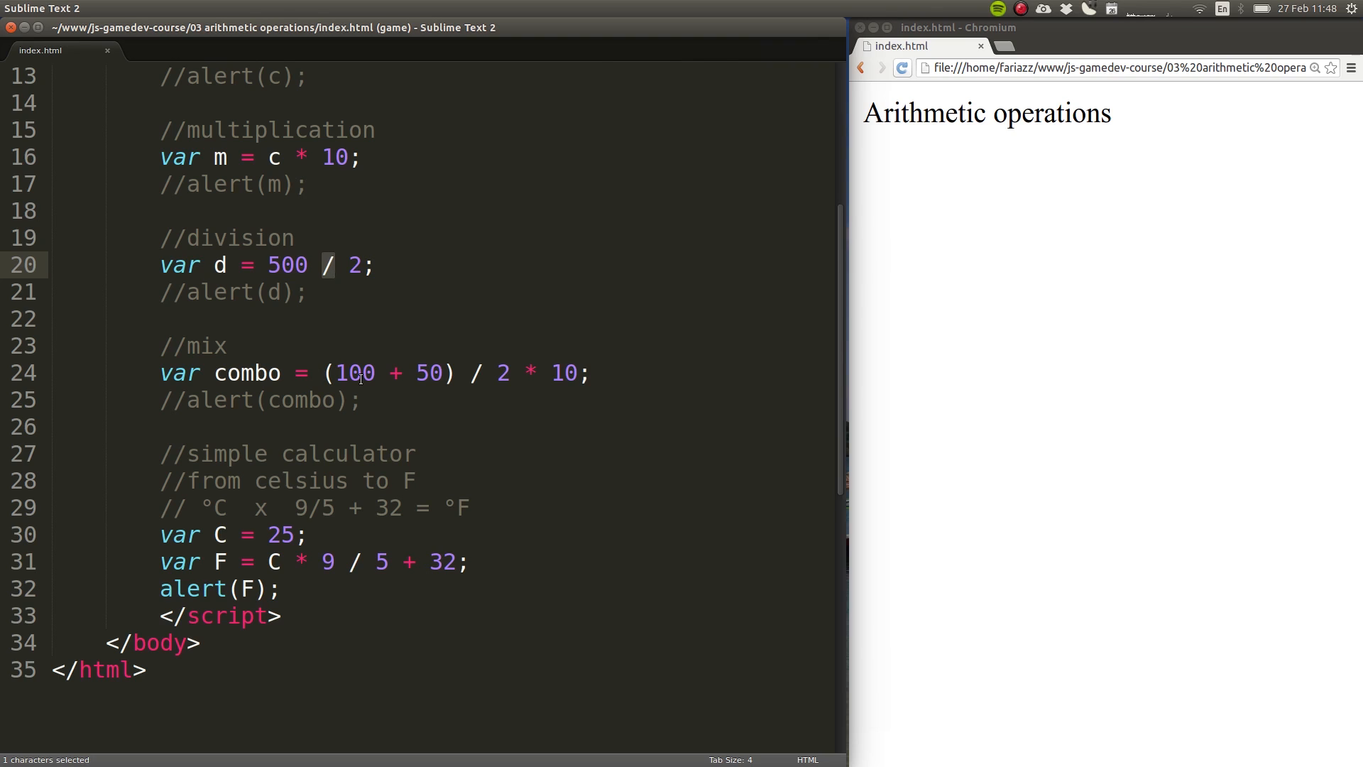
{"action": "left_click", "coordinate": [333, 372]}
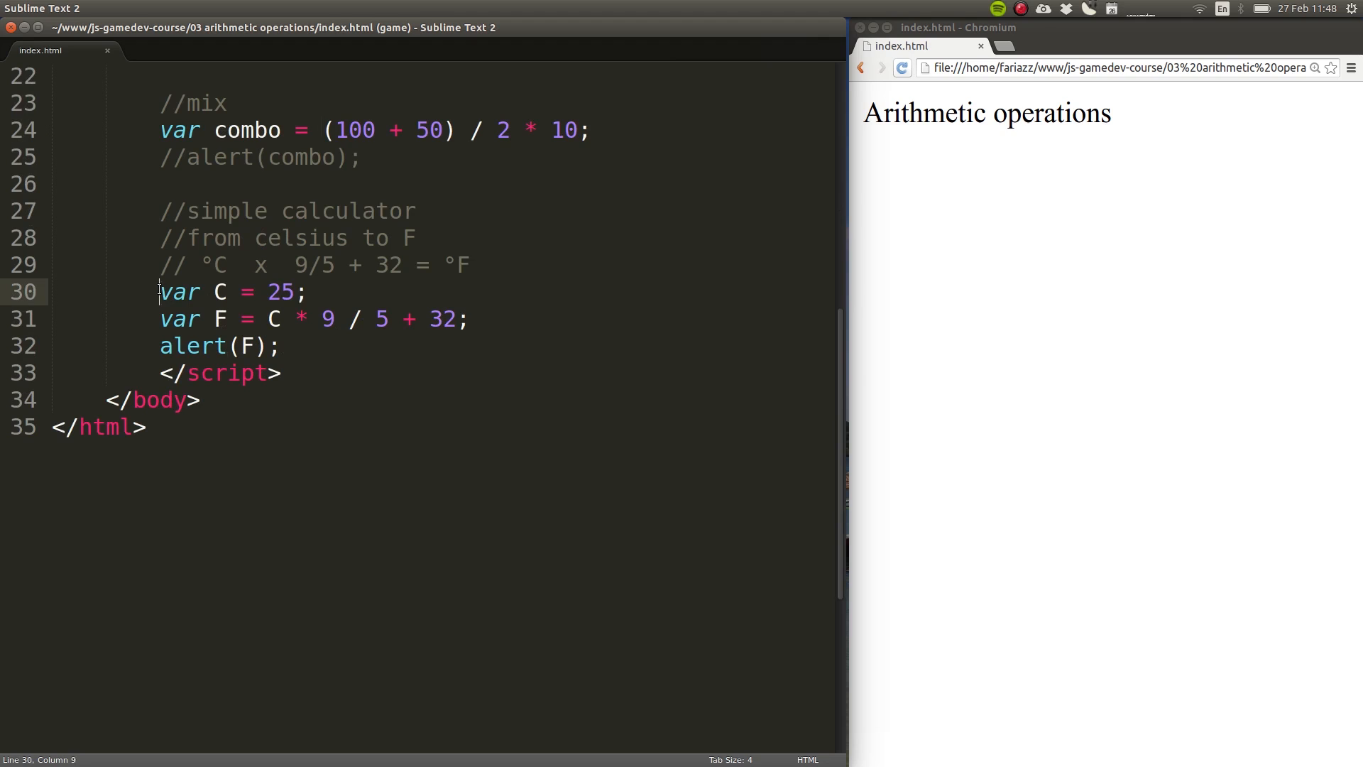
{"action": "left_click_drag", "start_coordinate": [159, 291], "coordinate": [278, 346]}
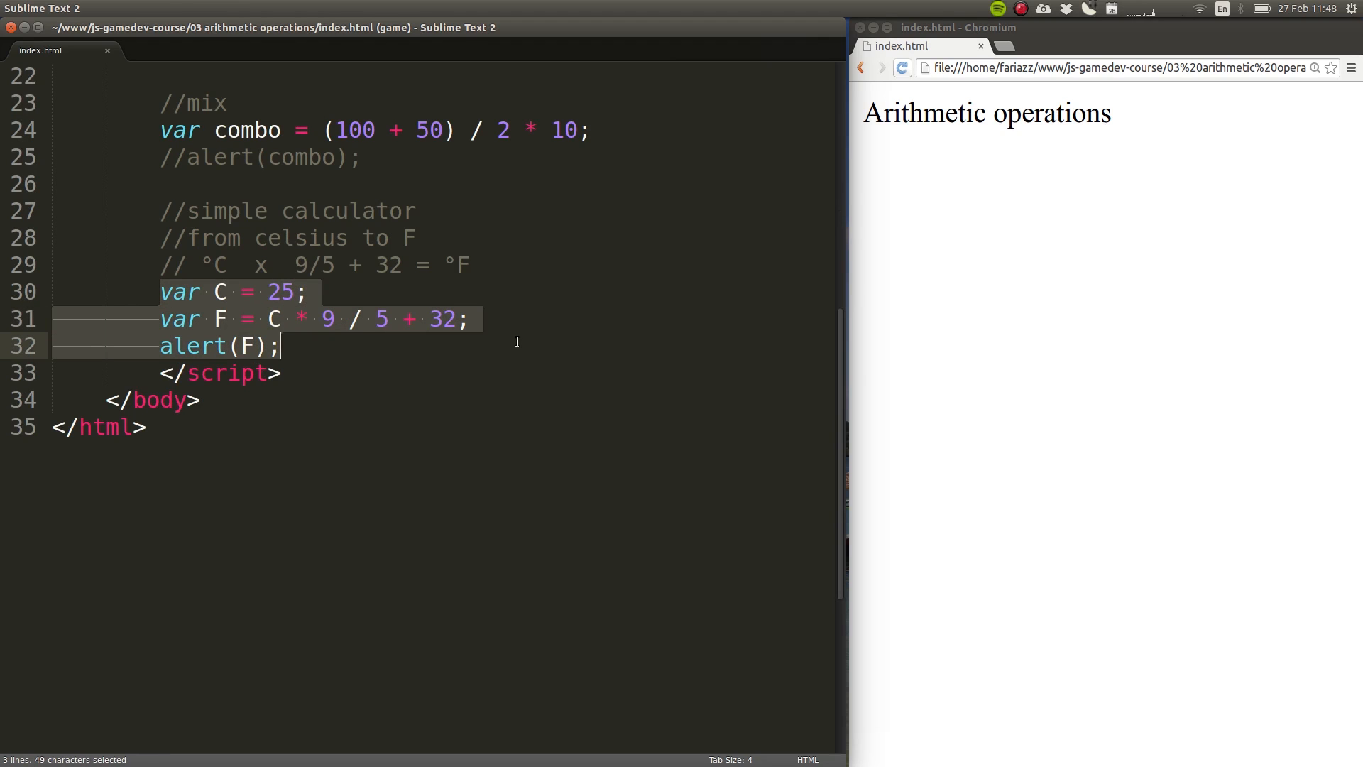